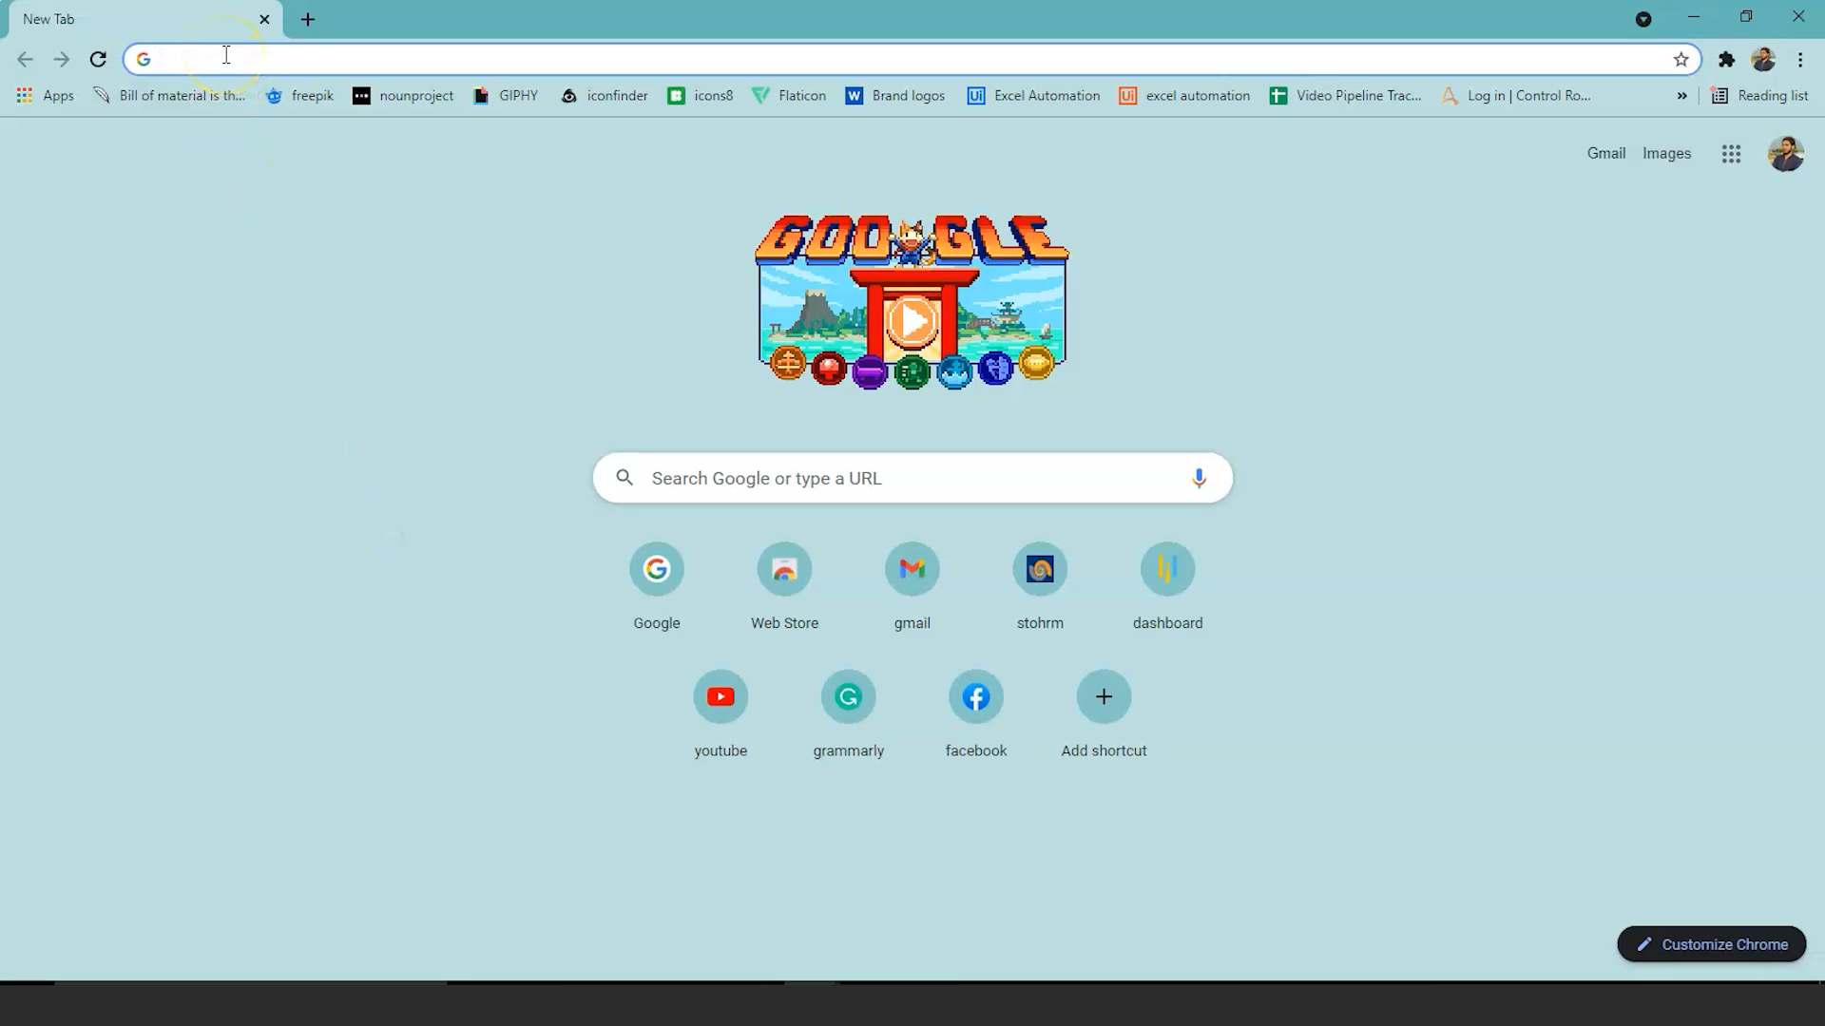
Search Google for 'blue prism portal' and open the Blue Prism Portal Login result.
text(blue prism portal)
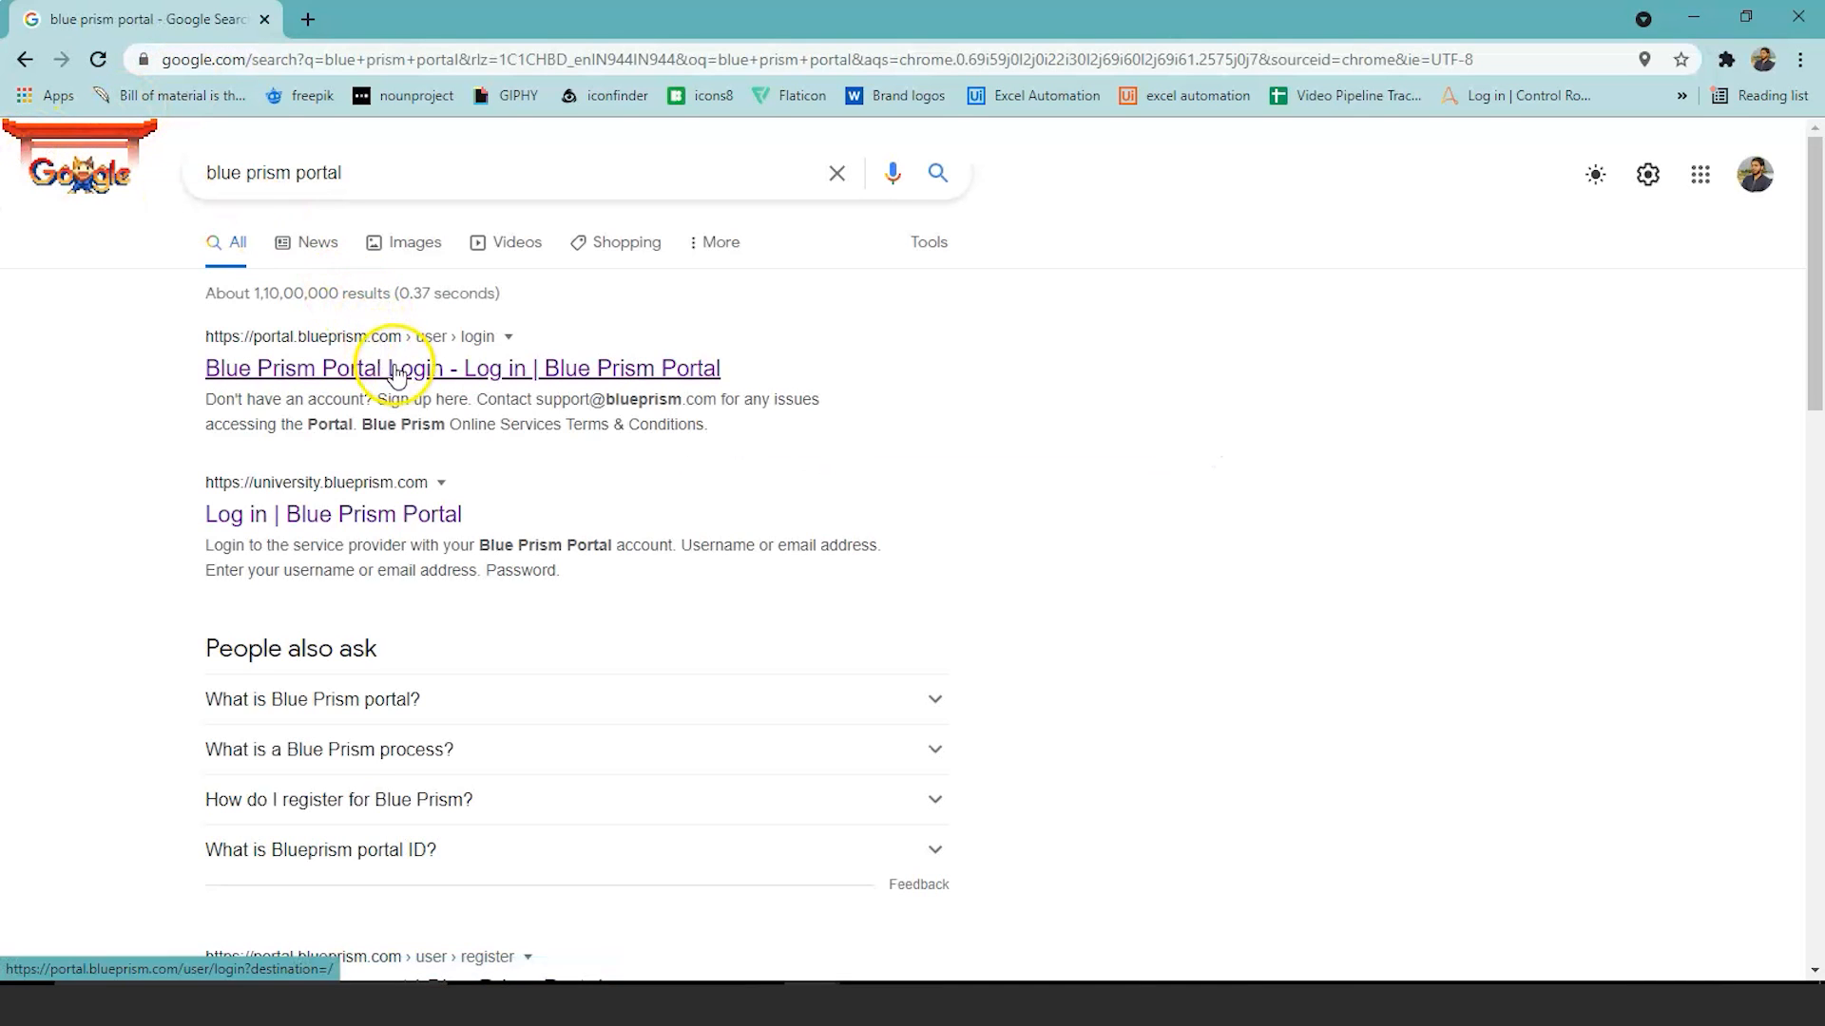
click(405, 367)
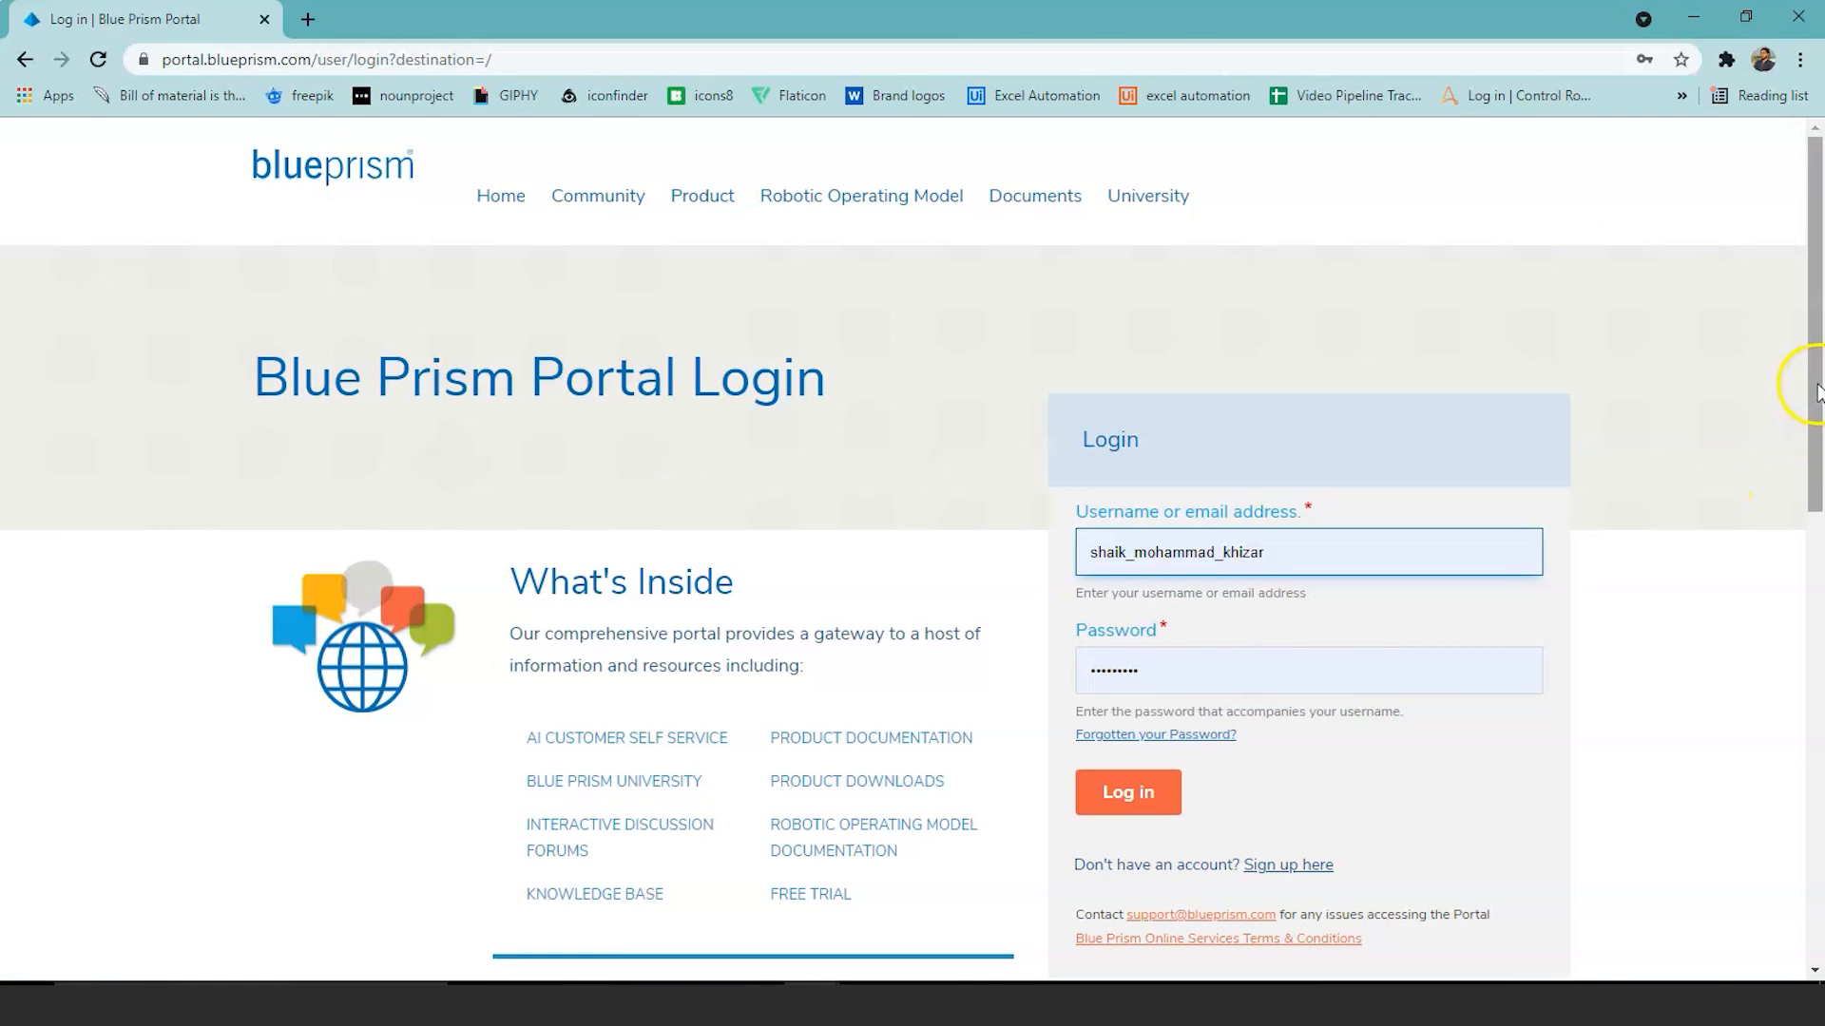
Open 'Sign up here', scroll through the Create new account form, then follow 'Please log in'.
scroll(down, 3)
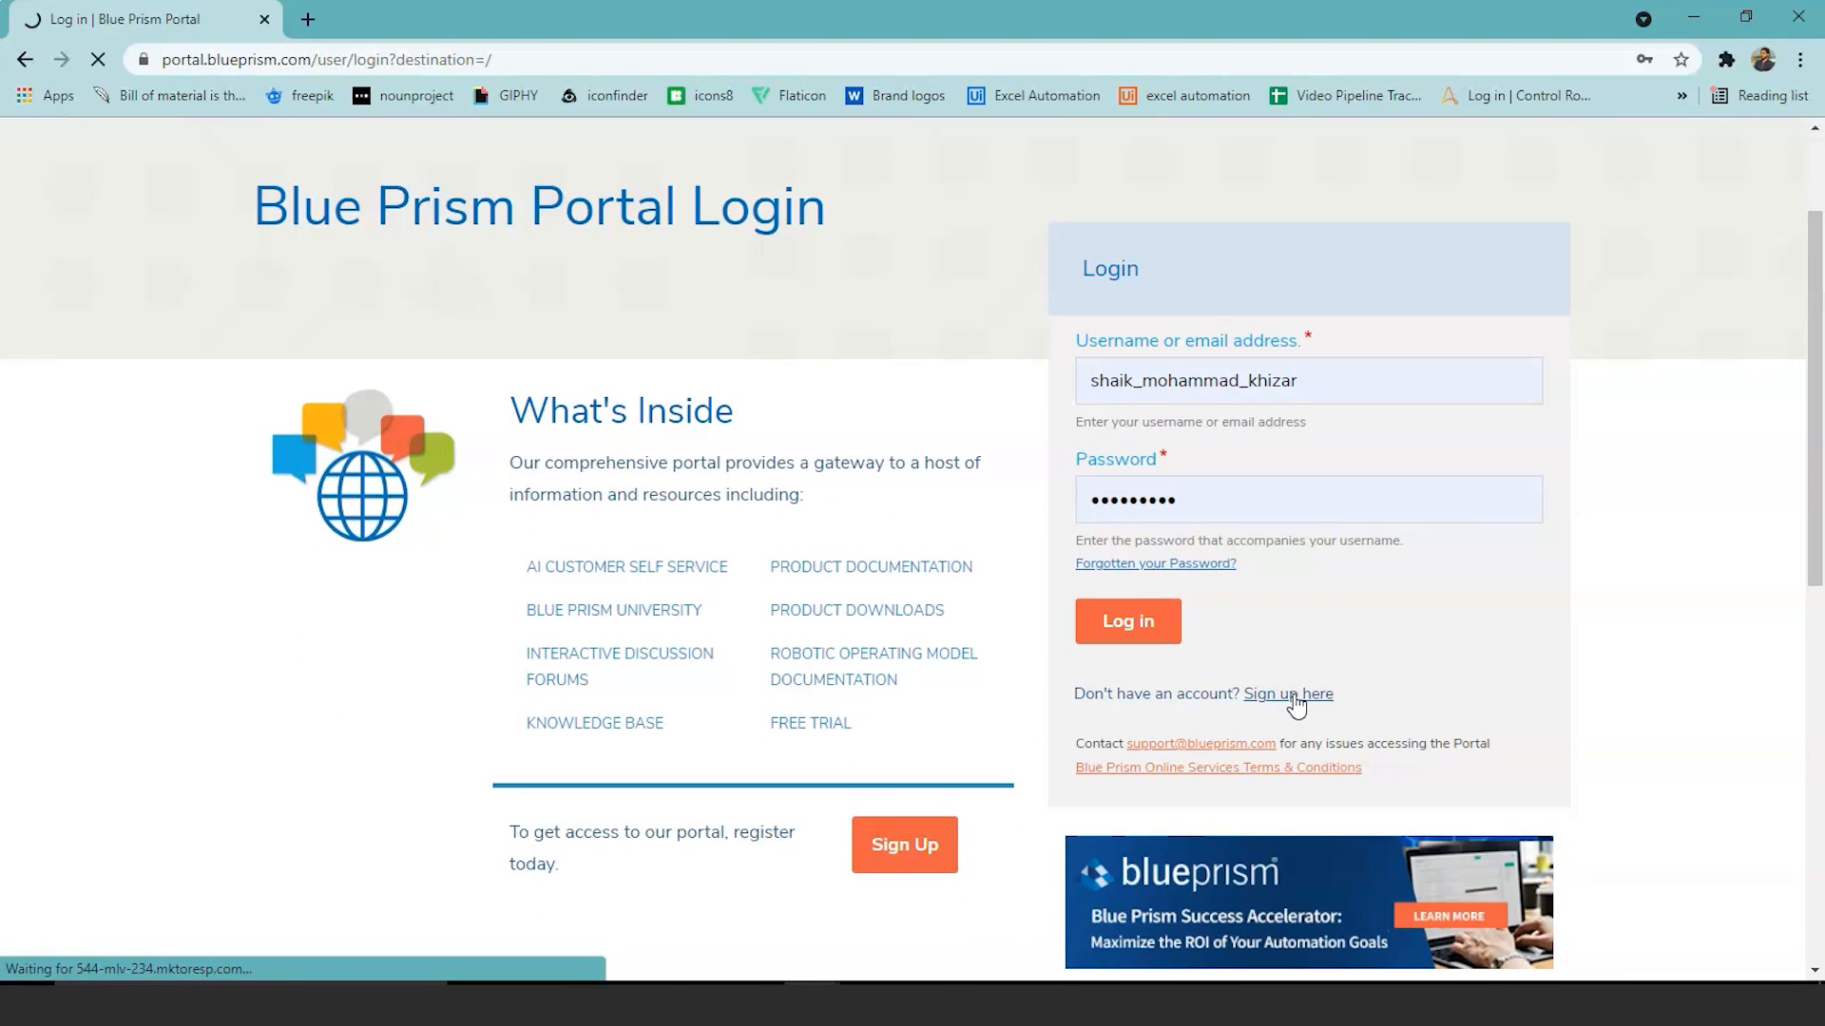
click(1286, 694)
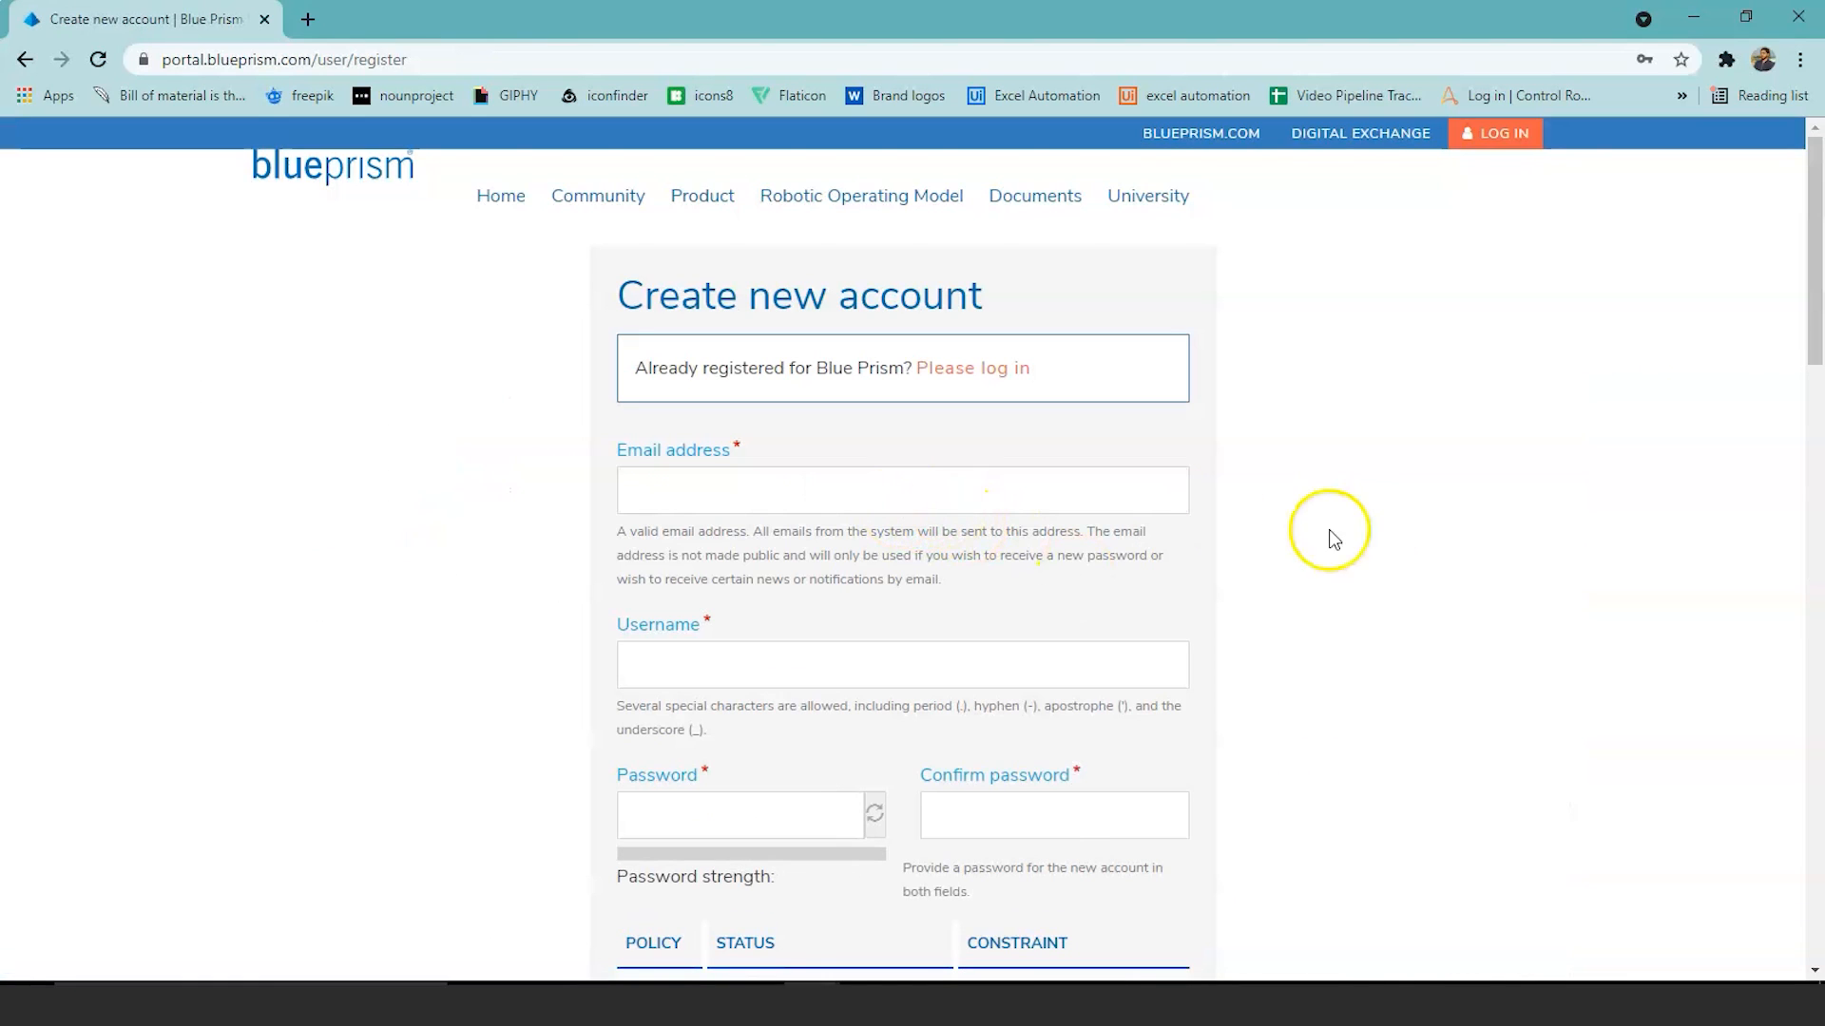
mouse_move(1228, 567)
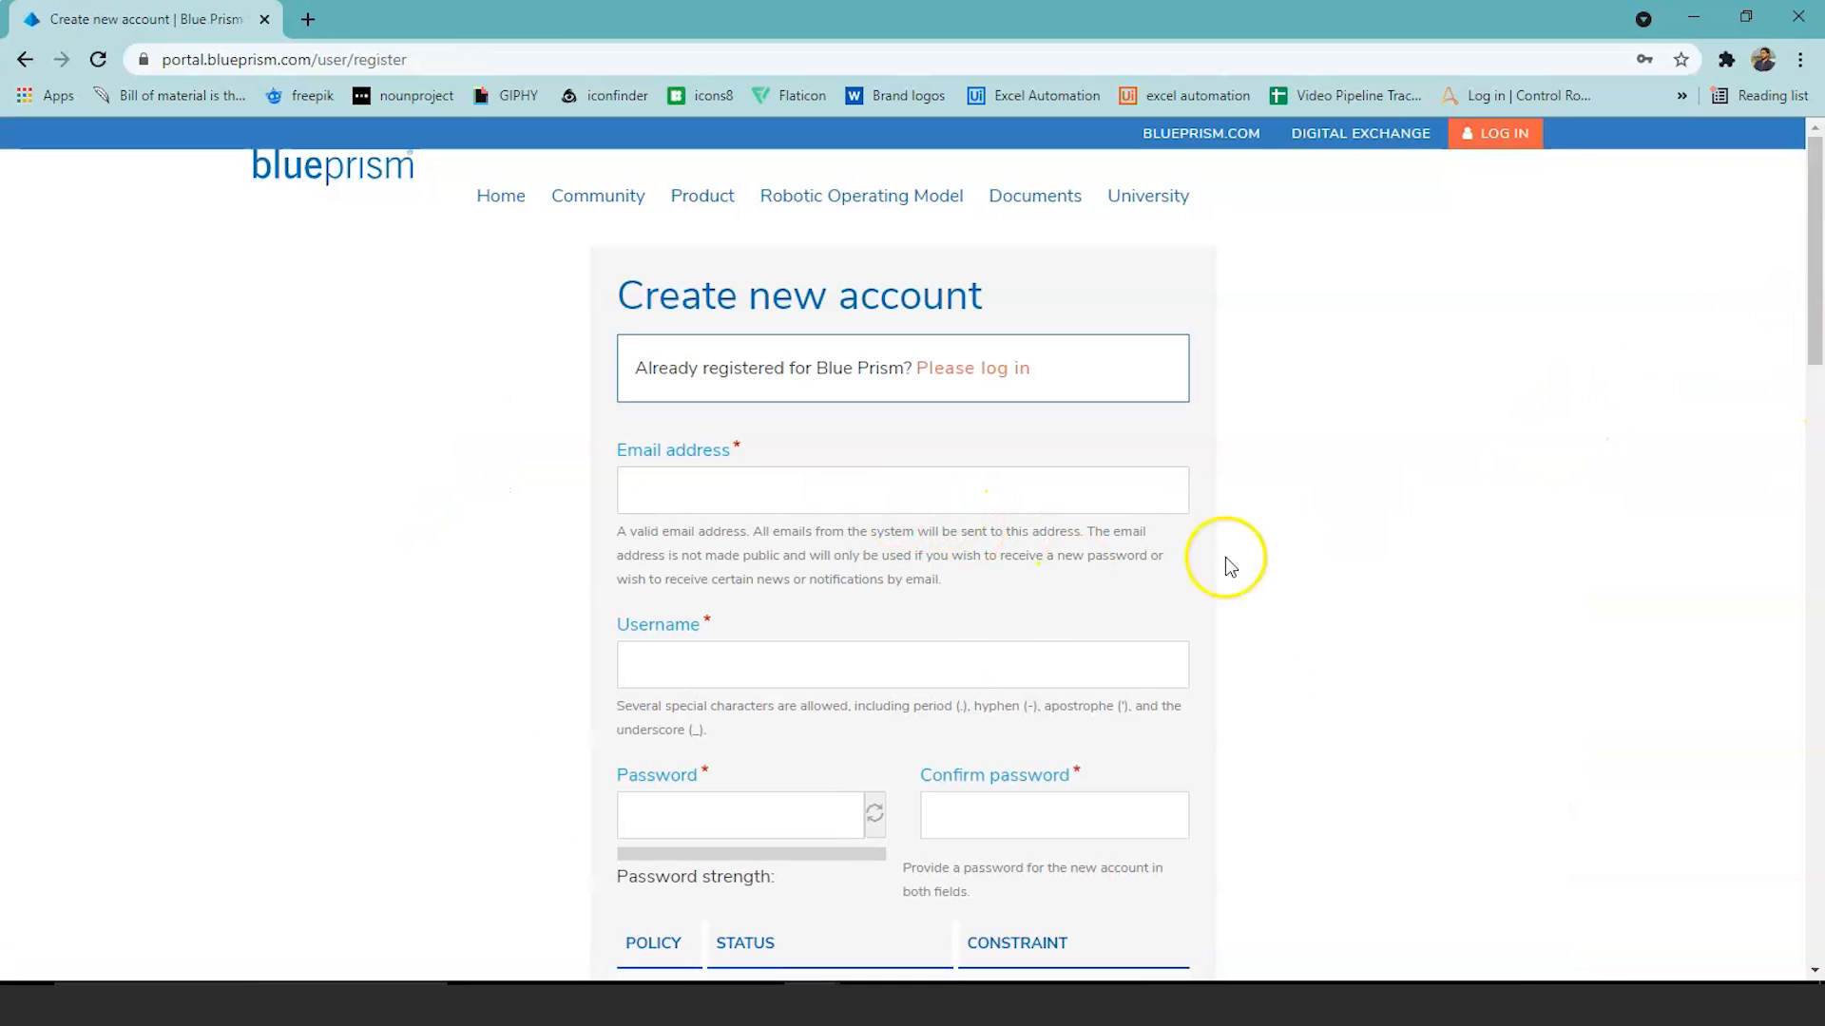
scroll(down, 3)
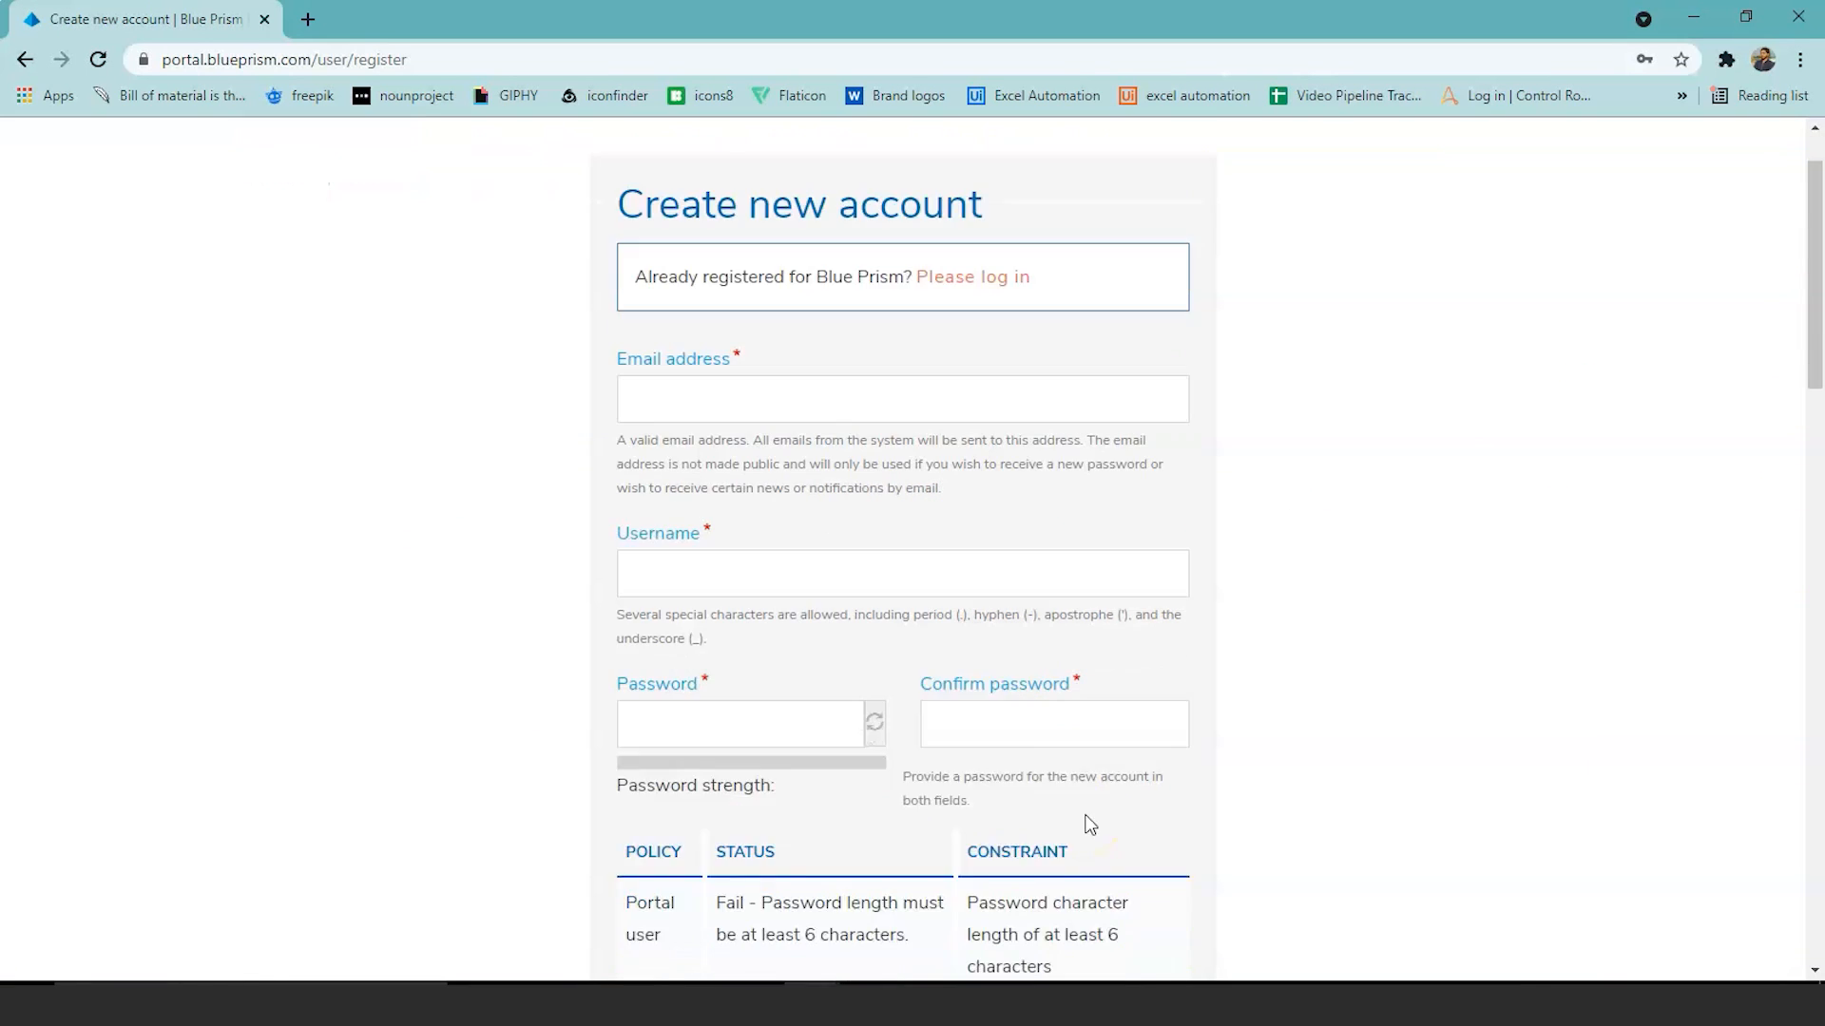
scroll(down, 3)
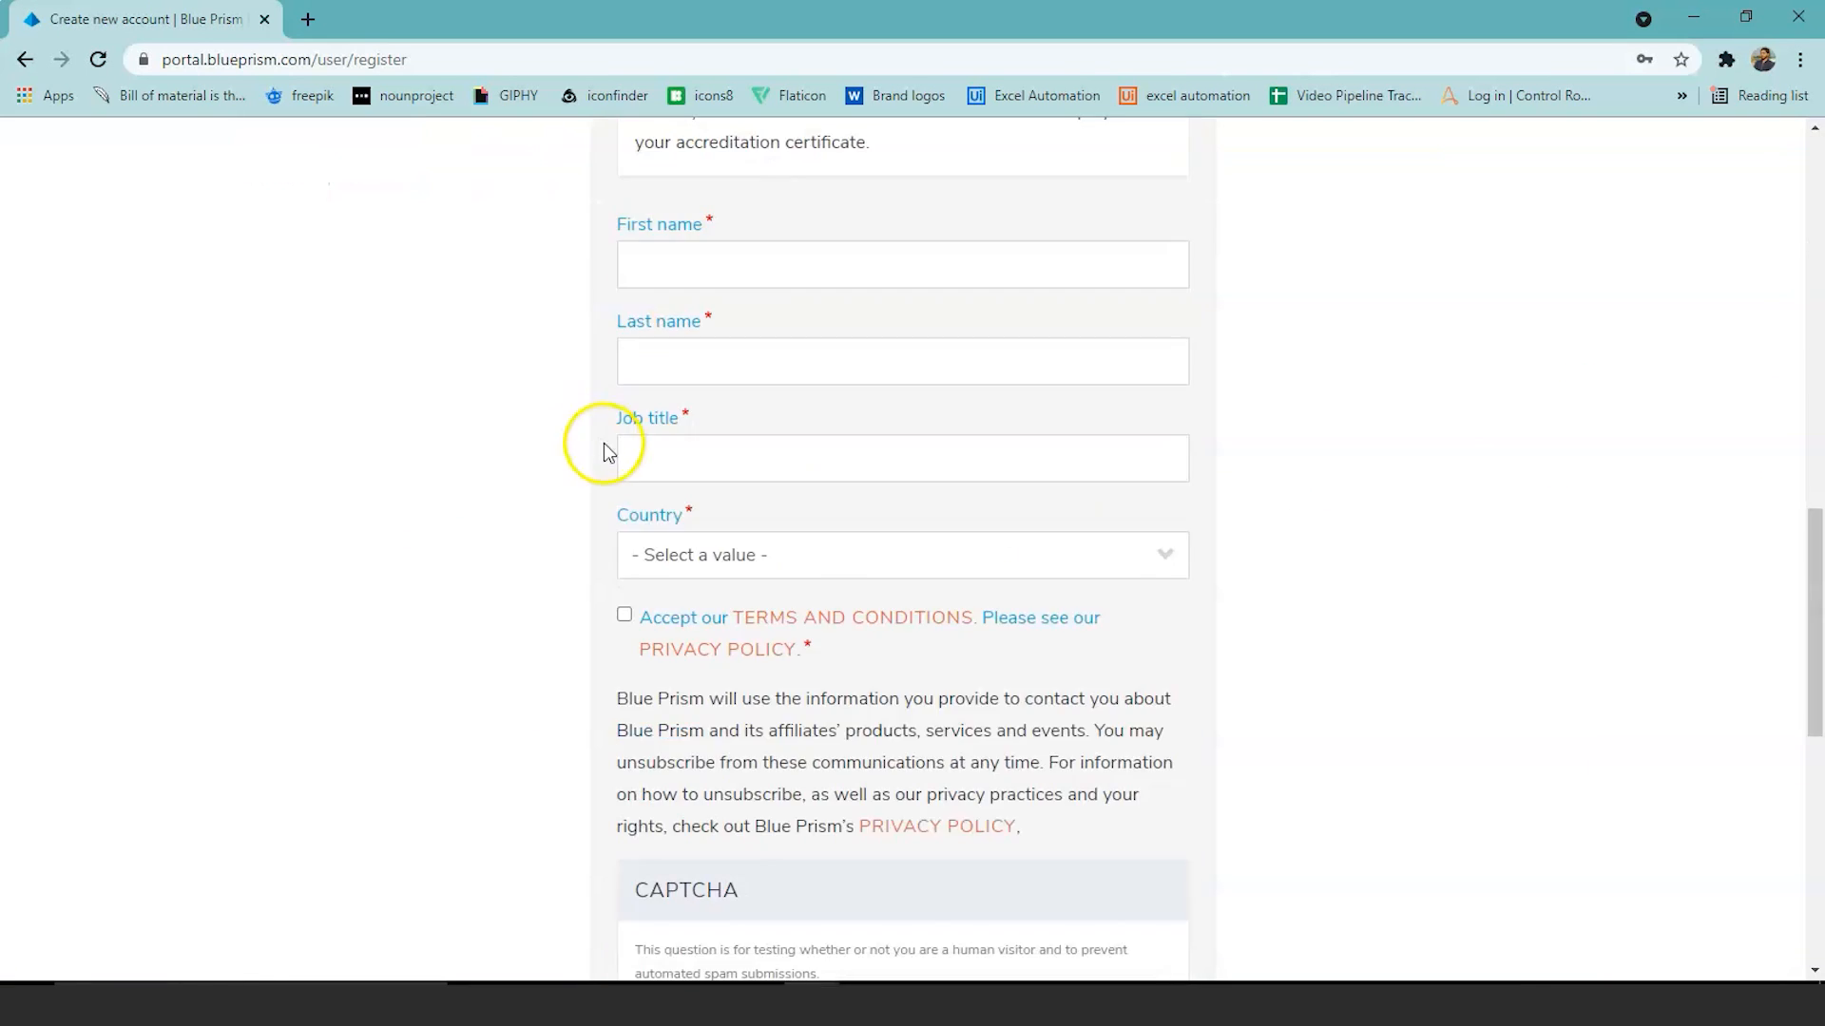
mouse_move(1072, 613)
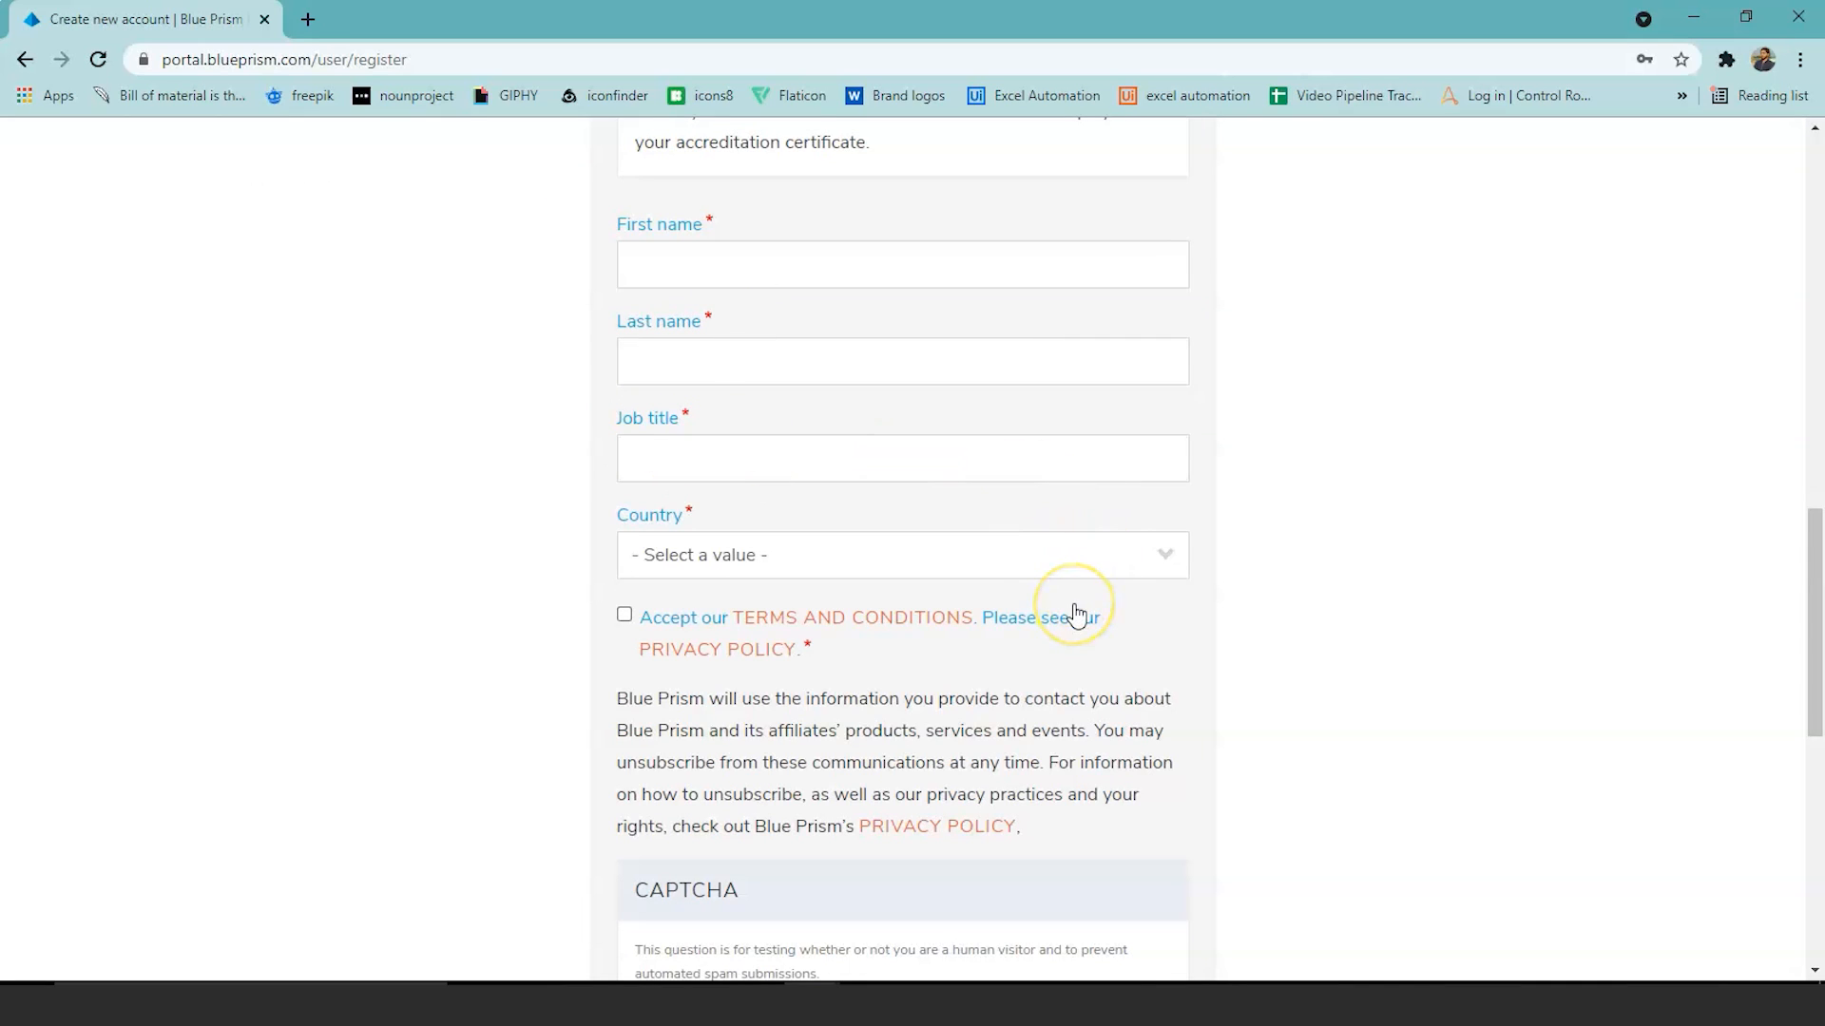
scroll(down, 3)
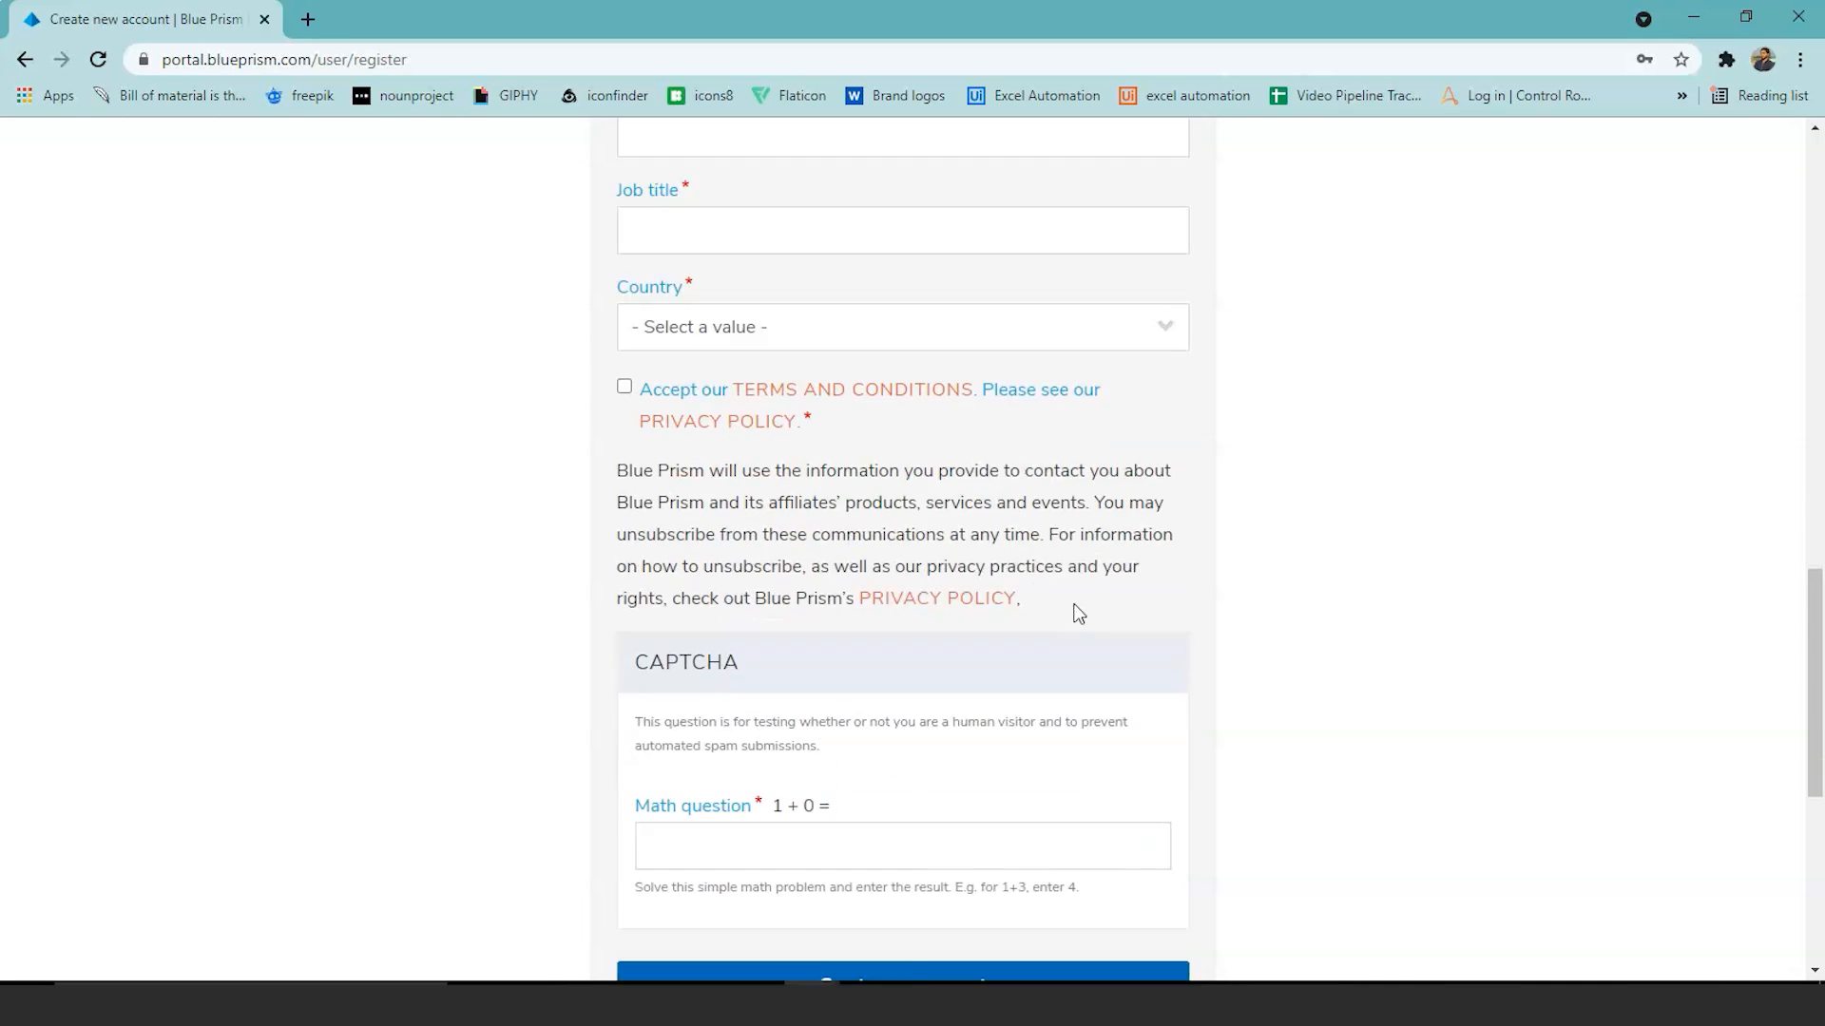
scroll(down, 3)
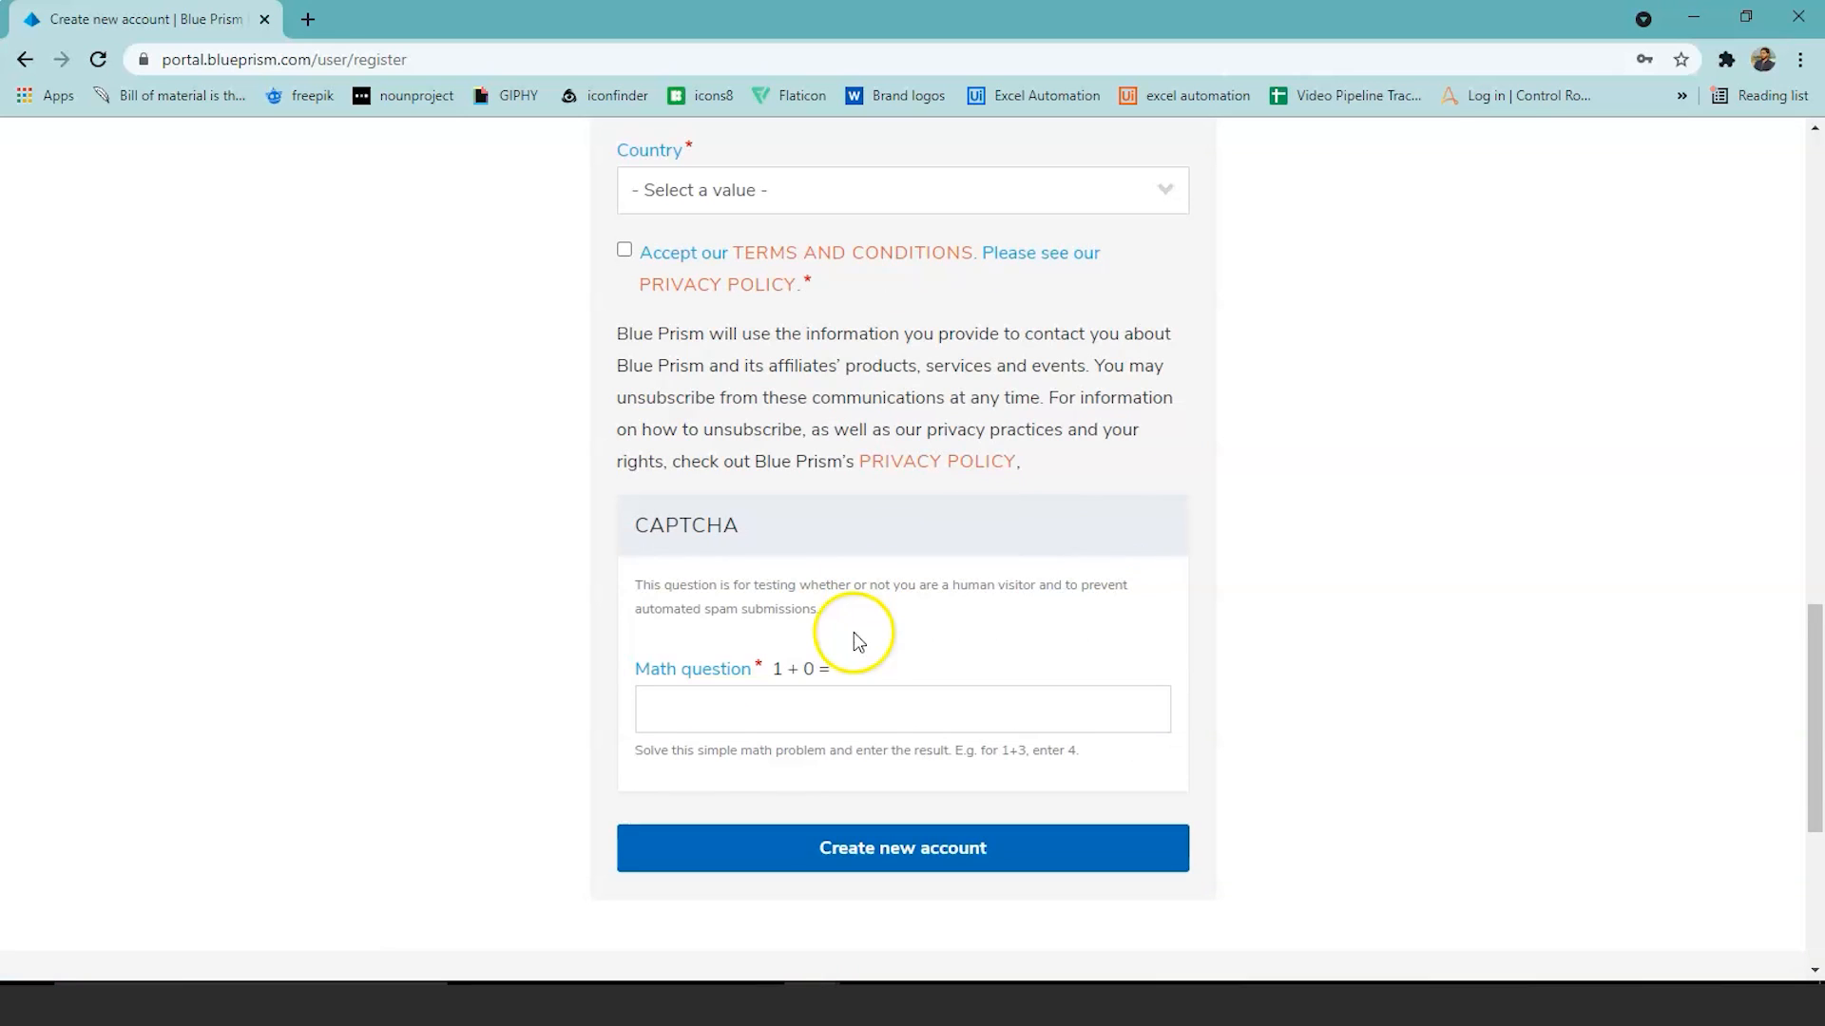
mouse_move(695, 688)
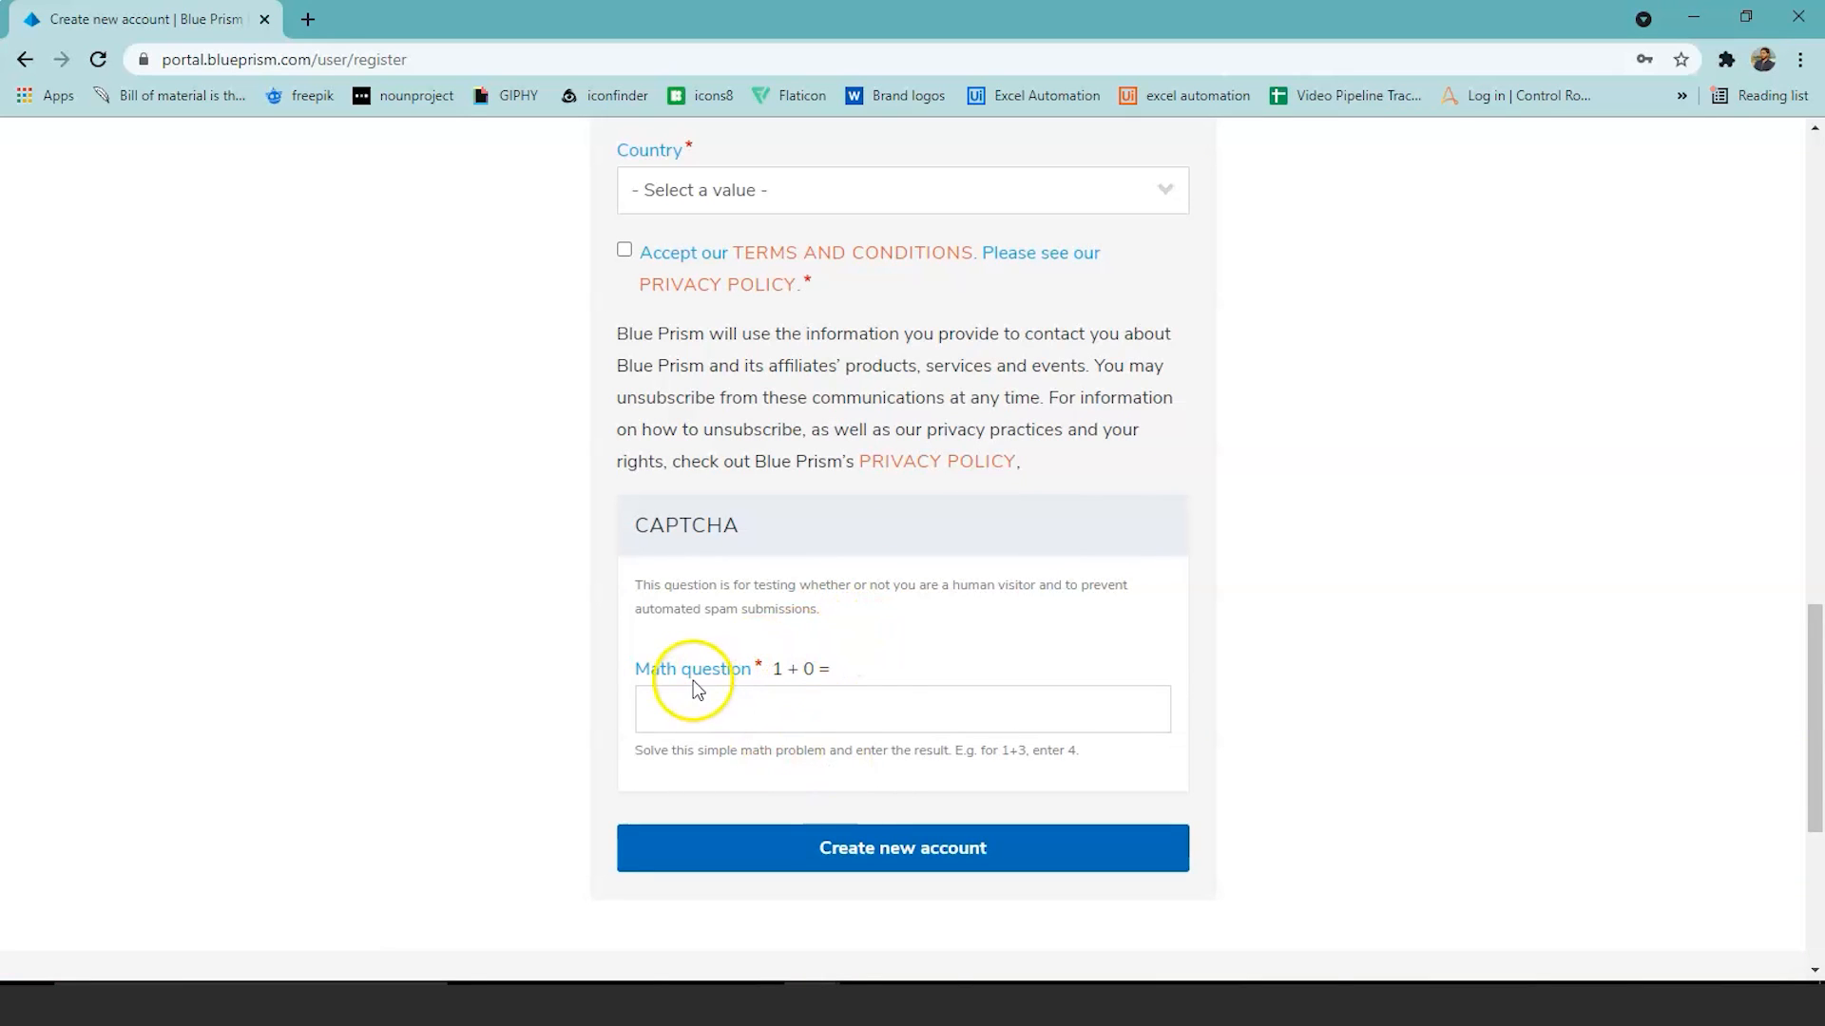
mouse_move(902, 846)
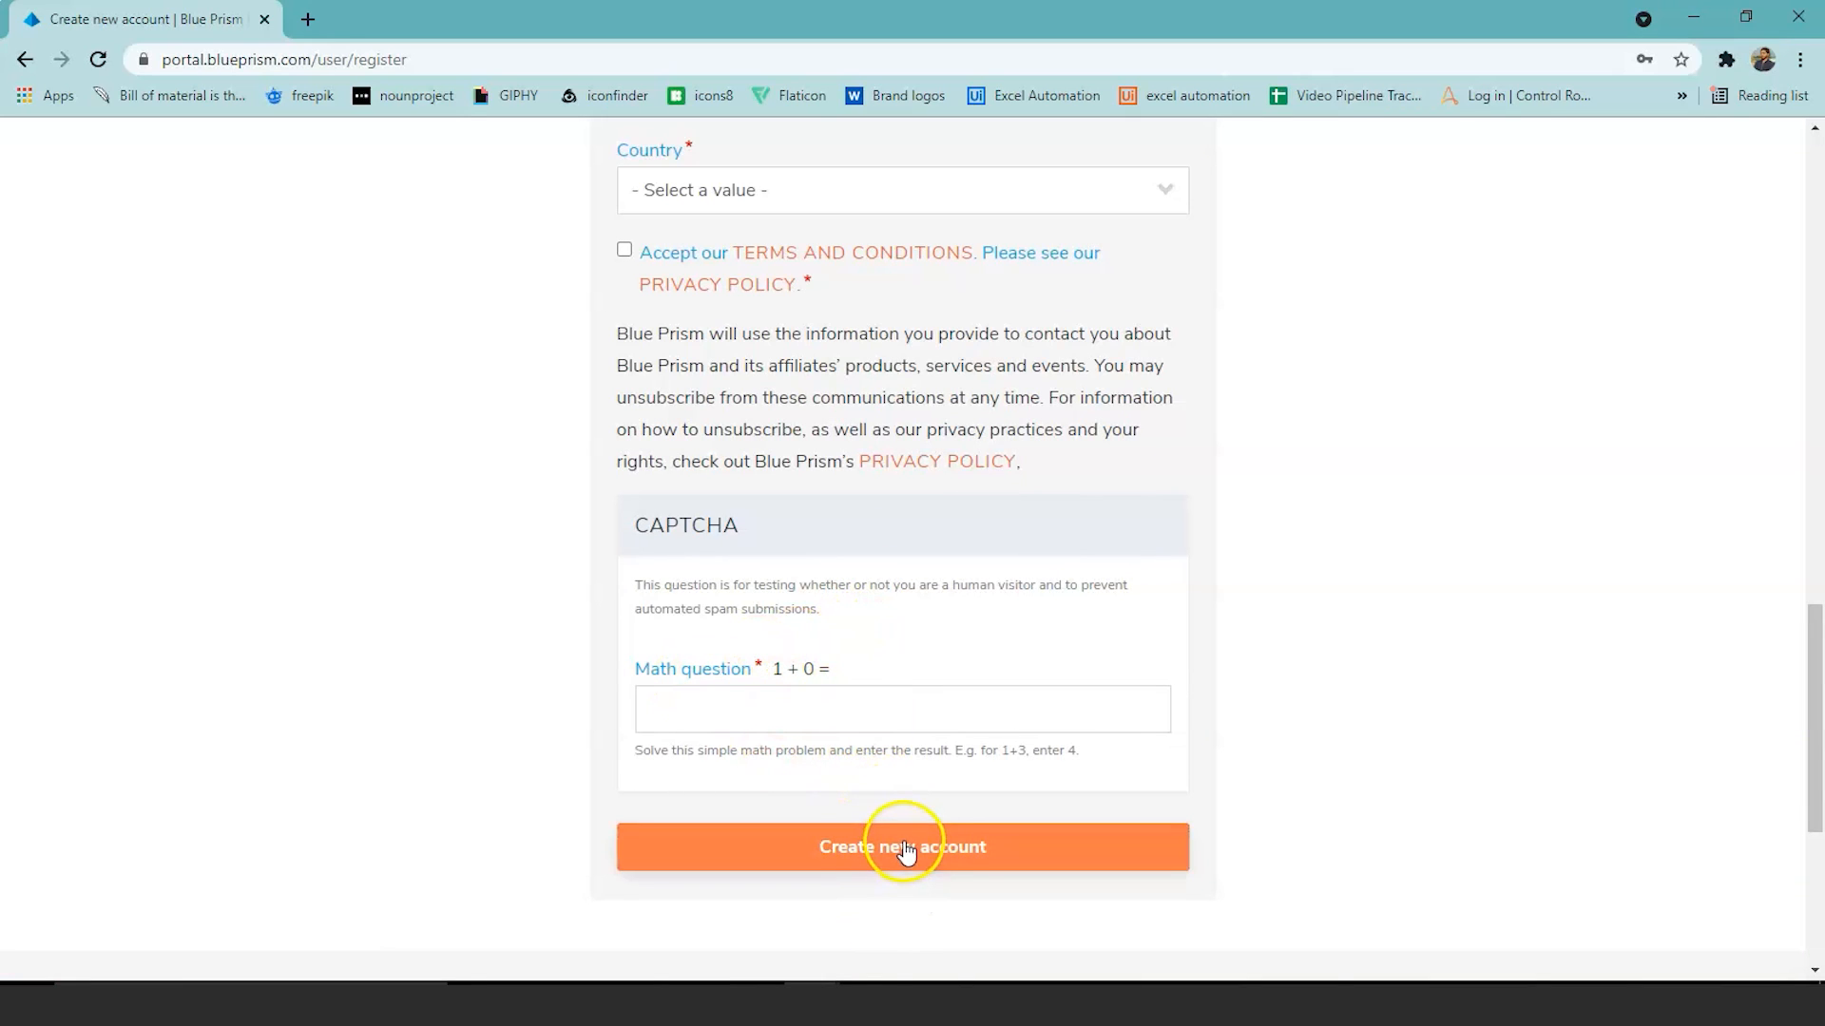
scroll(down, 3)
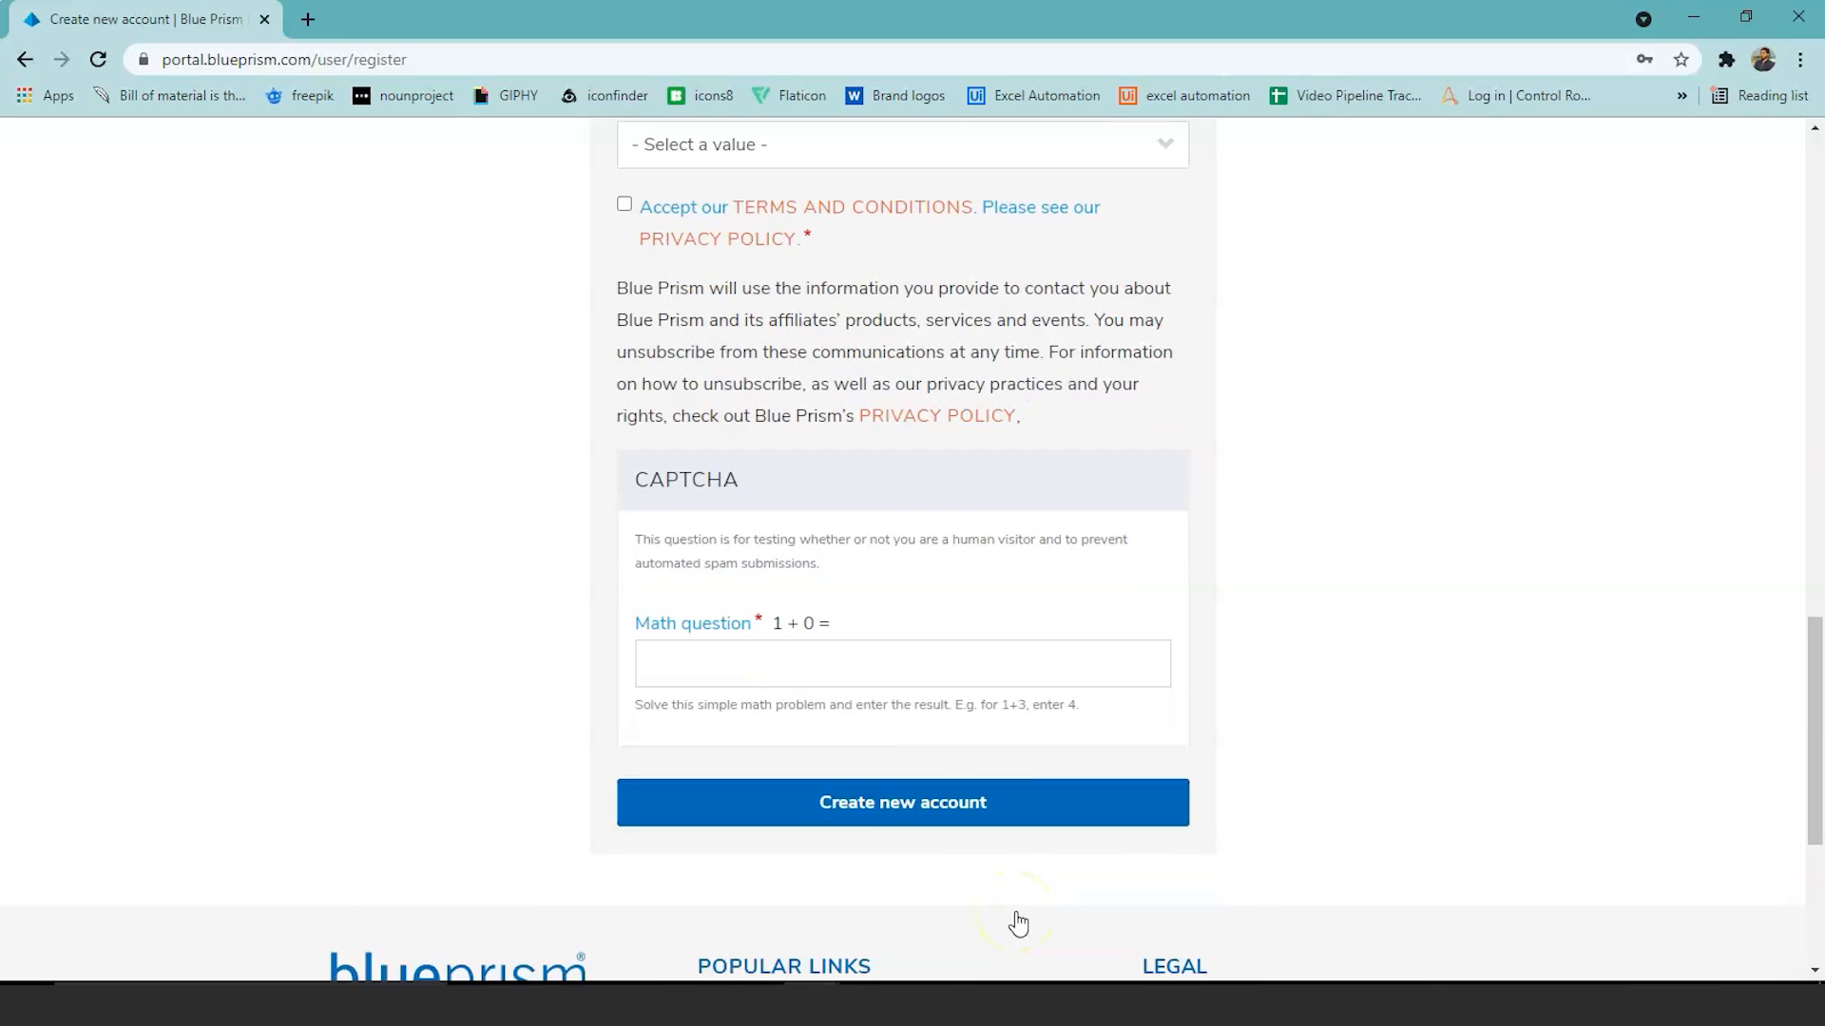
scroll(up, 3)
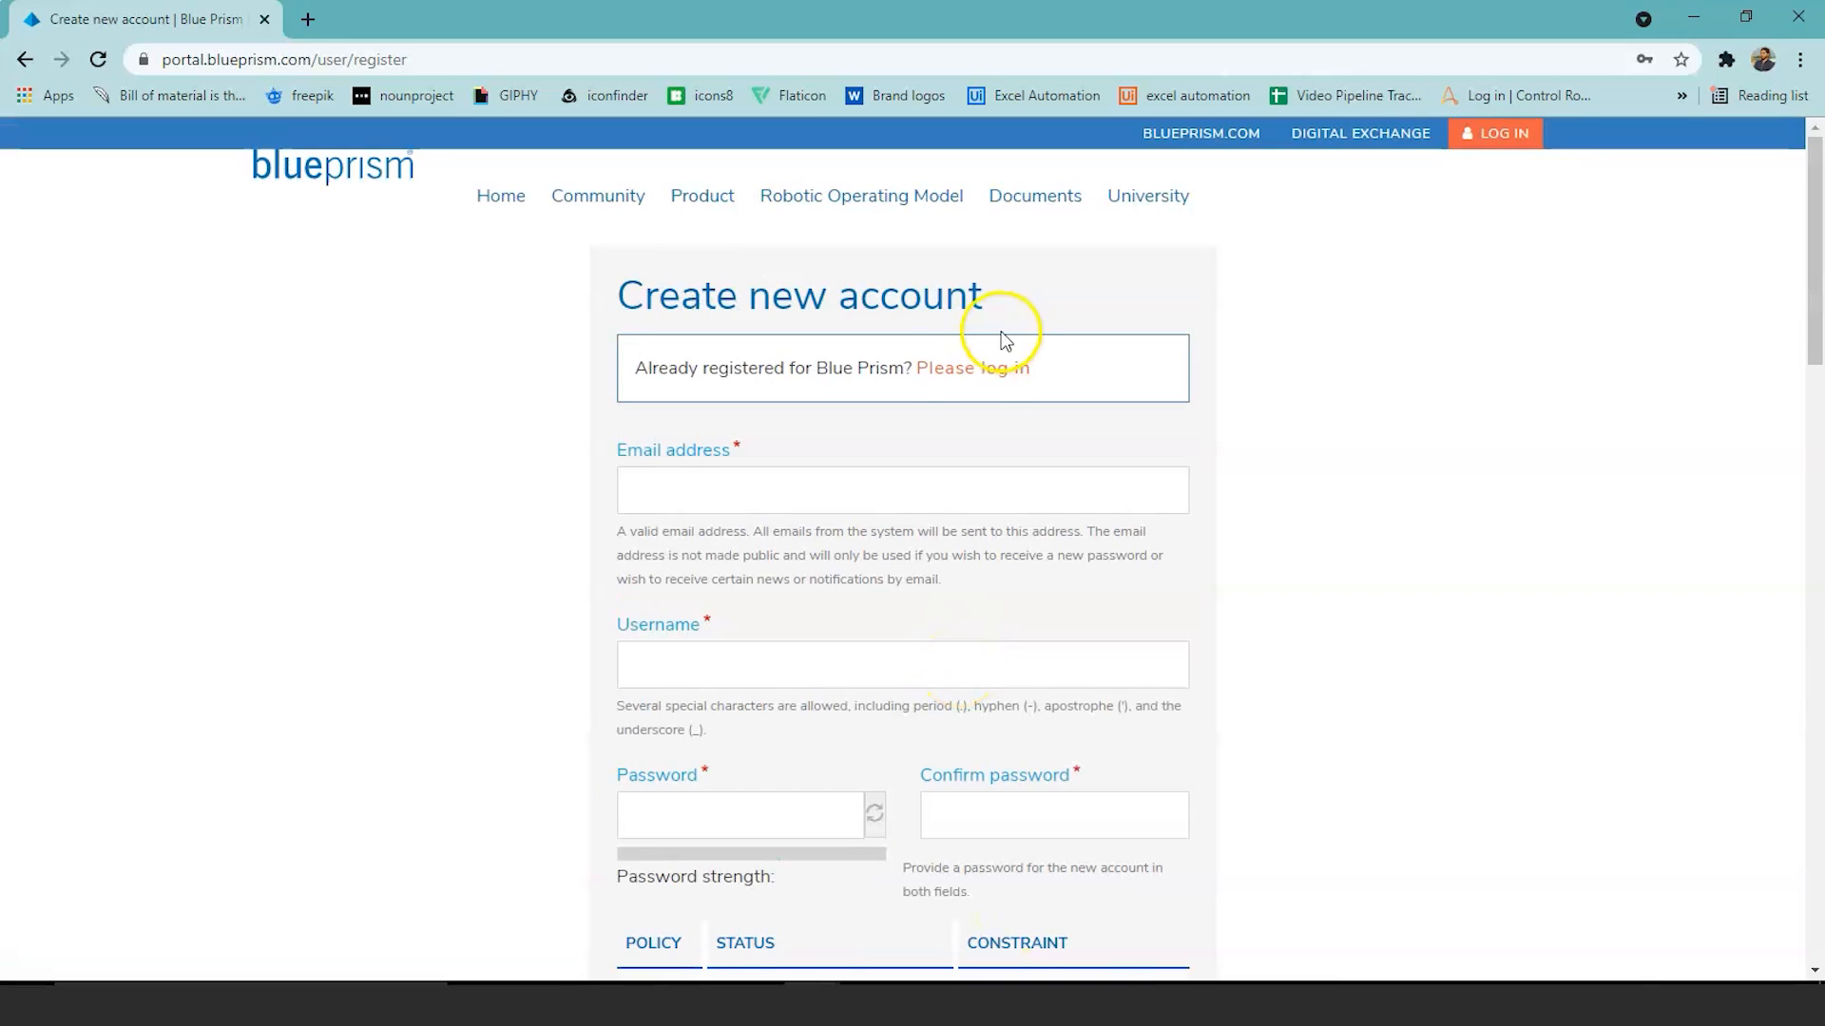
click(972, 367)
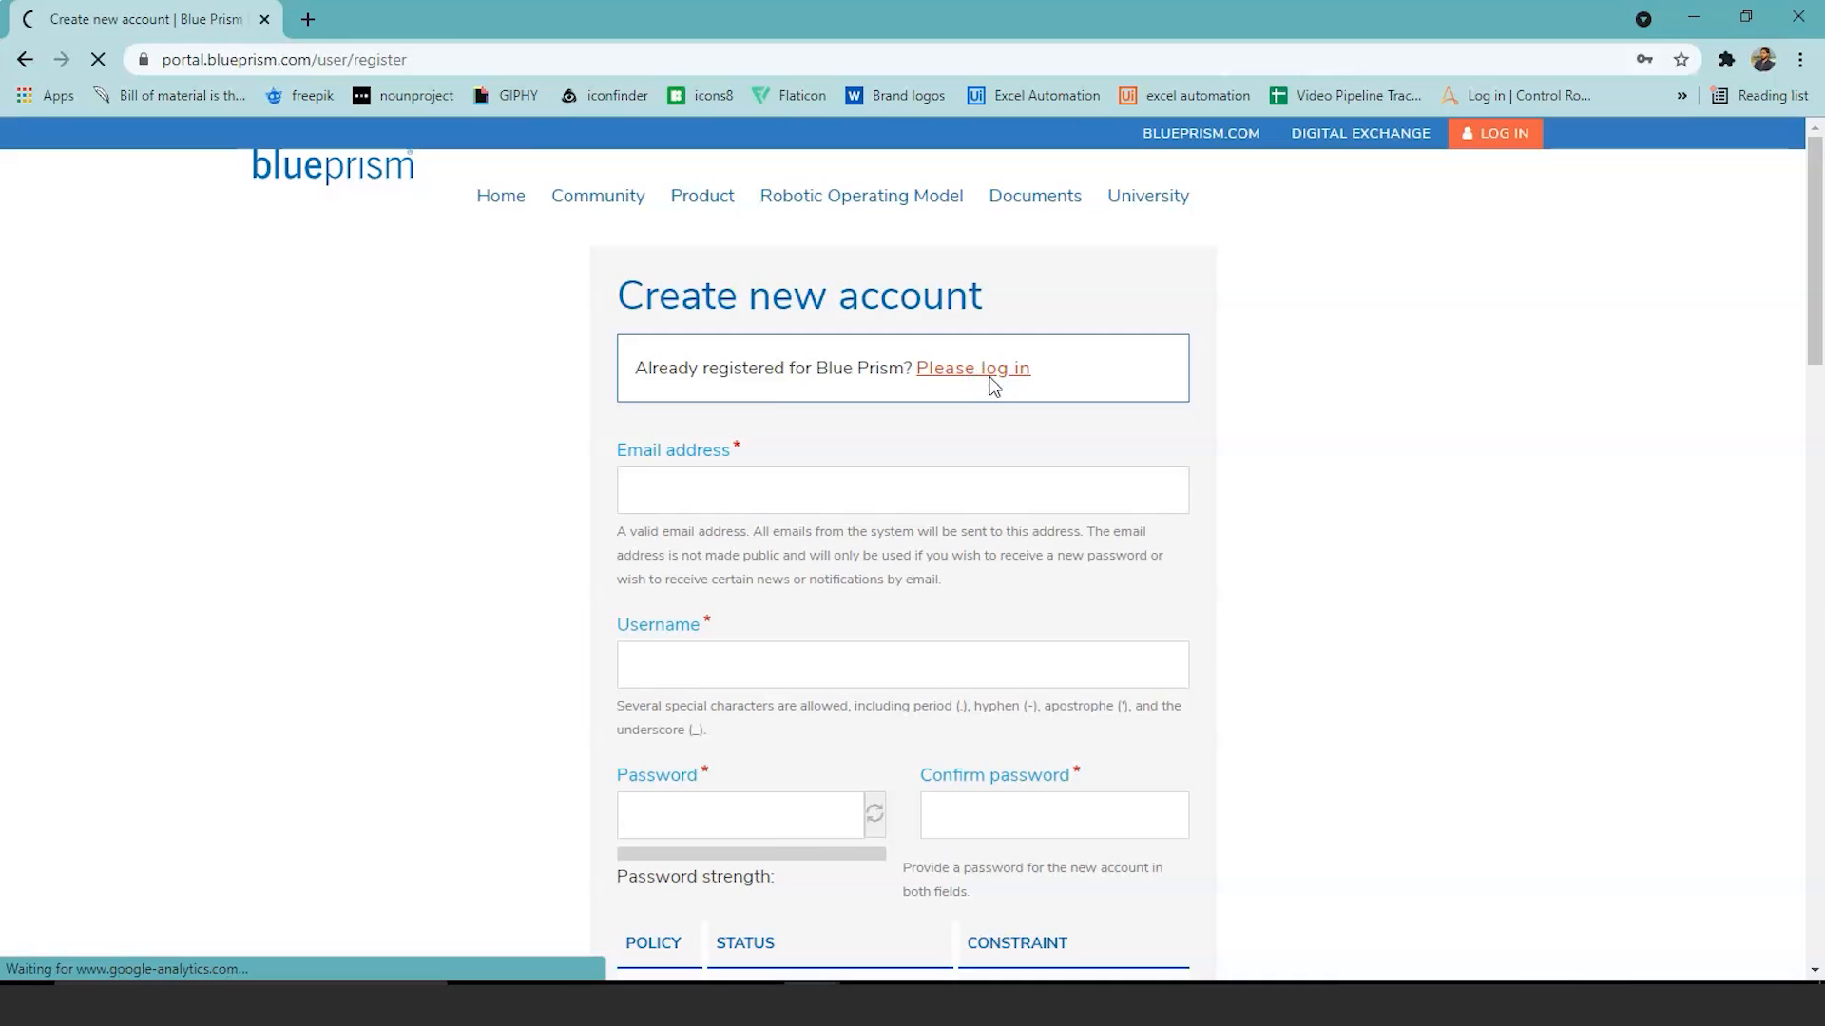
Log in to the portal with the autofilled username and password.
click(971, 368)
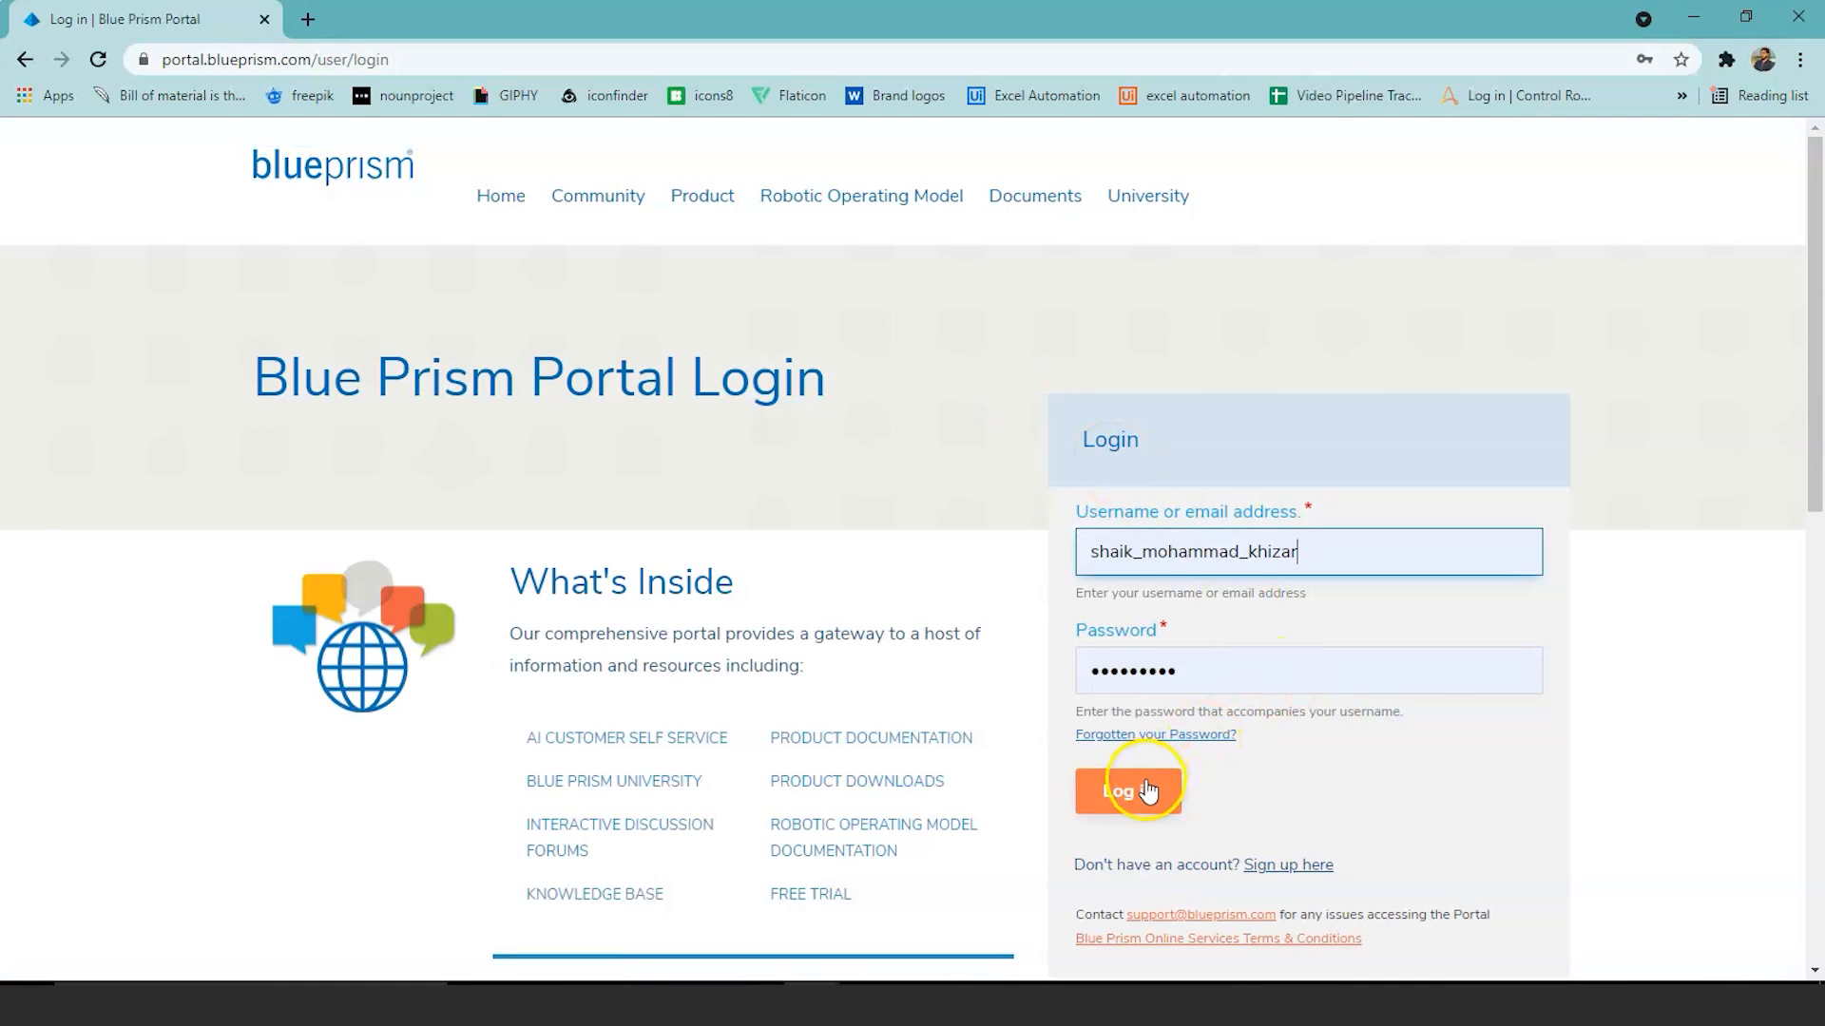
click(1126, 792)
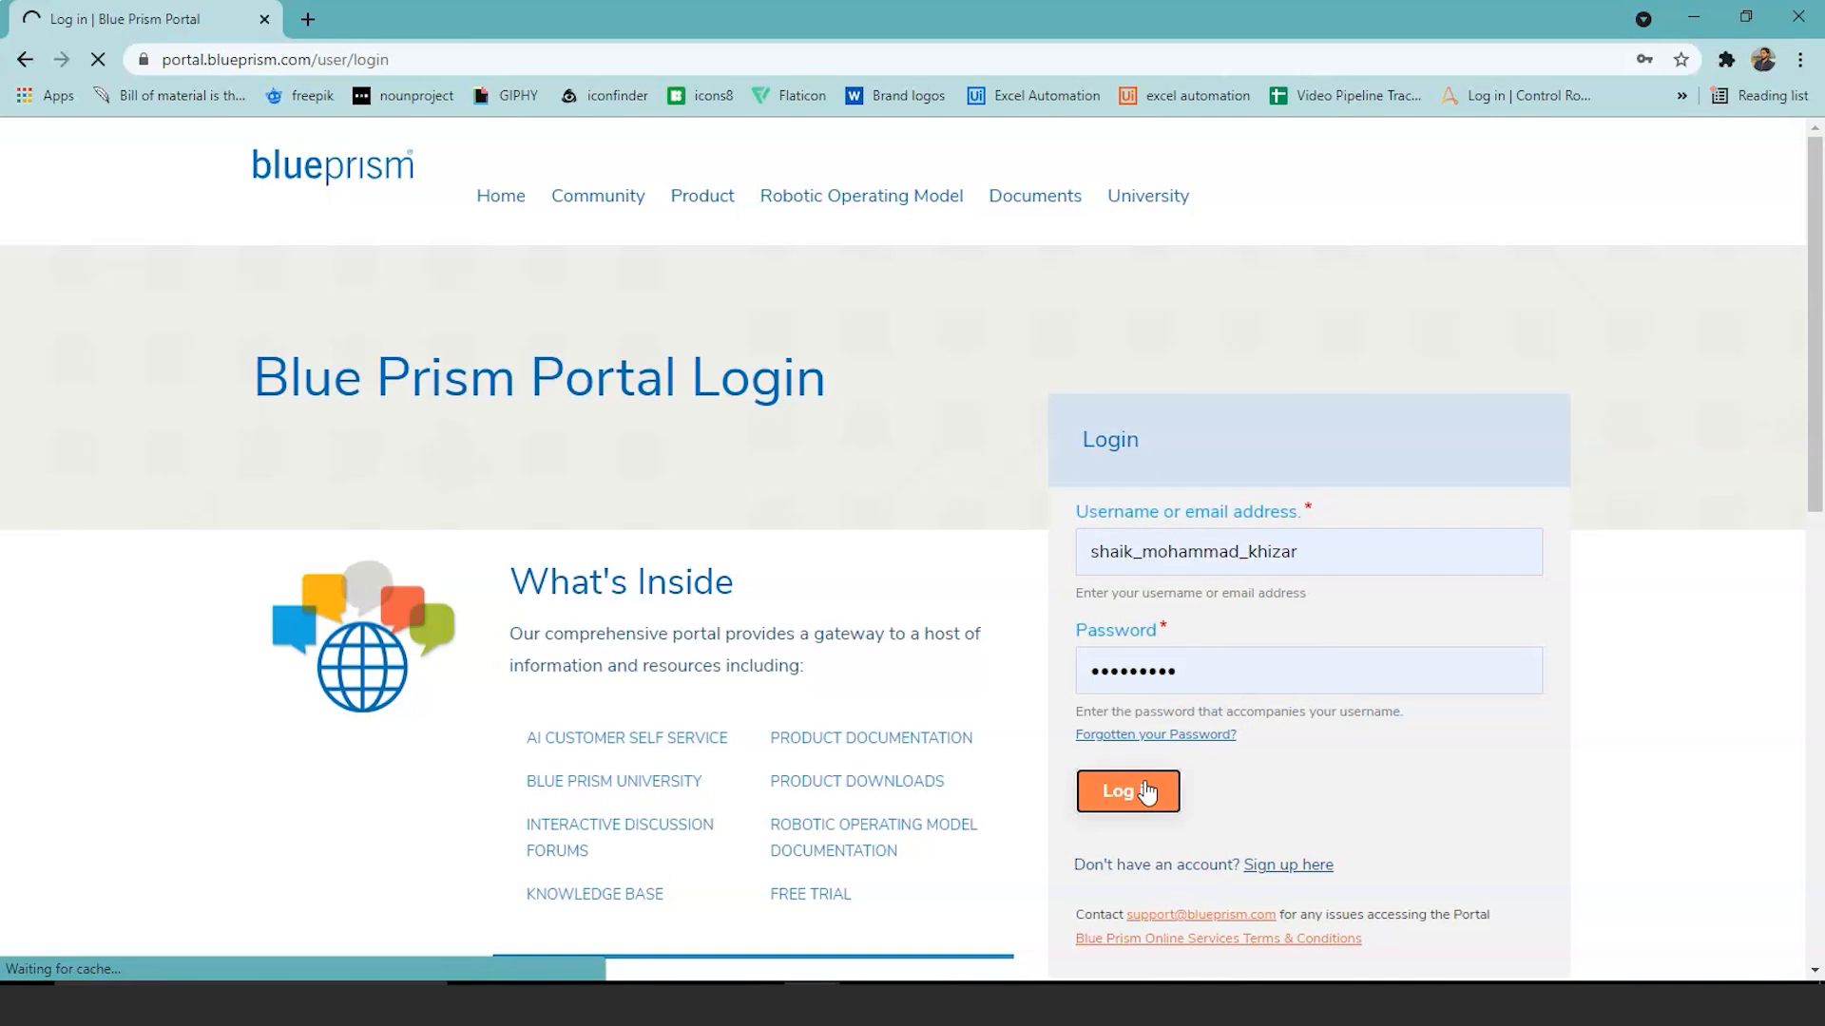
click(1125, 791)
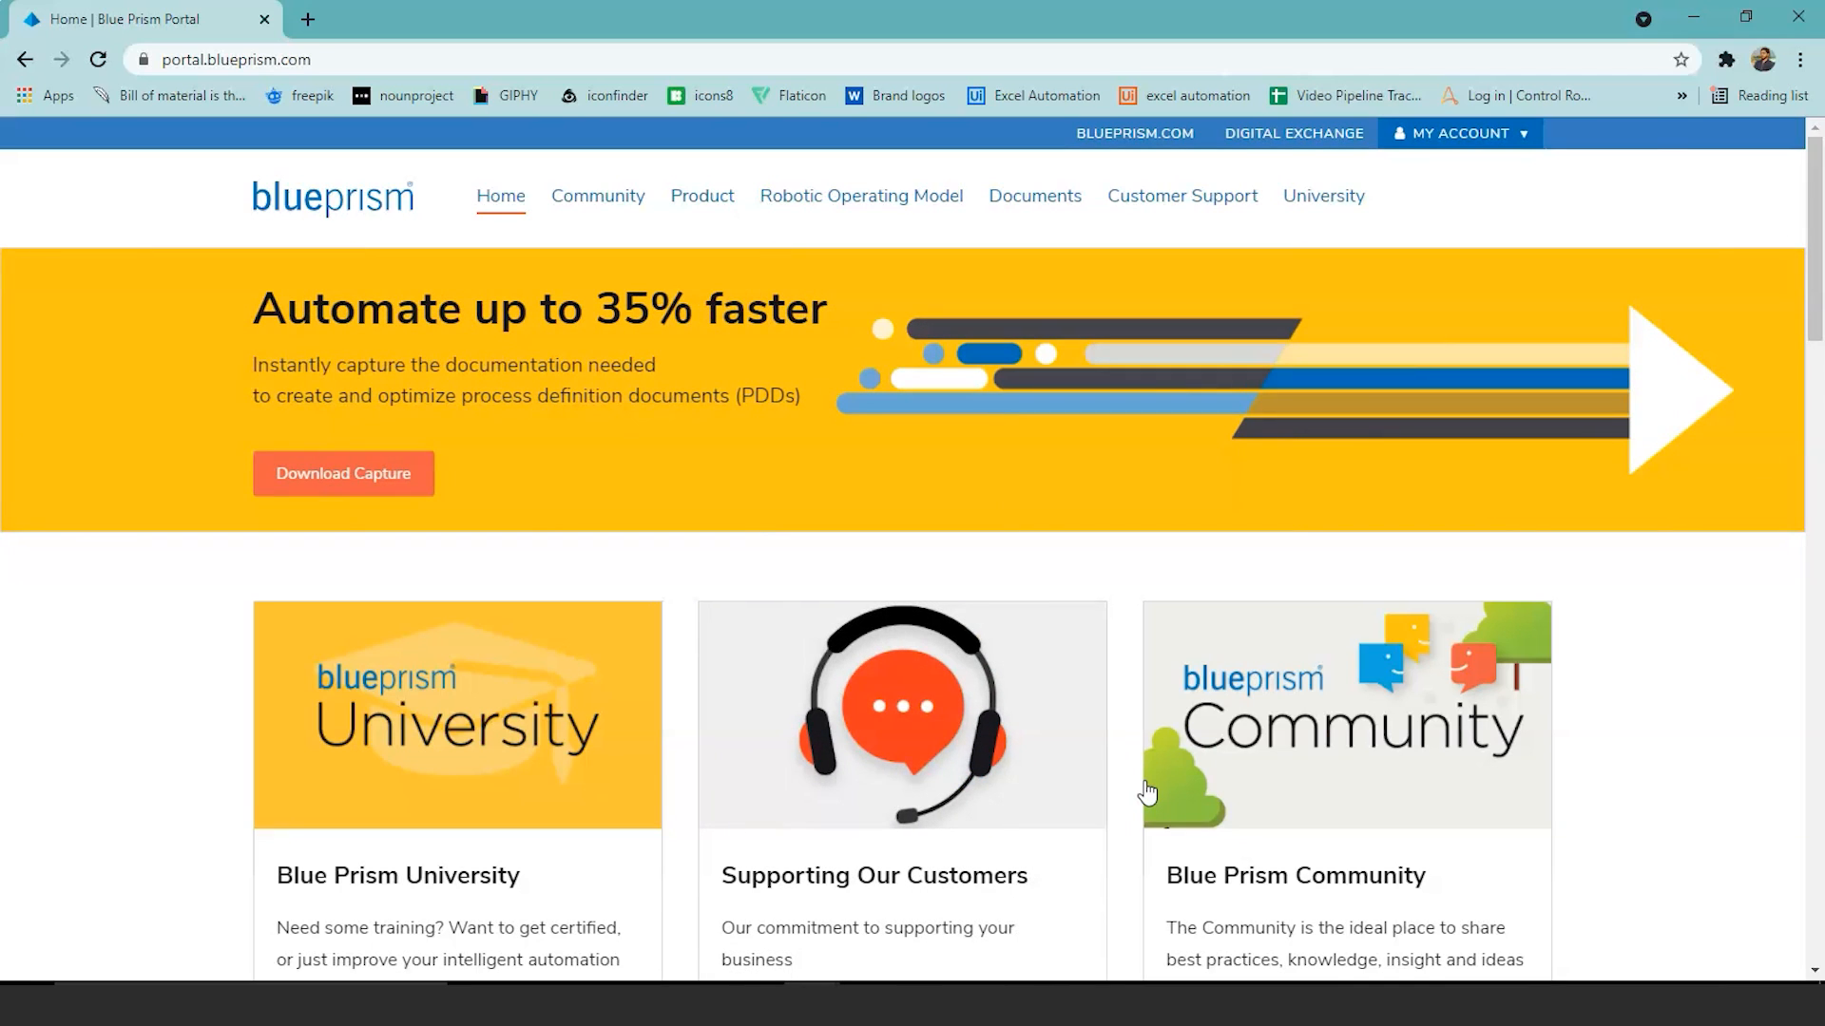
click(1681, 390)
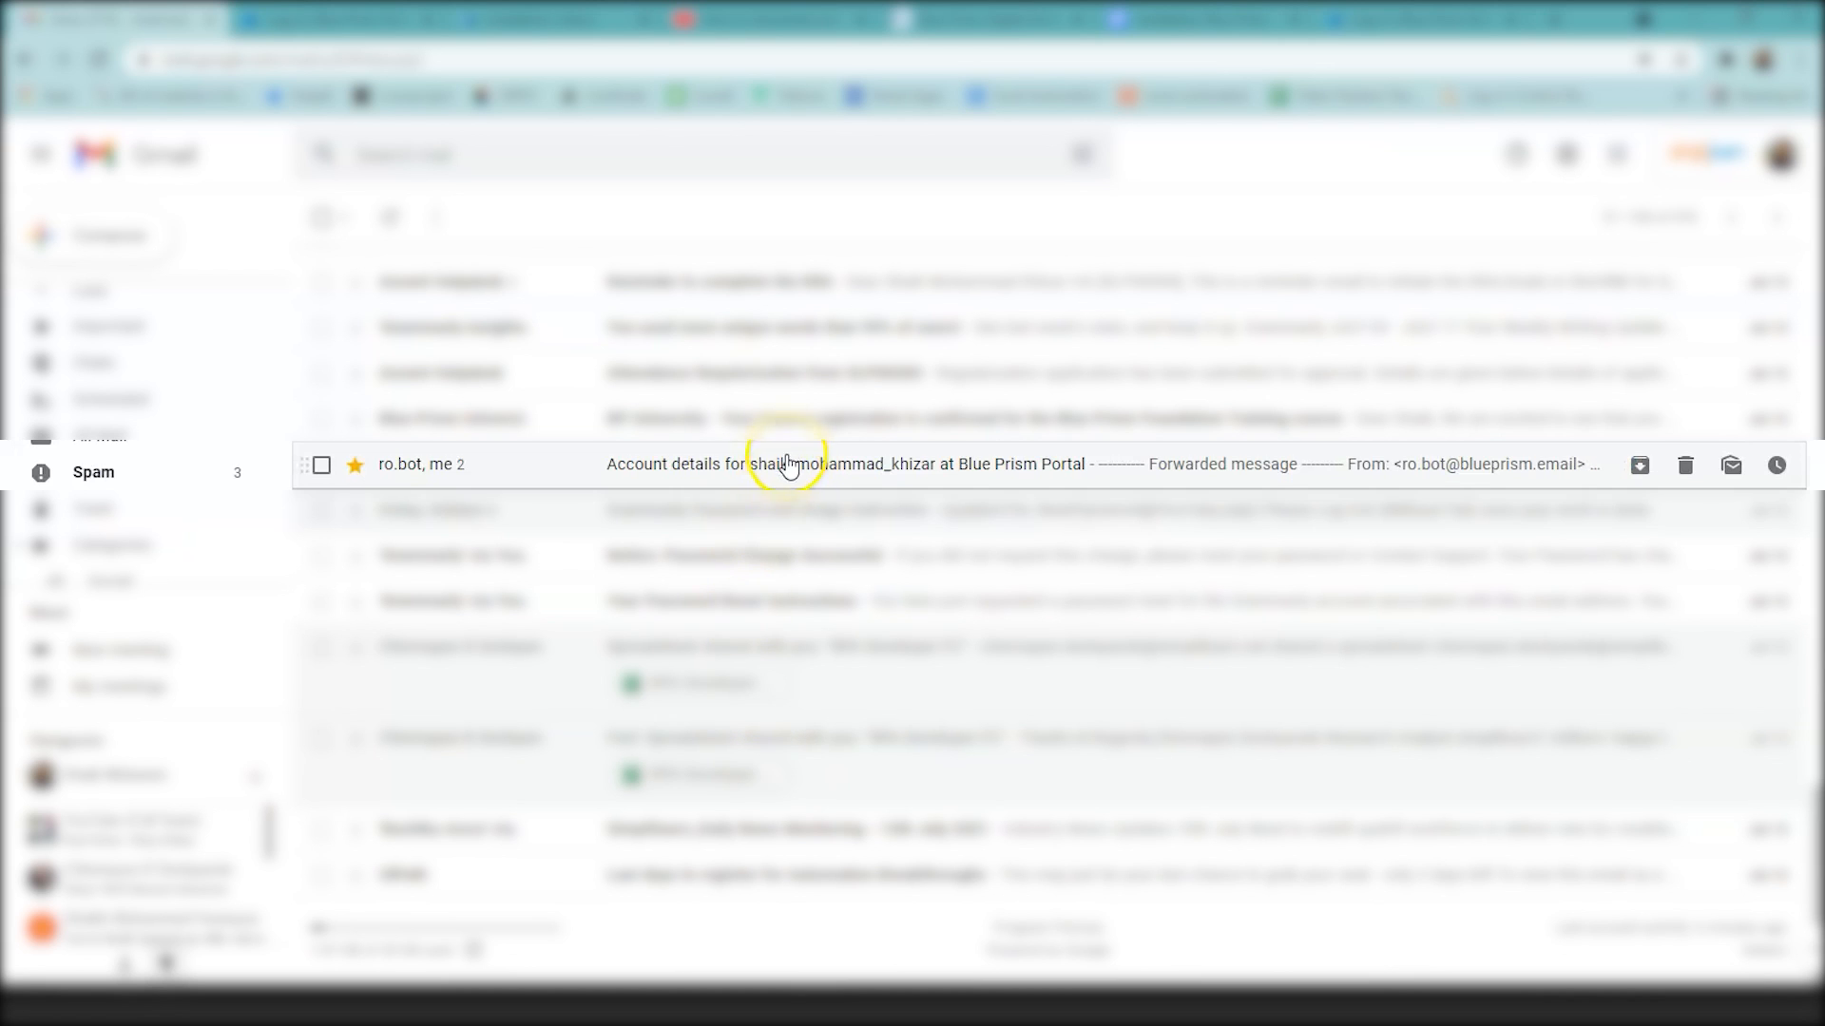
Open the 'Account details … at Blue Prism Portal' message in the Gmail inbox.
click(786, 464)
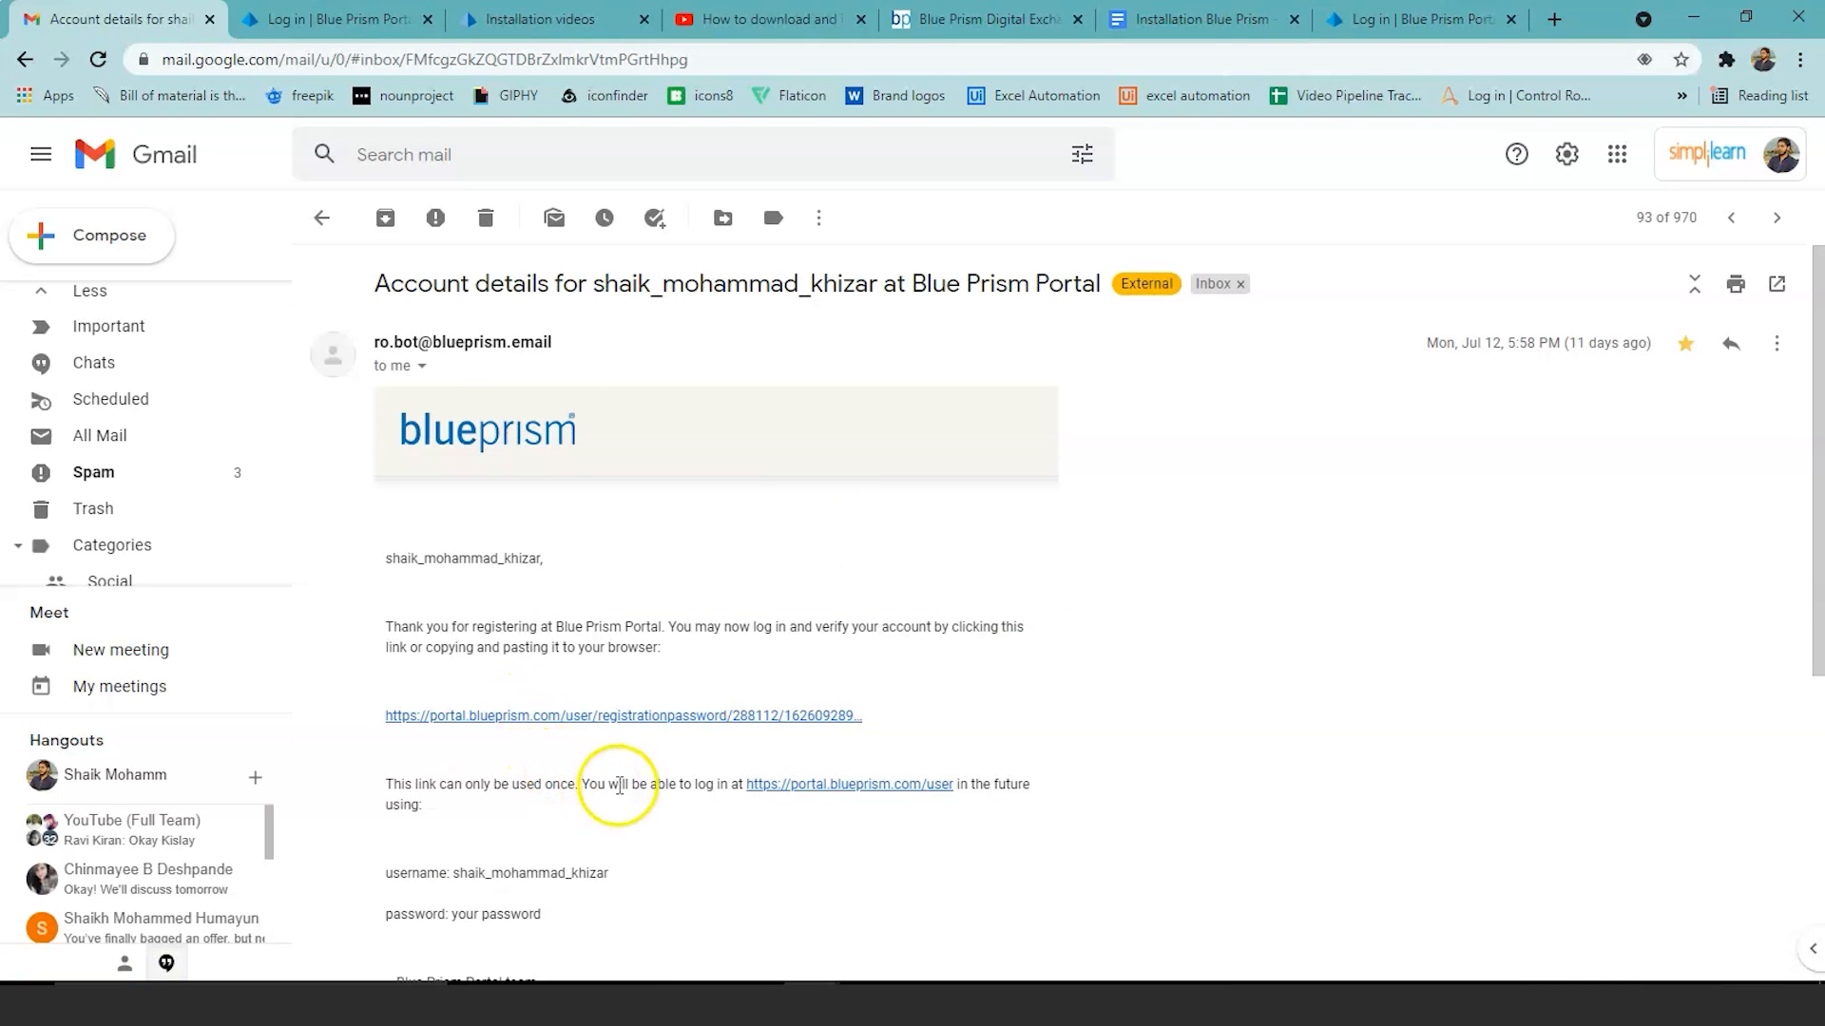
click(623, 716)
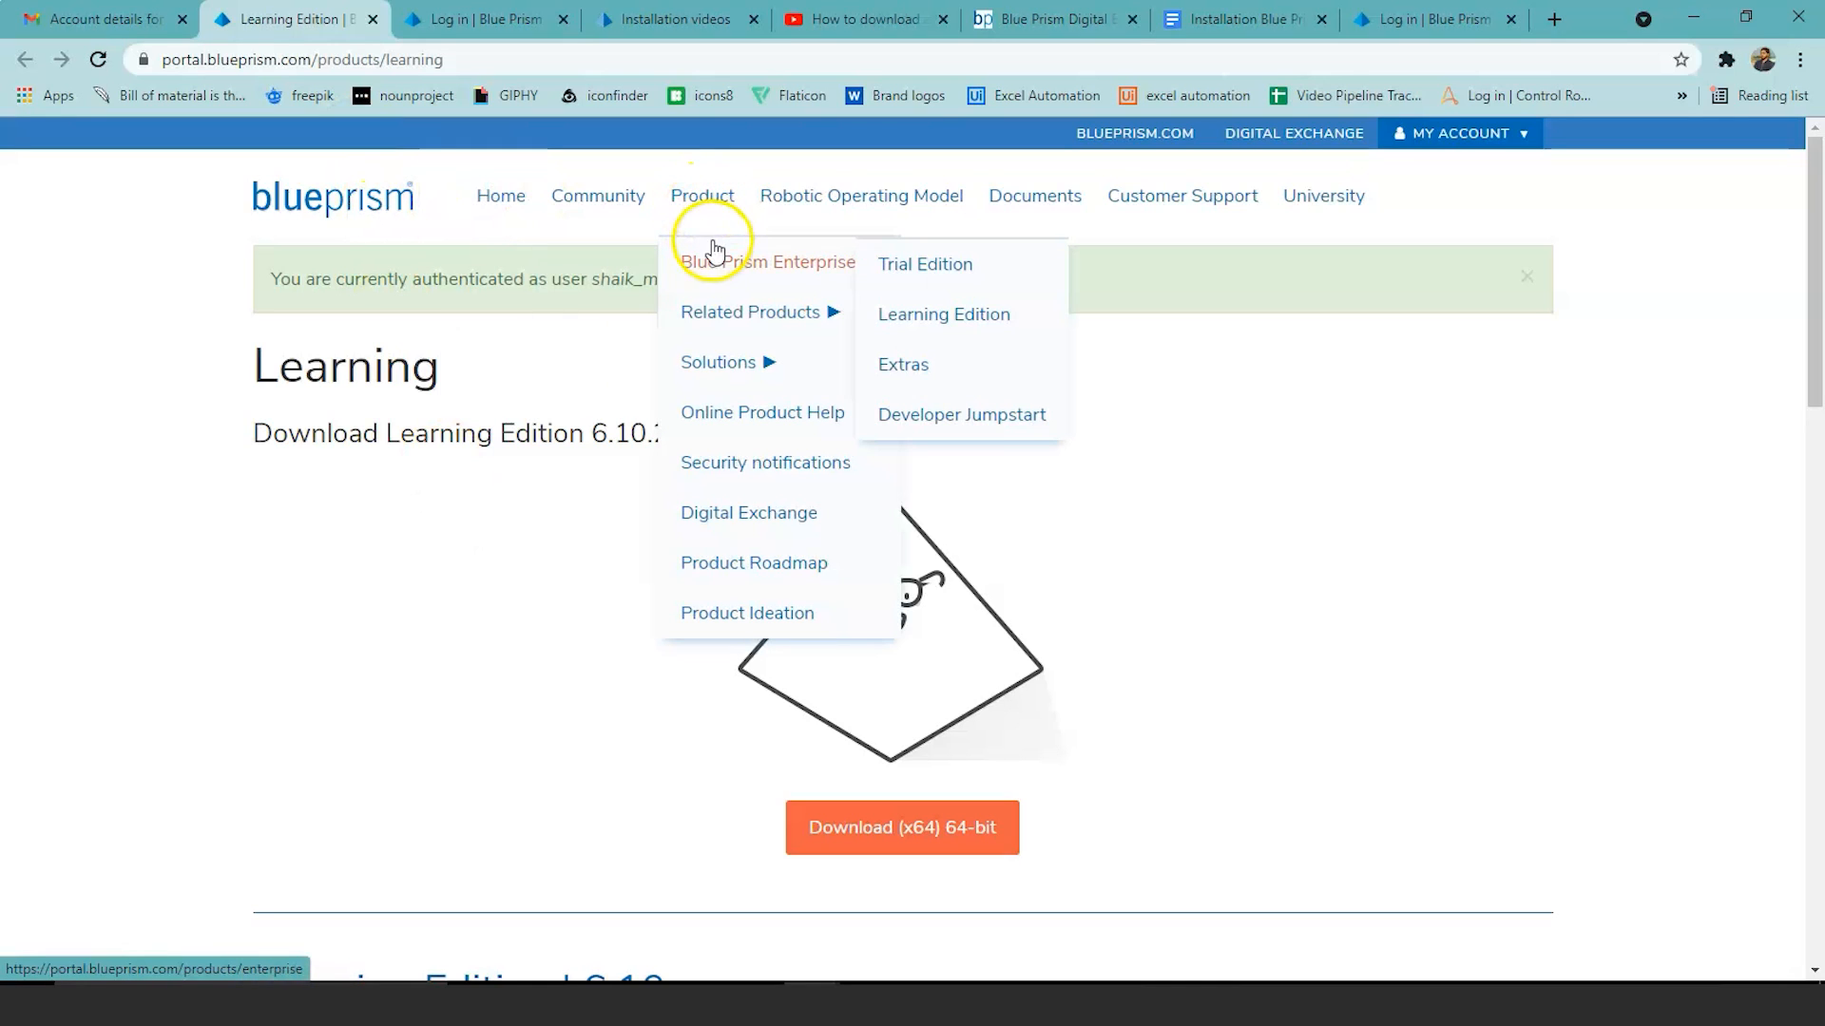
mouse_move(924, 264)
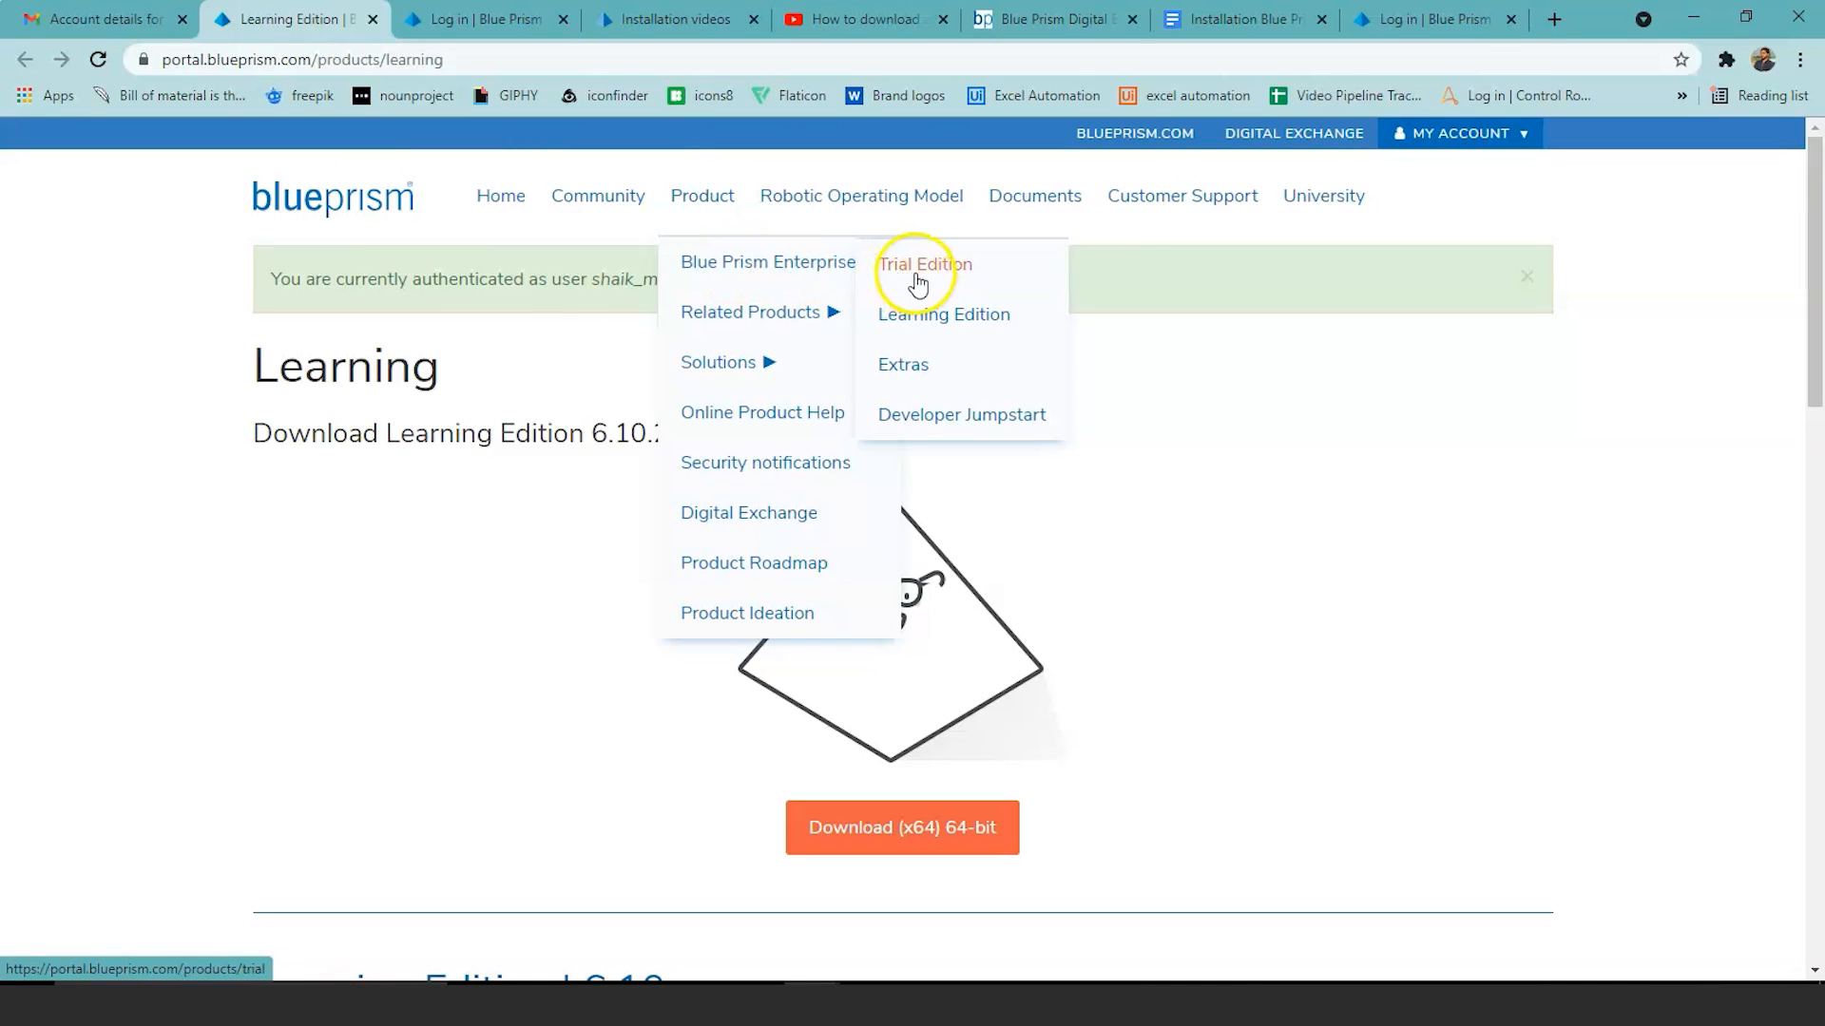
mouse_move(897, 287)
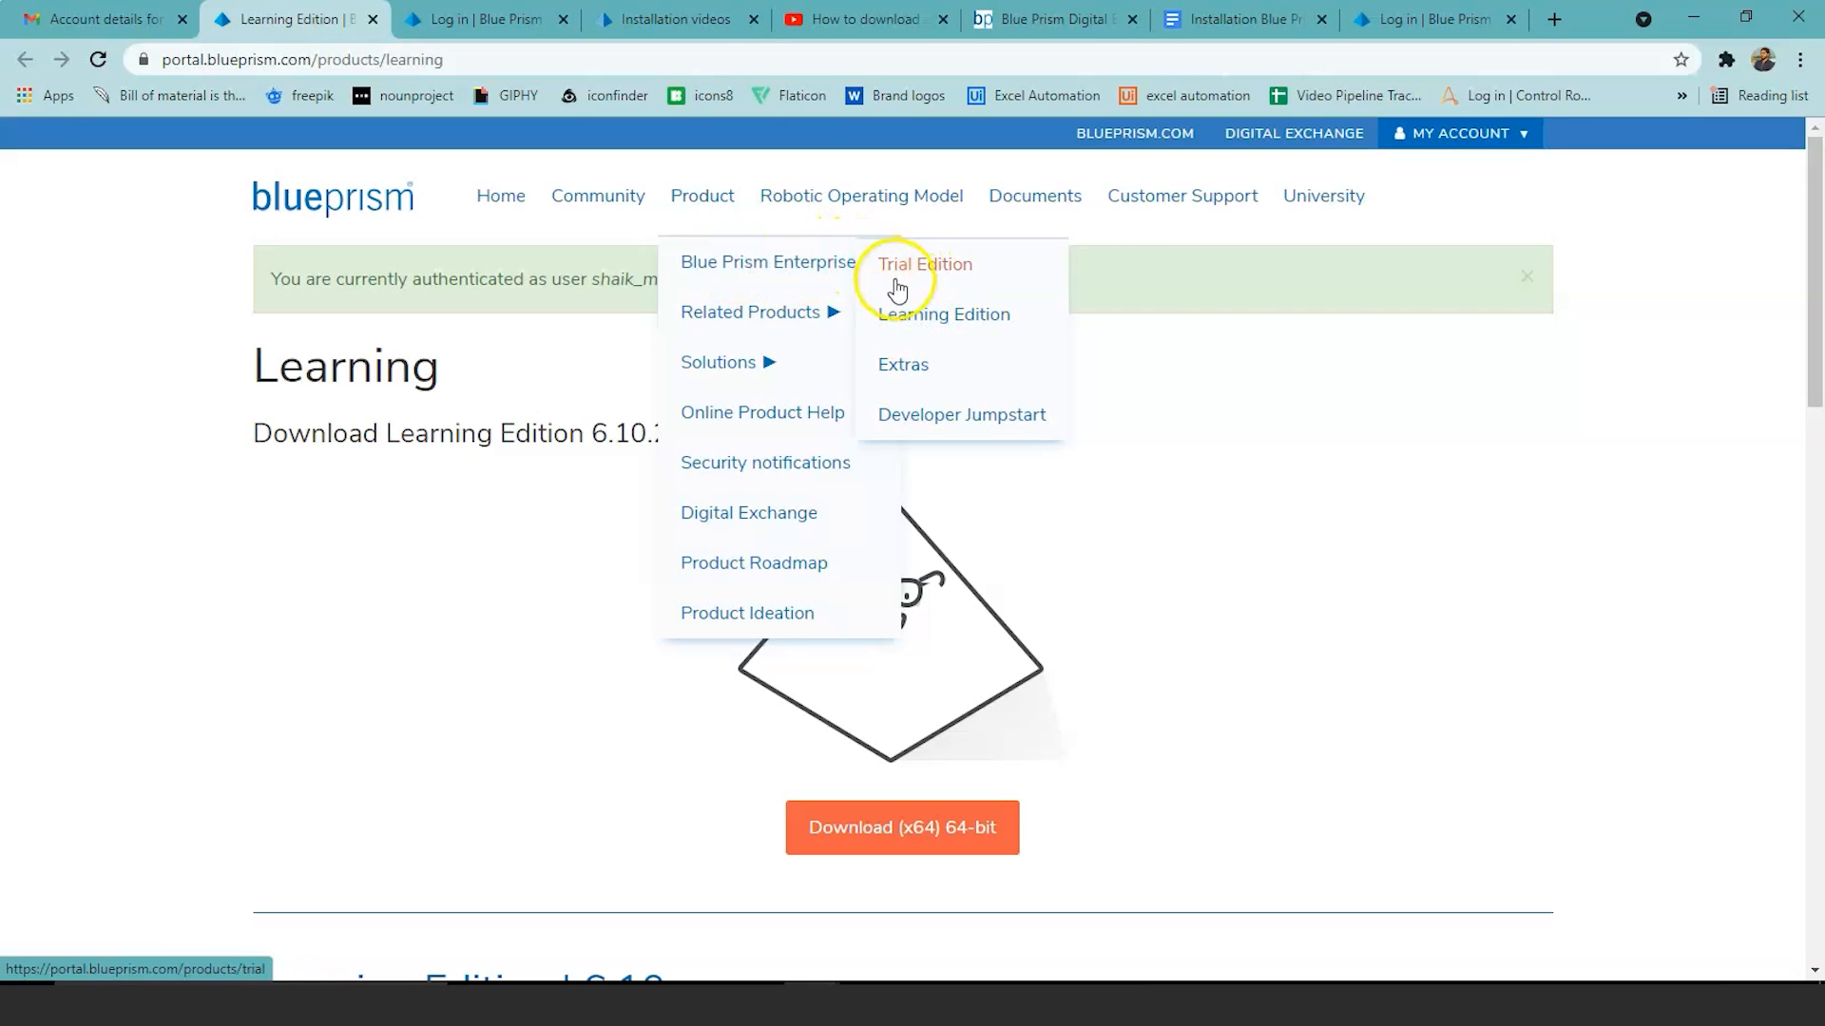
mouse_move(943, 320)
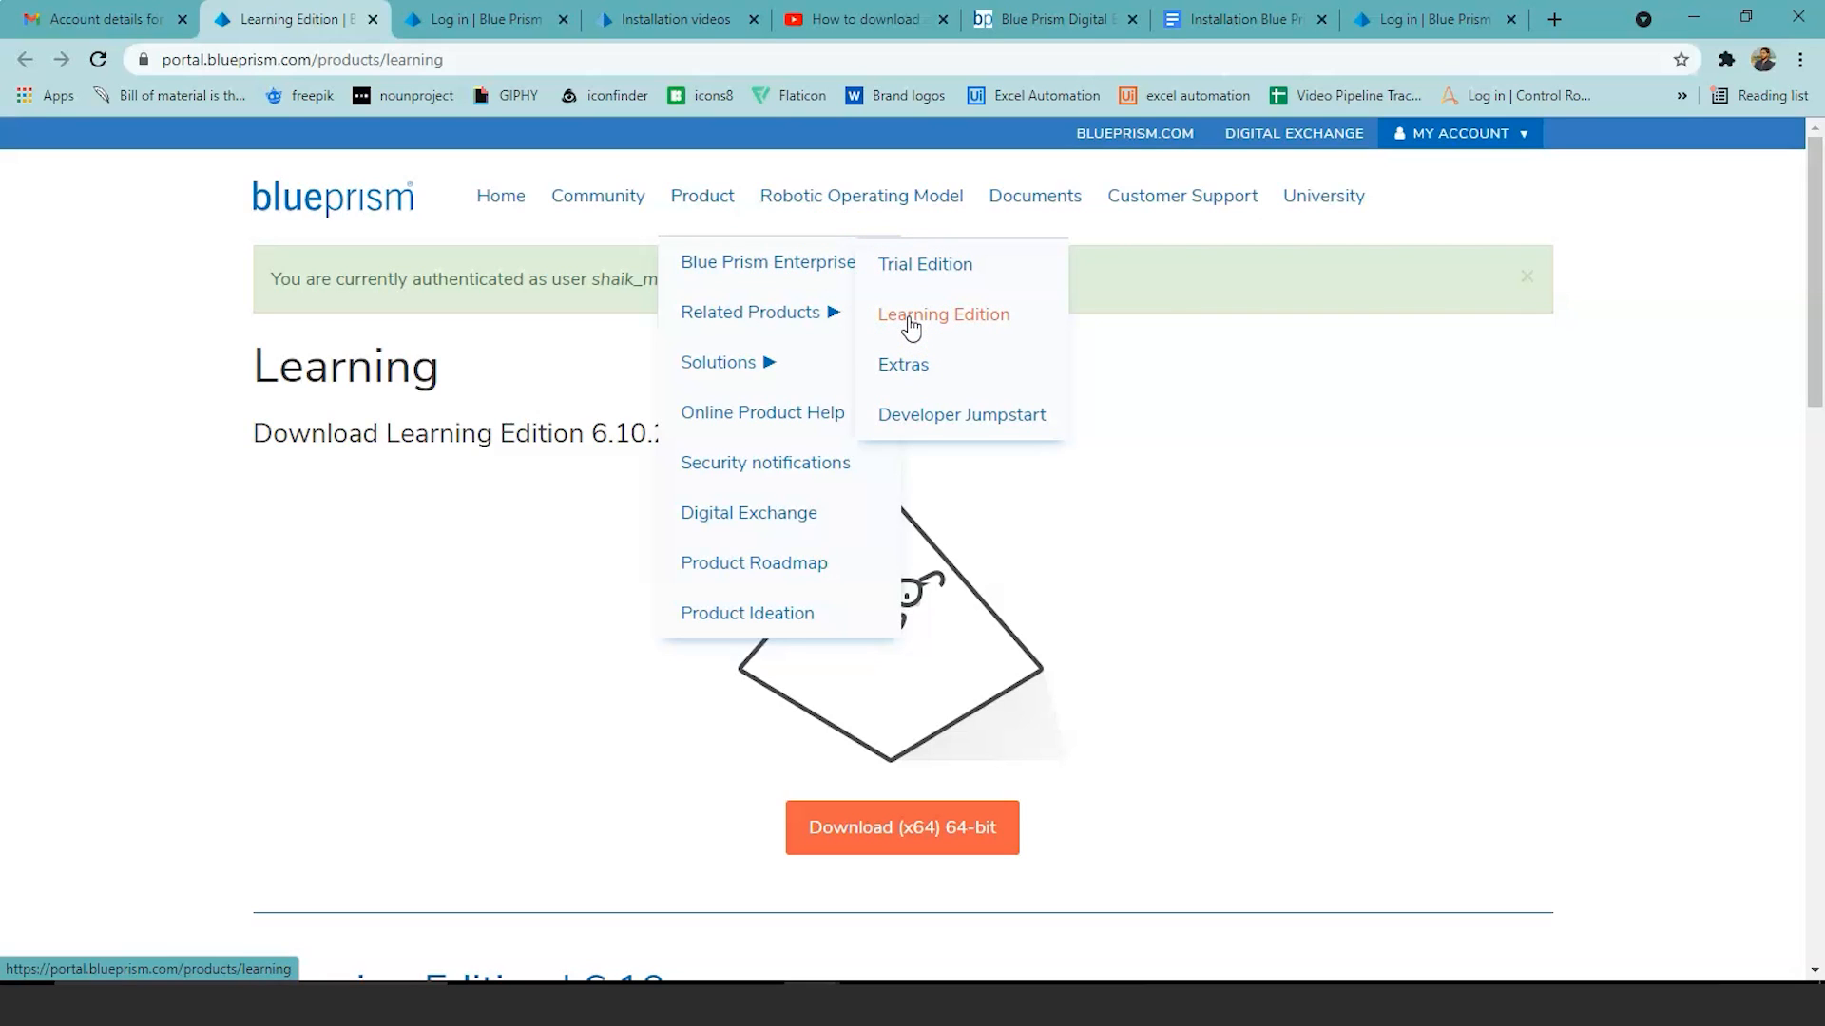
Go to the Learning Edition product page and download the 64-bit (x64) installer.
click(943, 314)
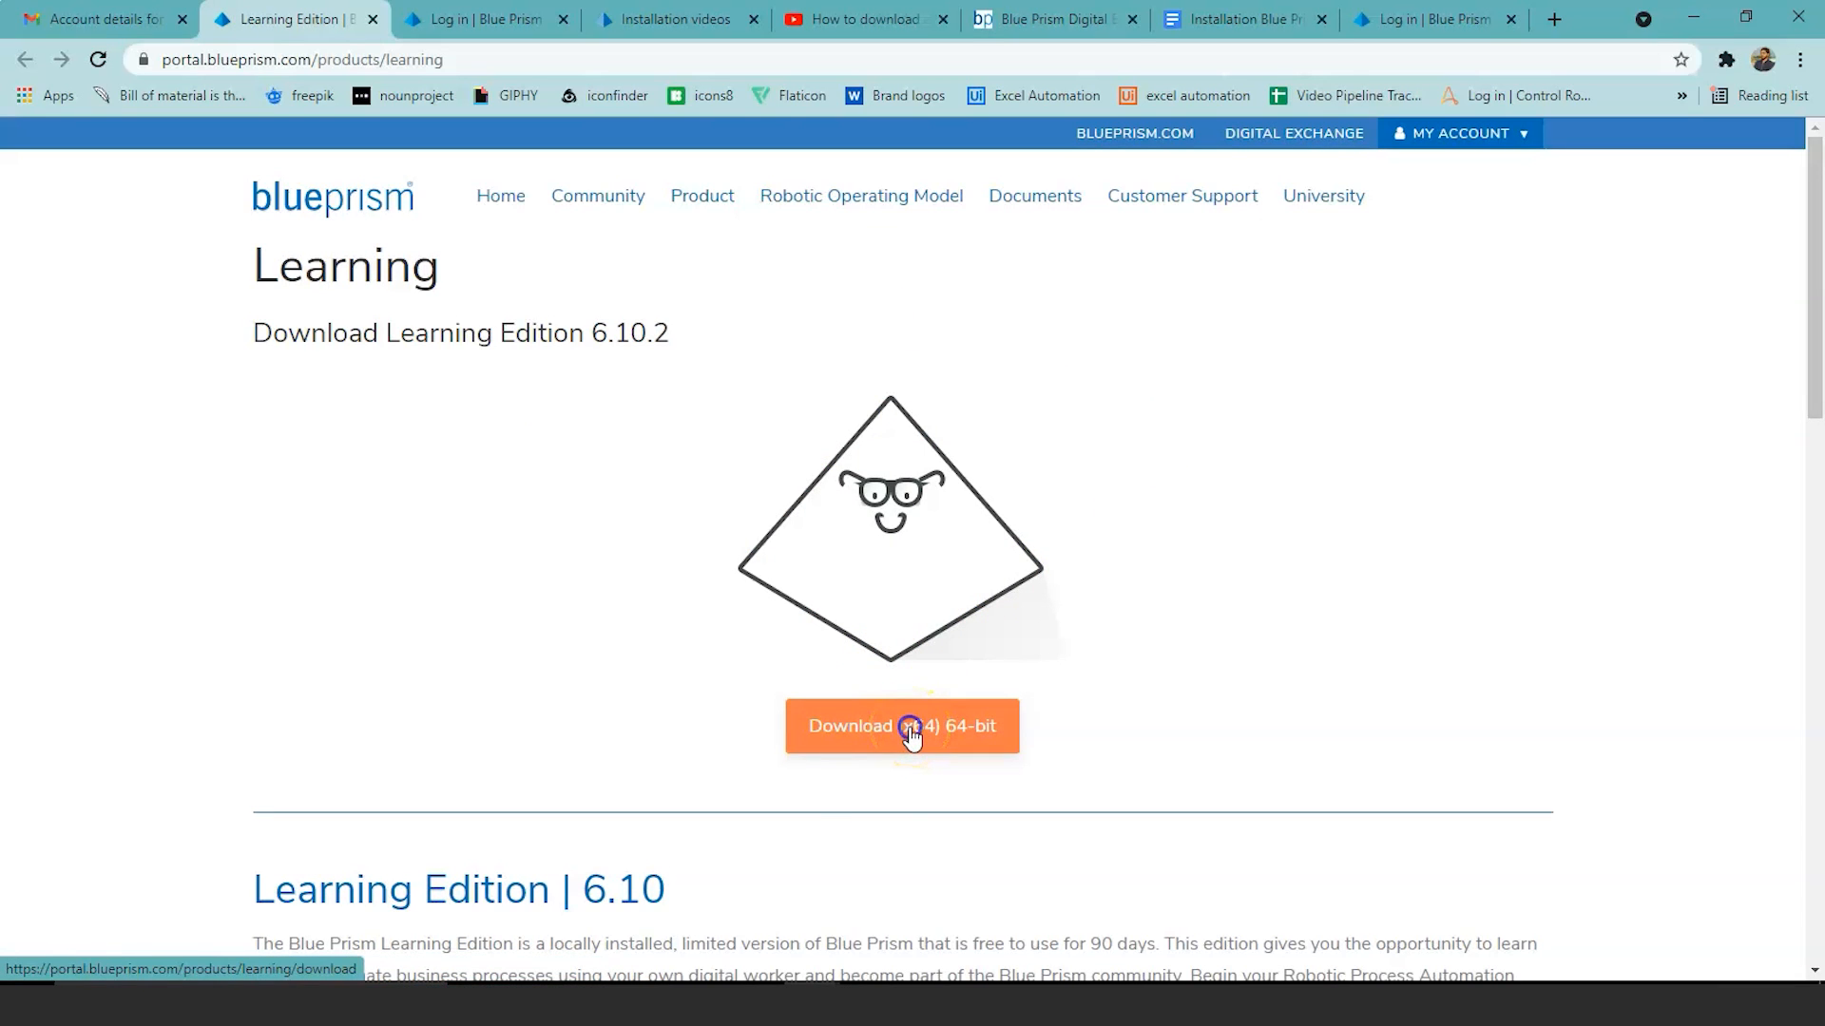
click(901, 727)
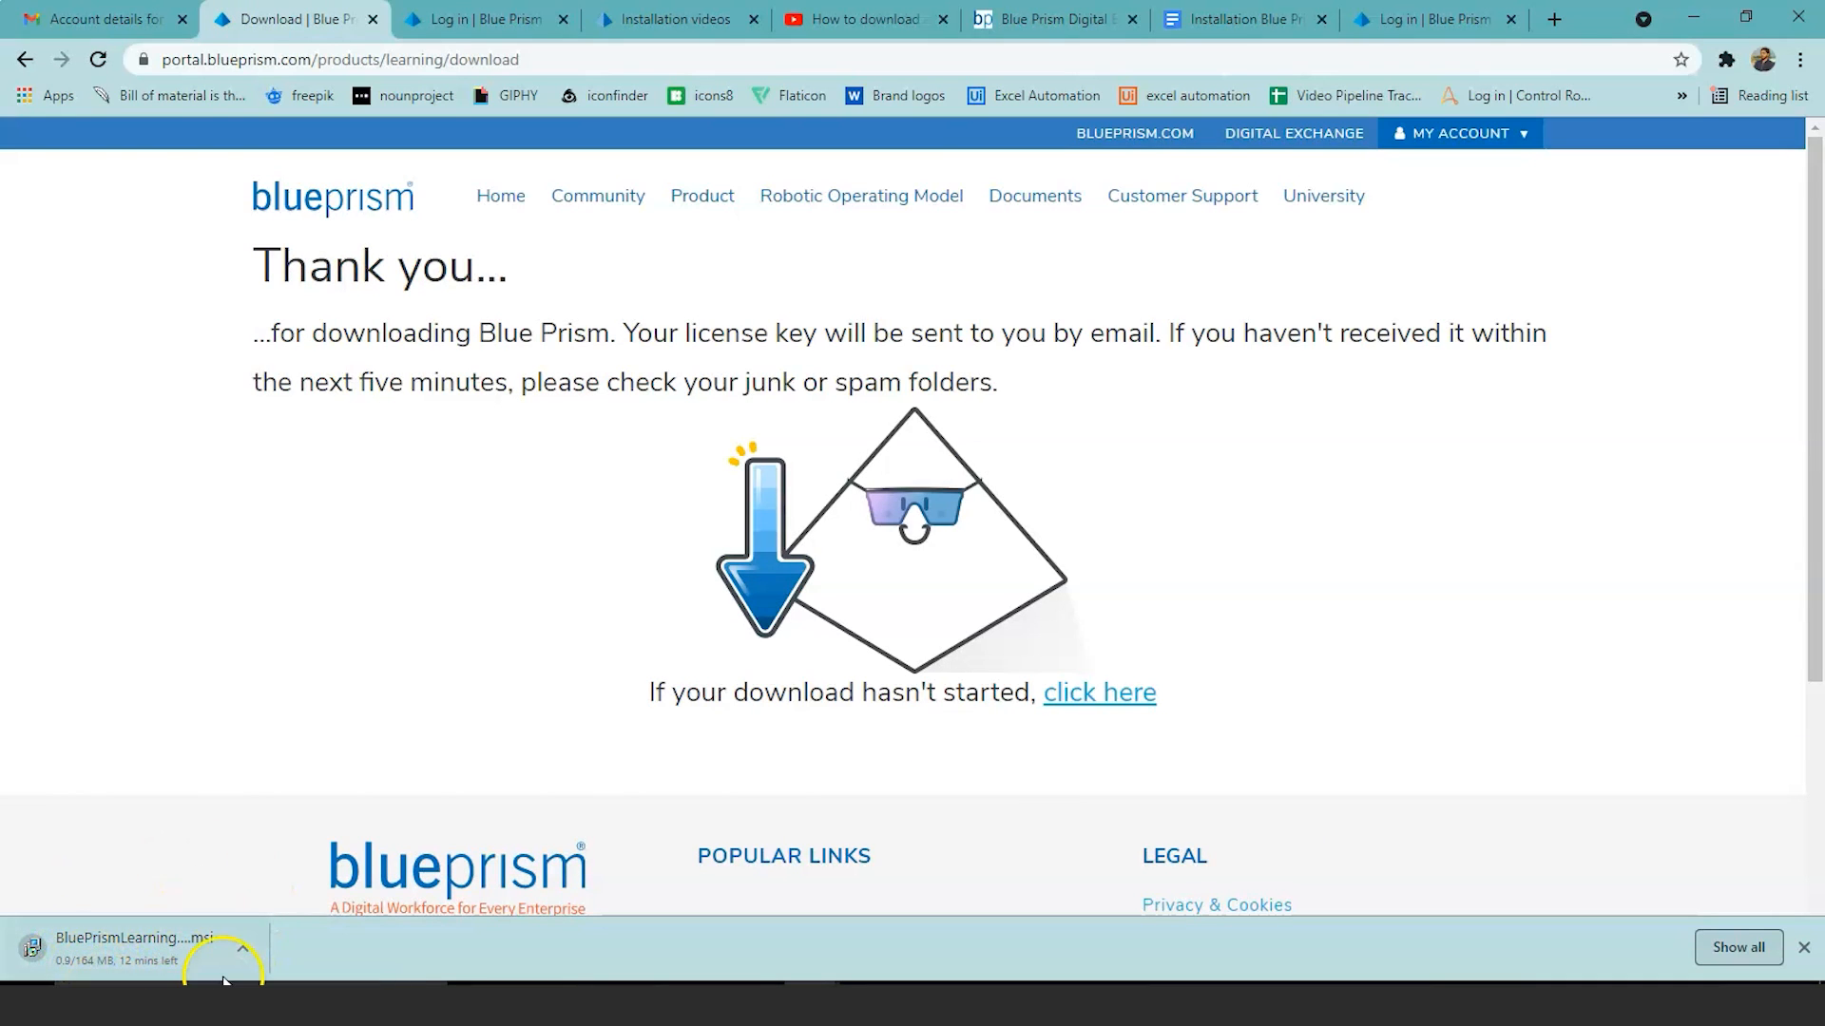
mouse_move(41, 931)
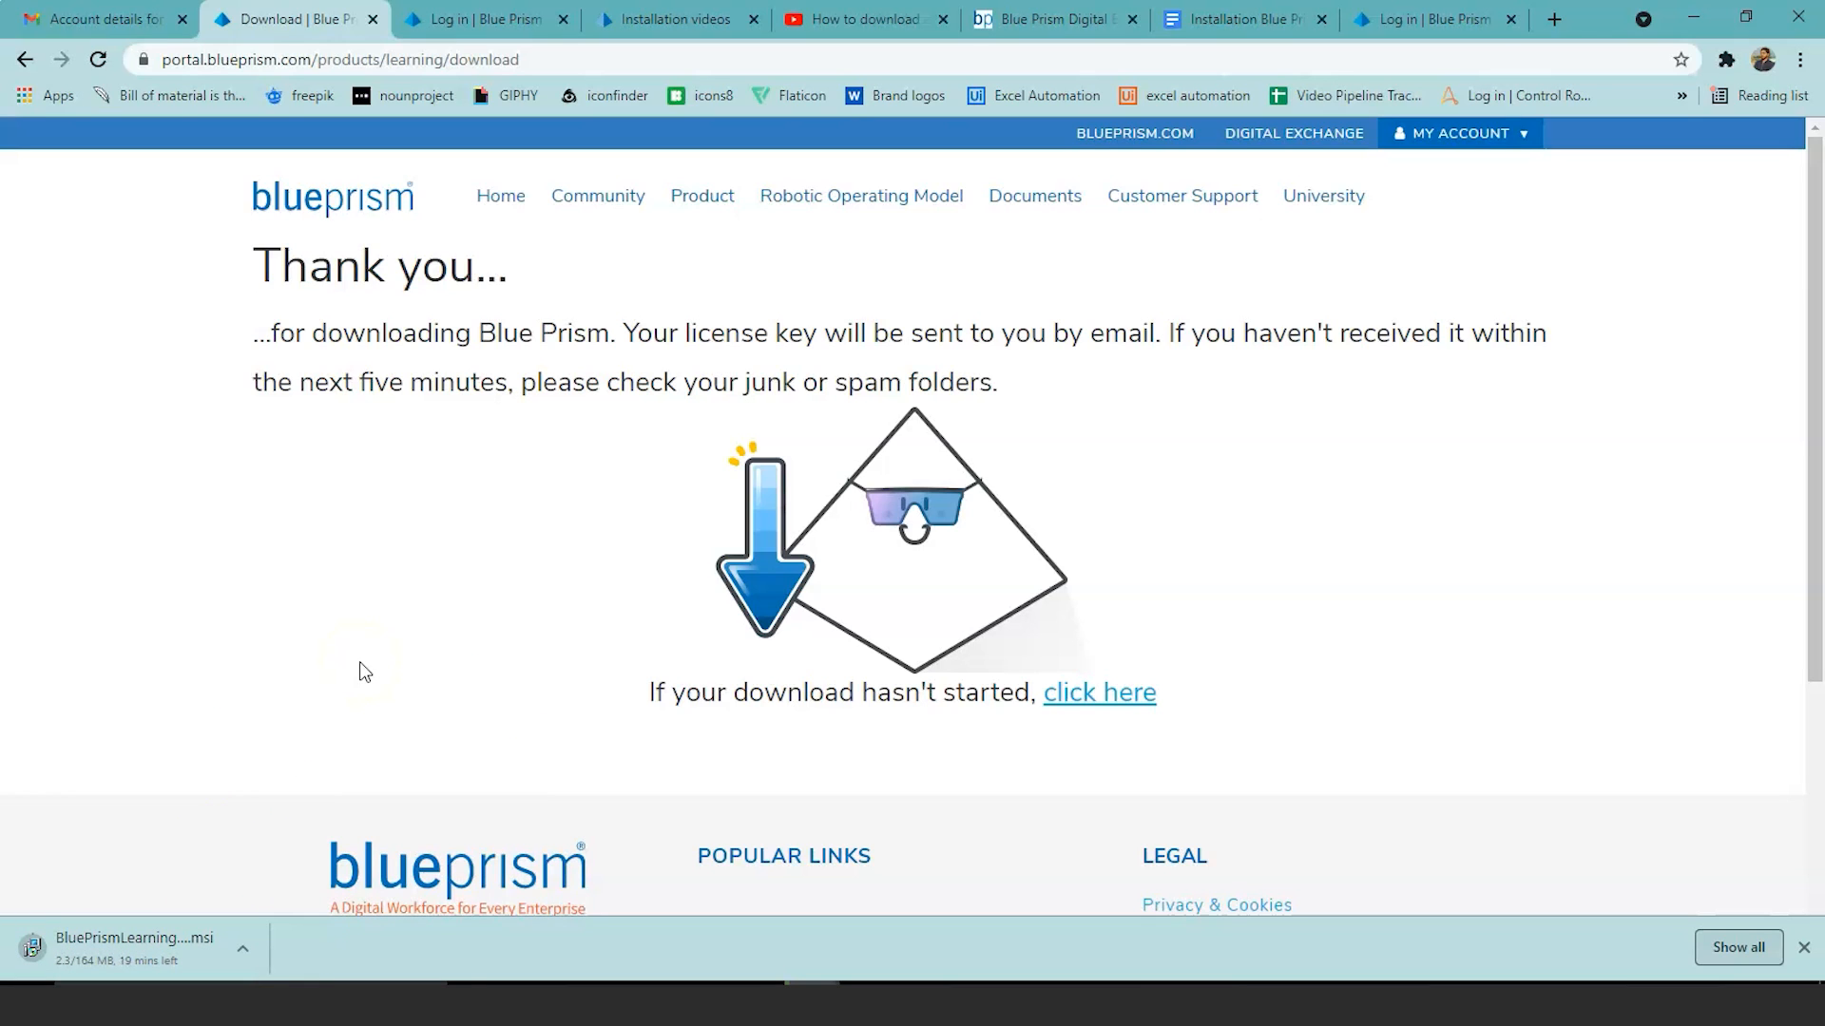
click(93, 20)
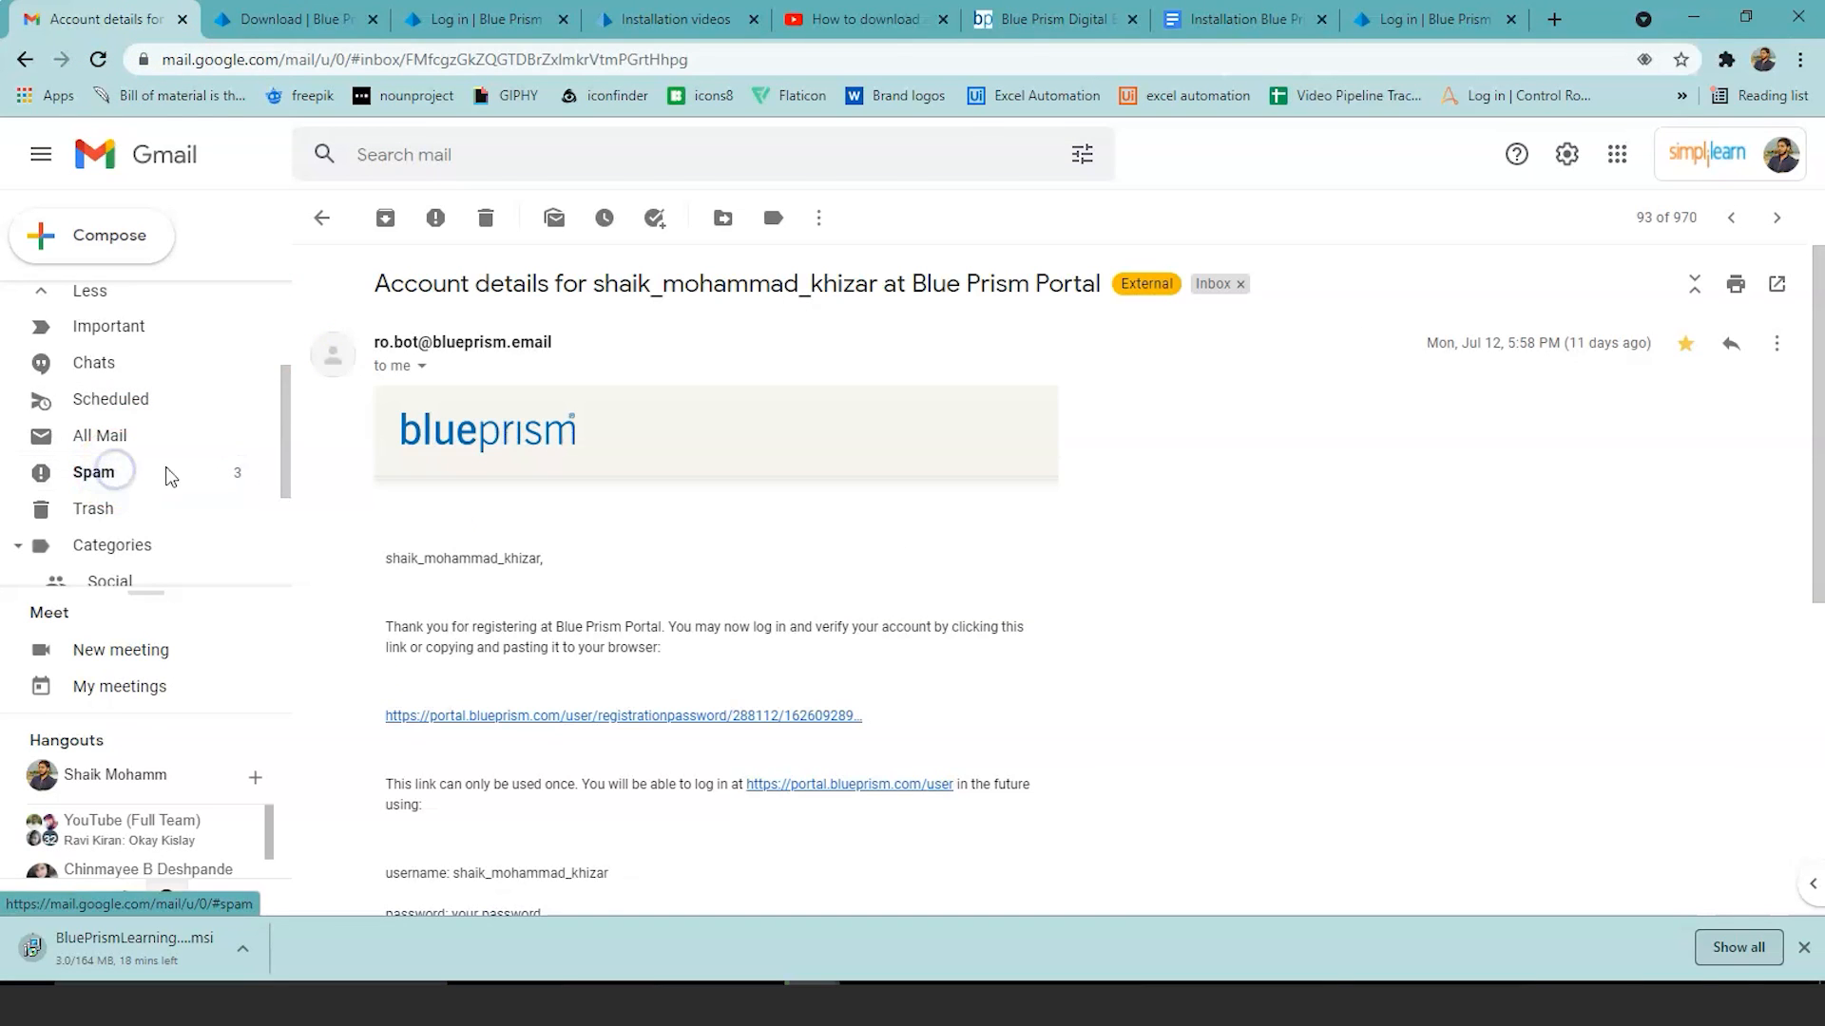
Open the Learning Edition License Key email from Spam and scroll to its license attachment.
click(93, 471)
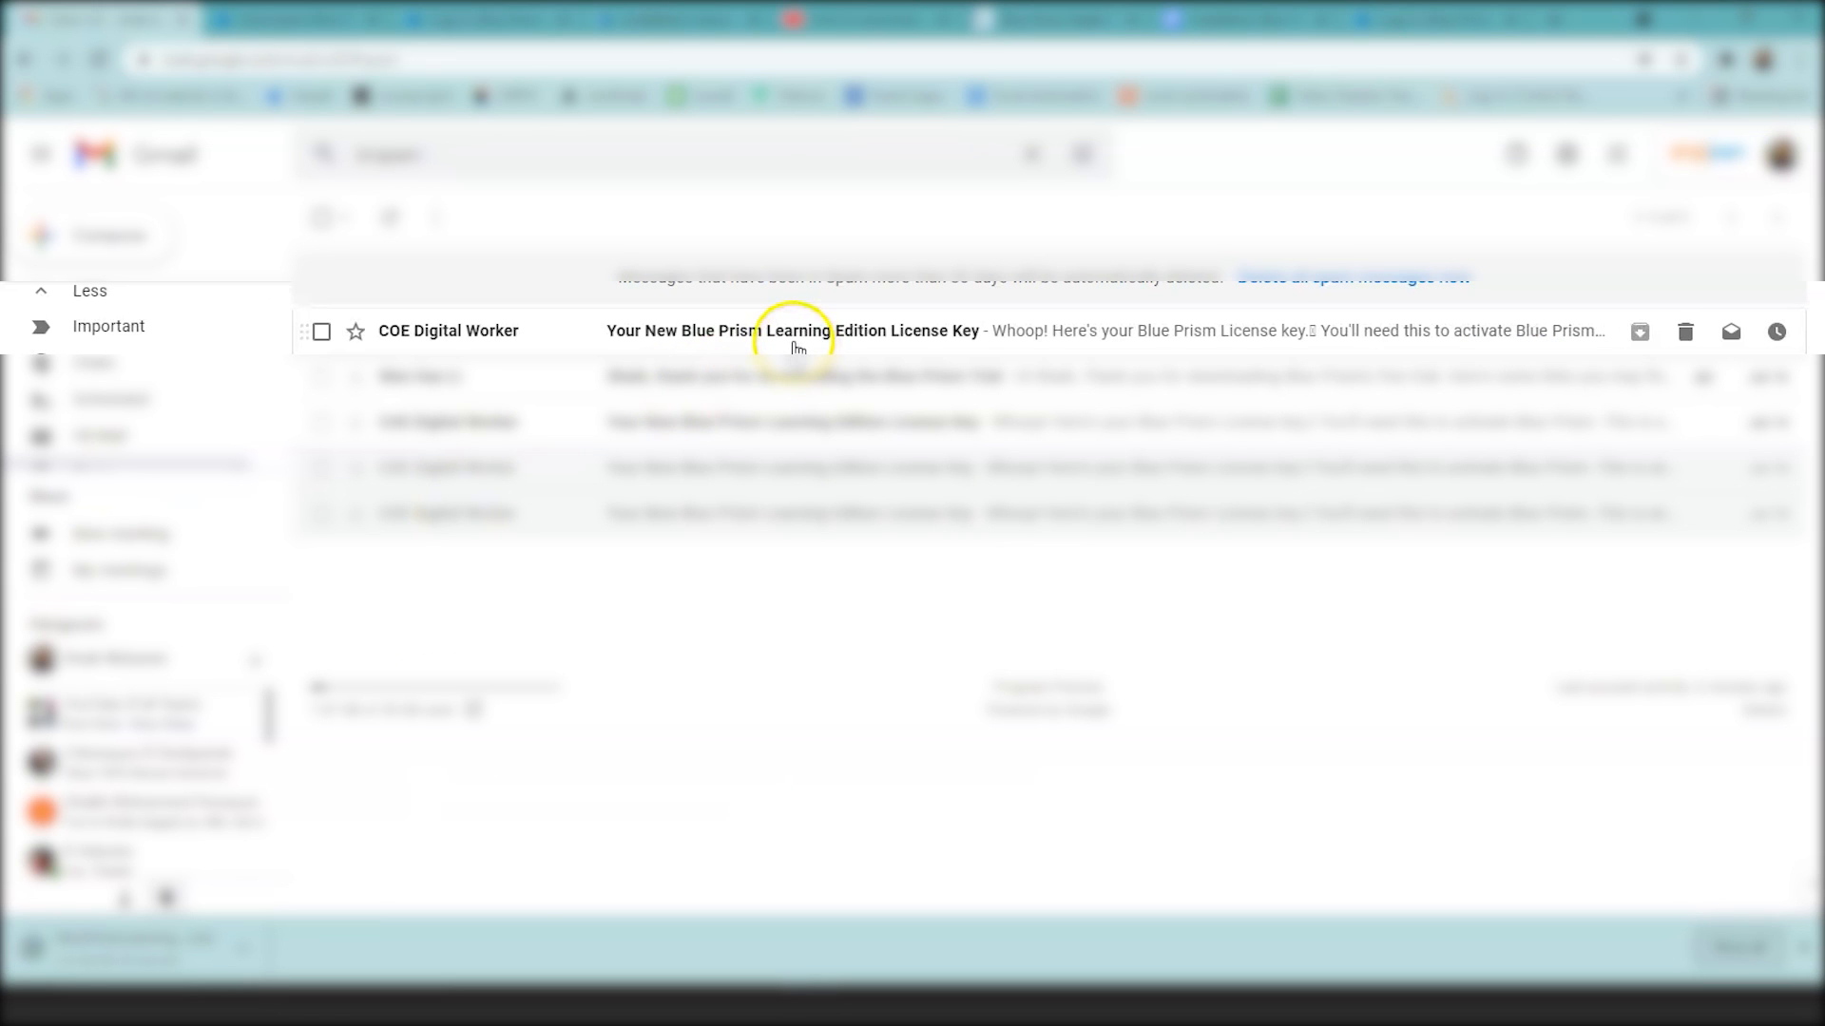
mouse_move(867, 343)
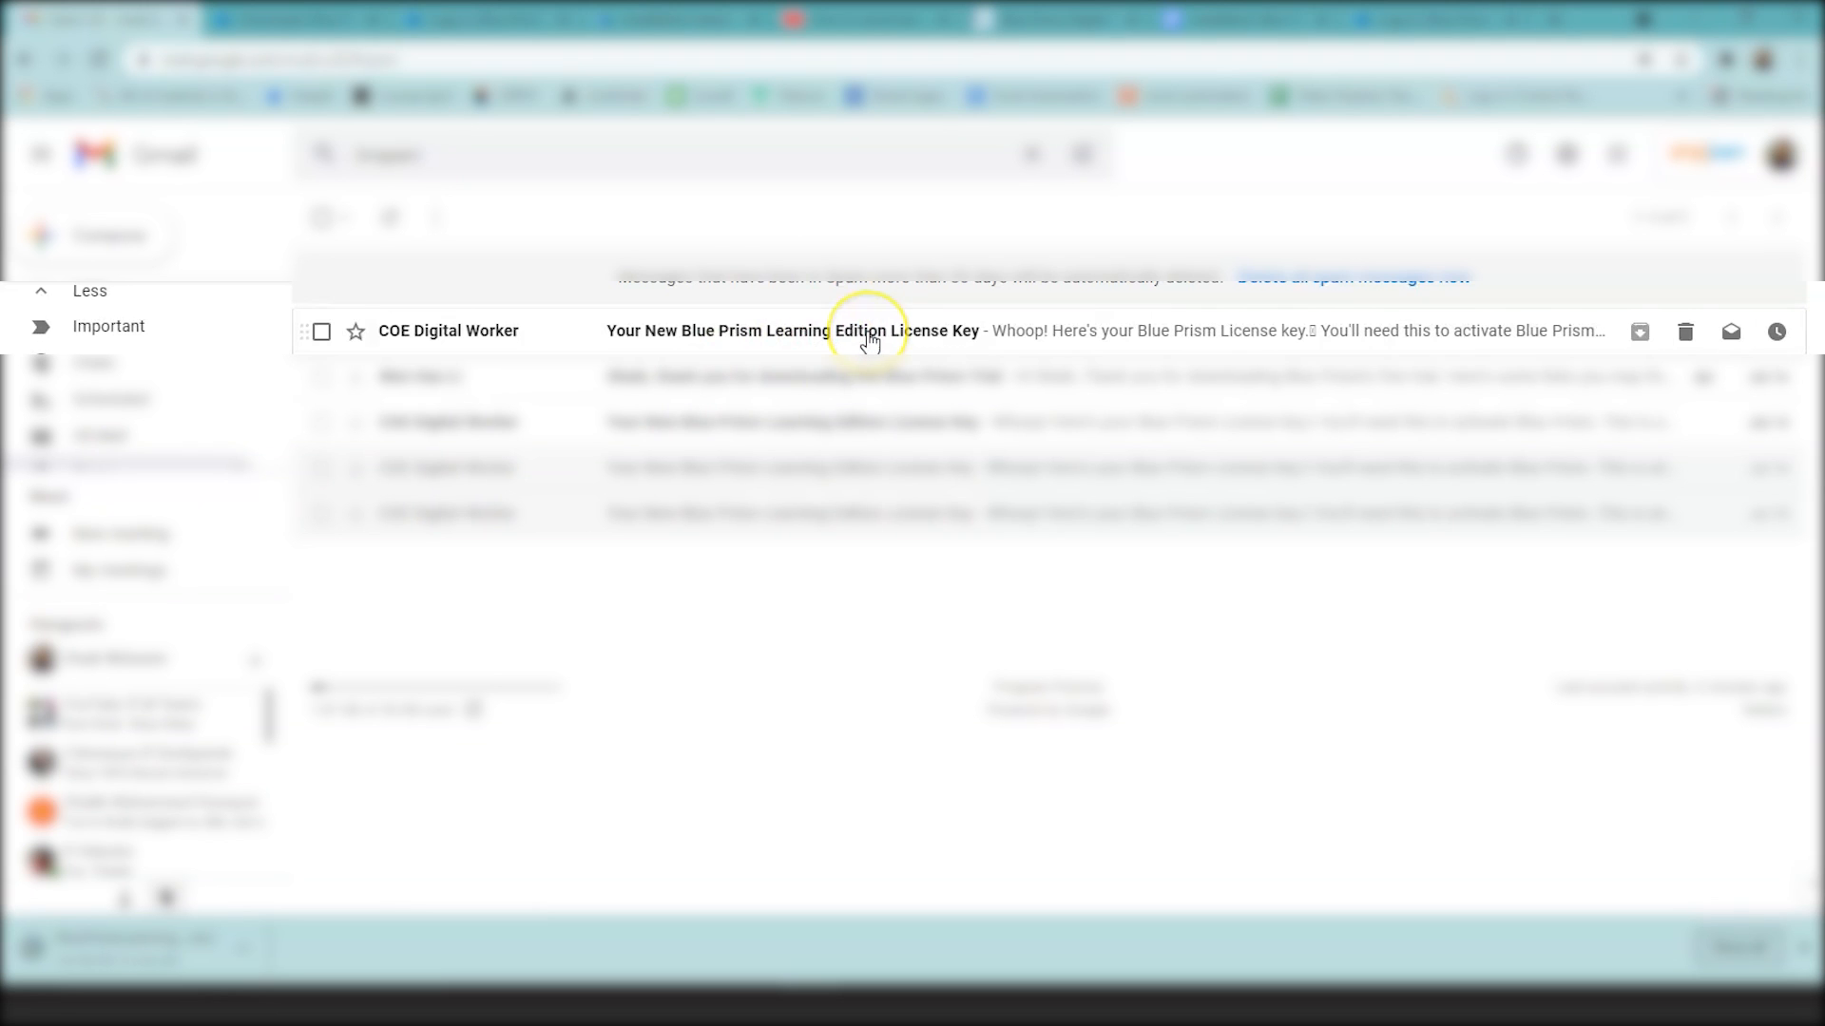
click(867, 330)
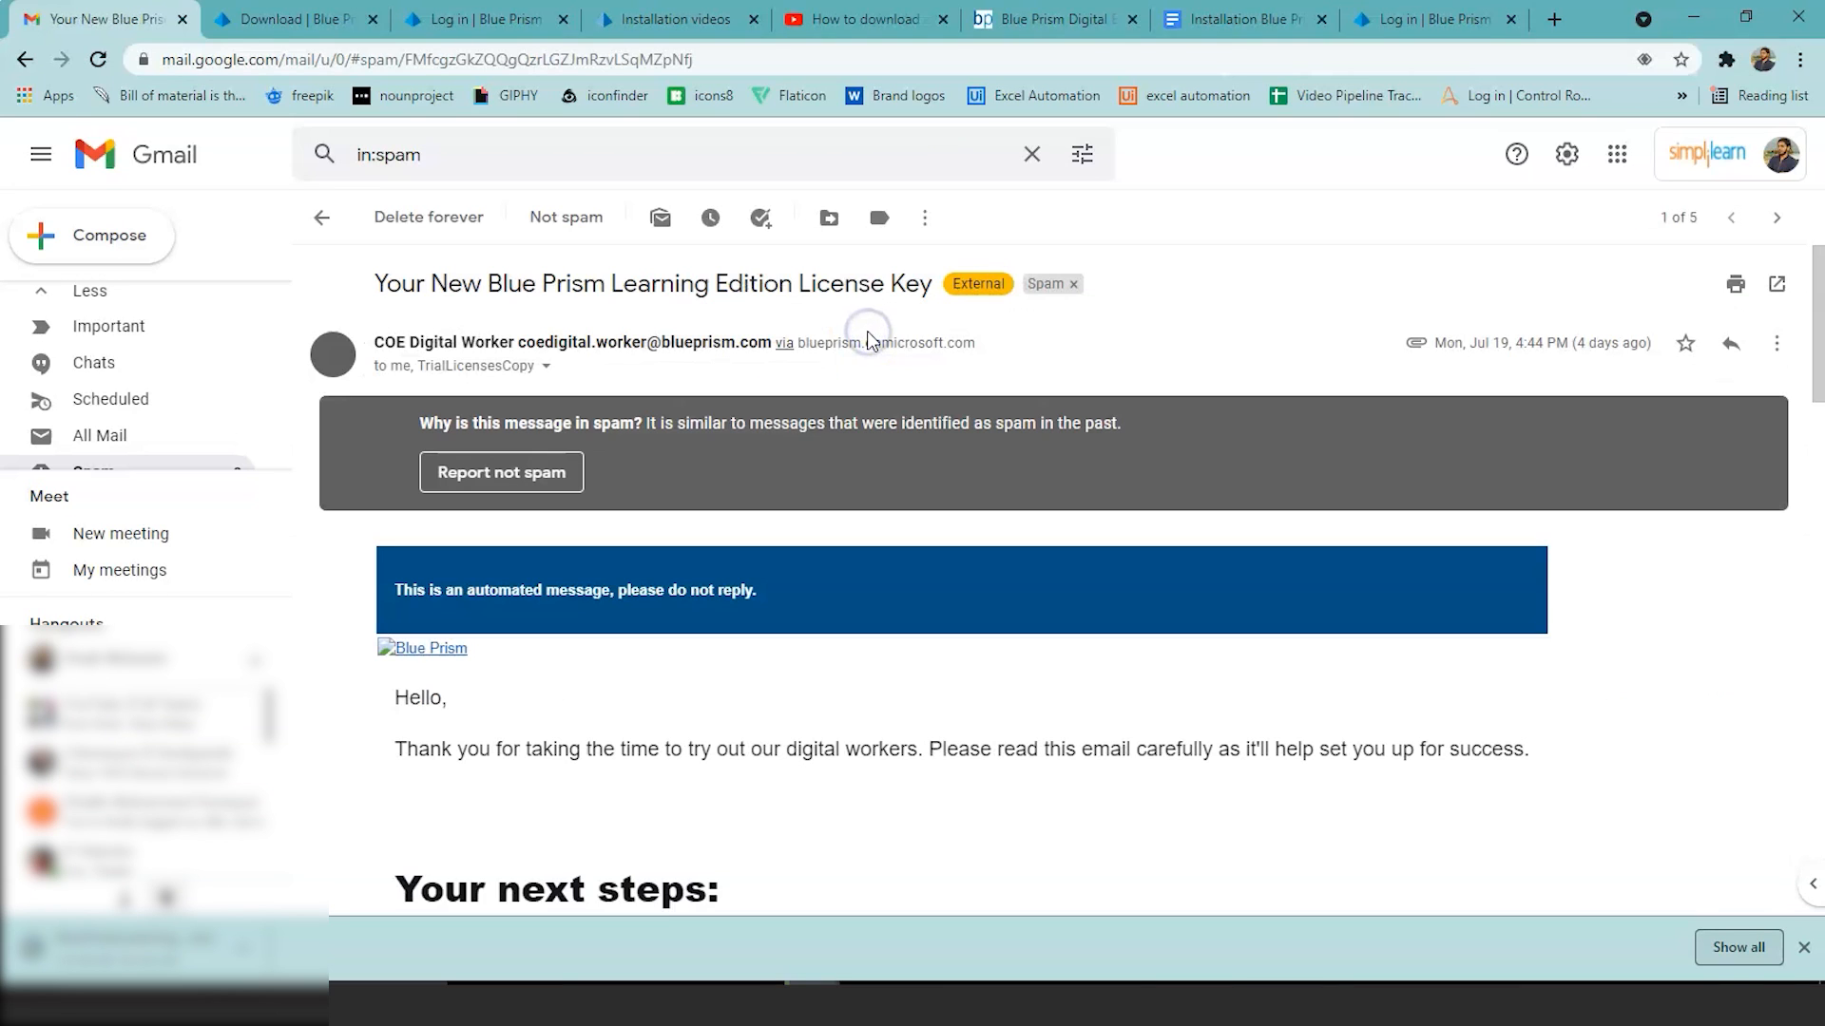
scroll(down, 3)
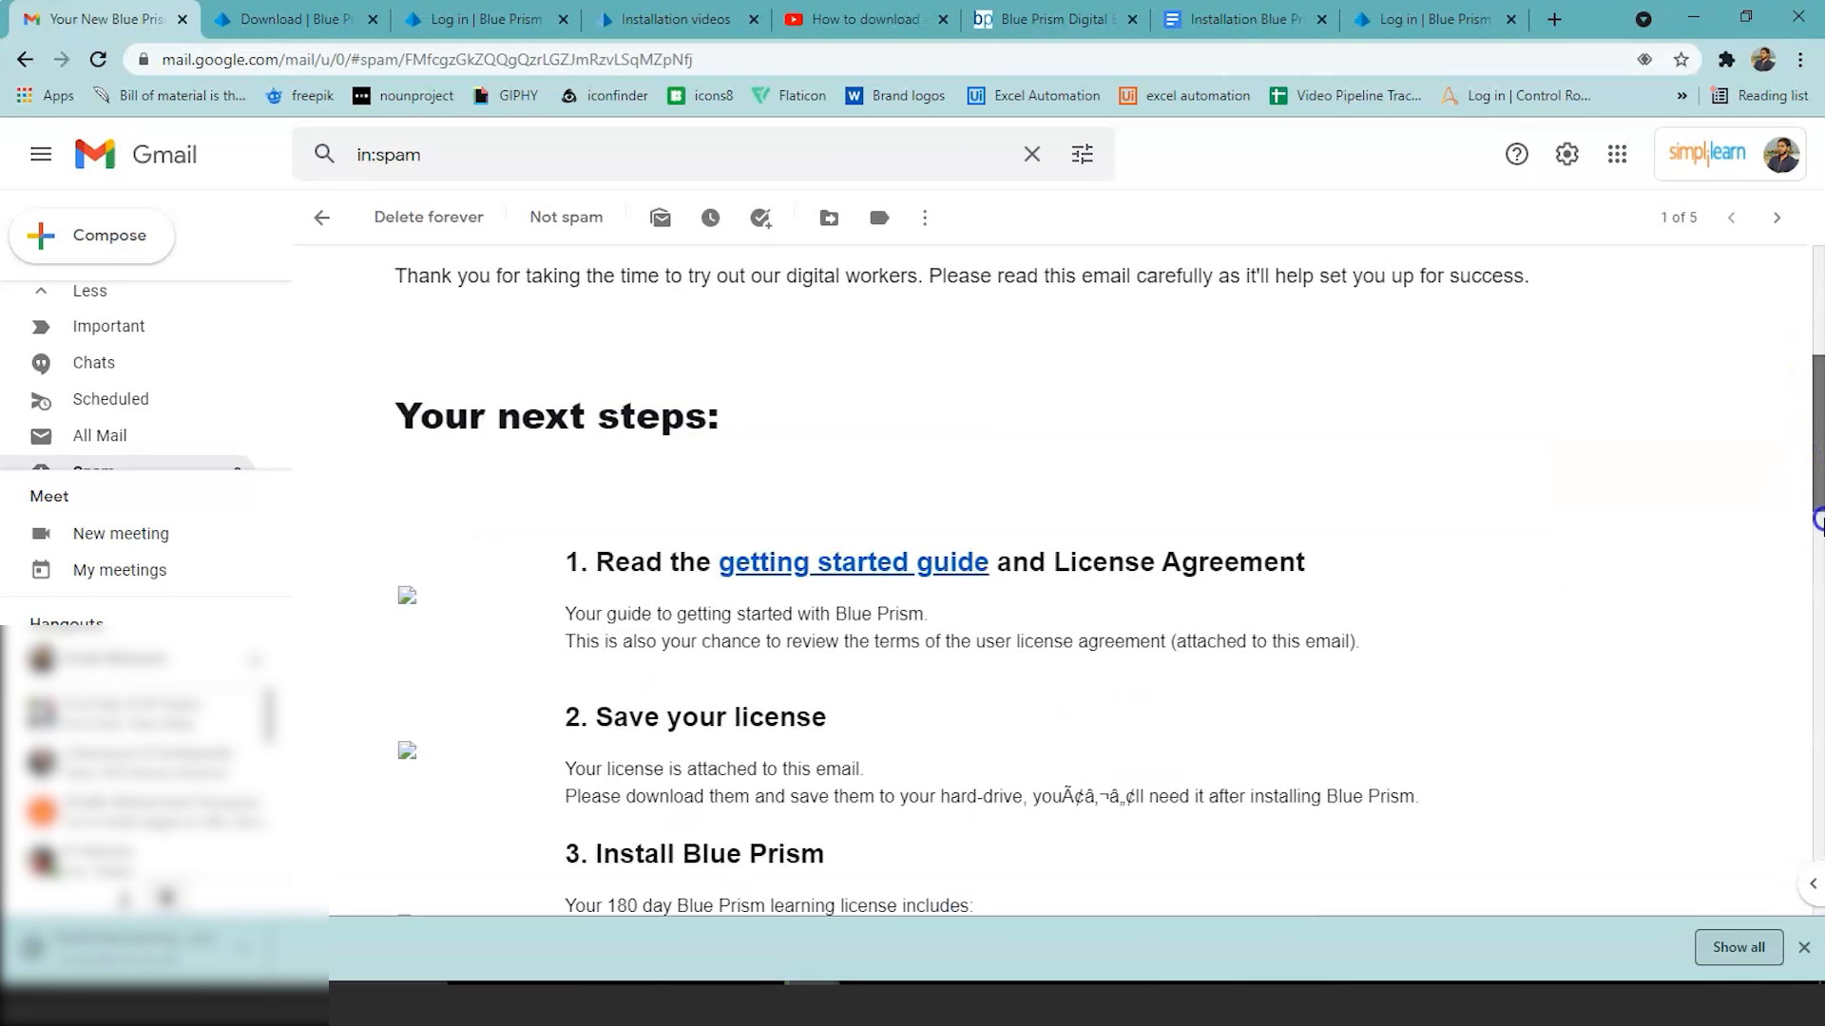
scroll(down, 3)
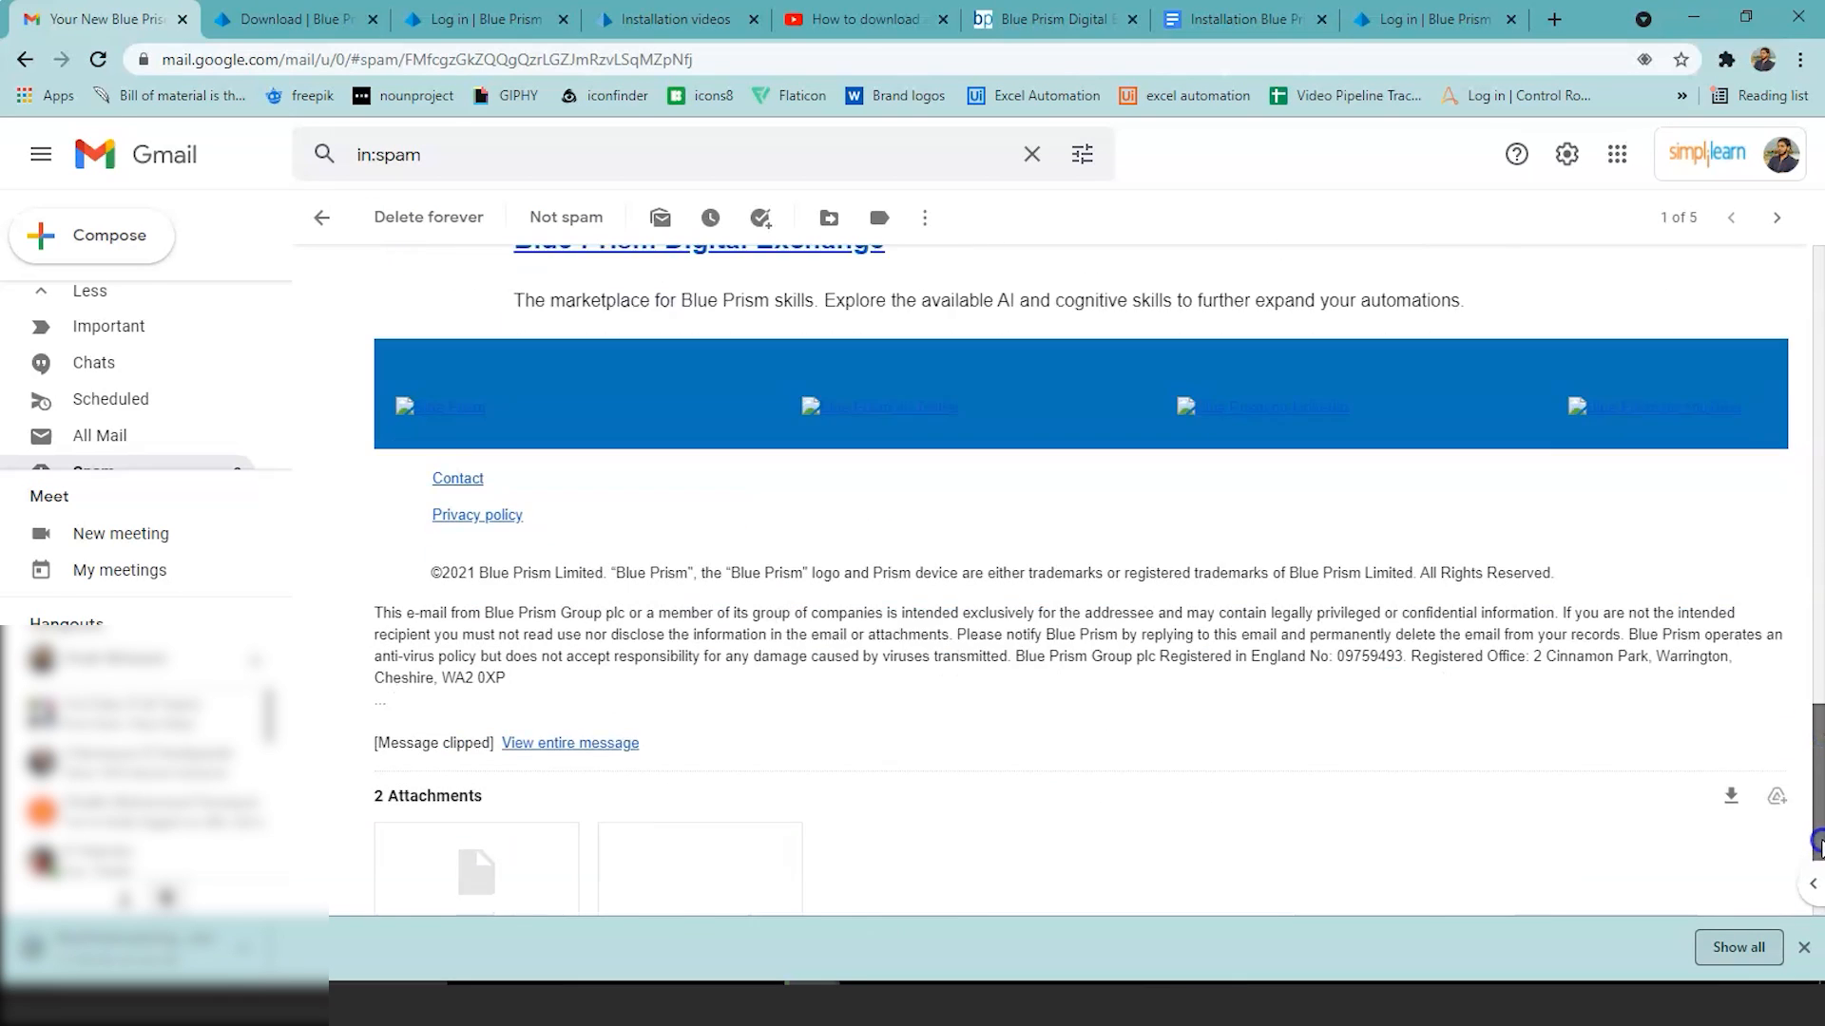
scroll(down, 3)
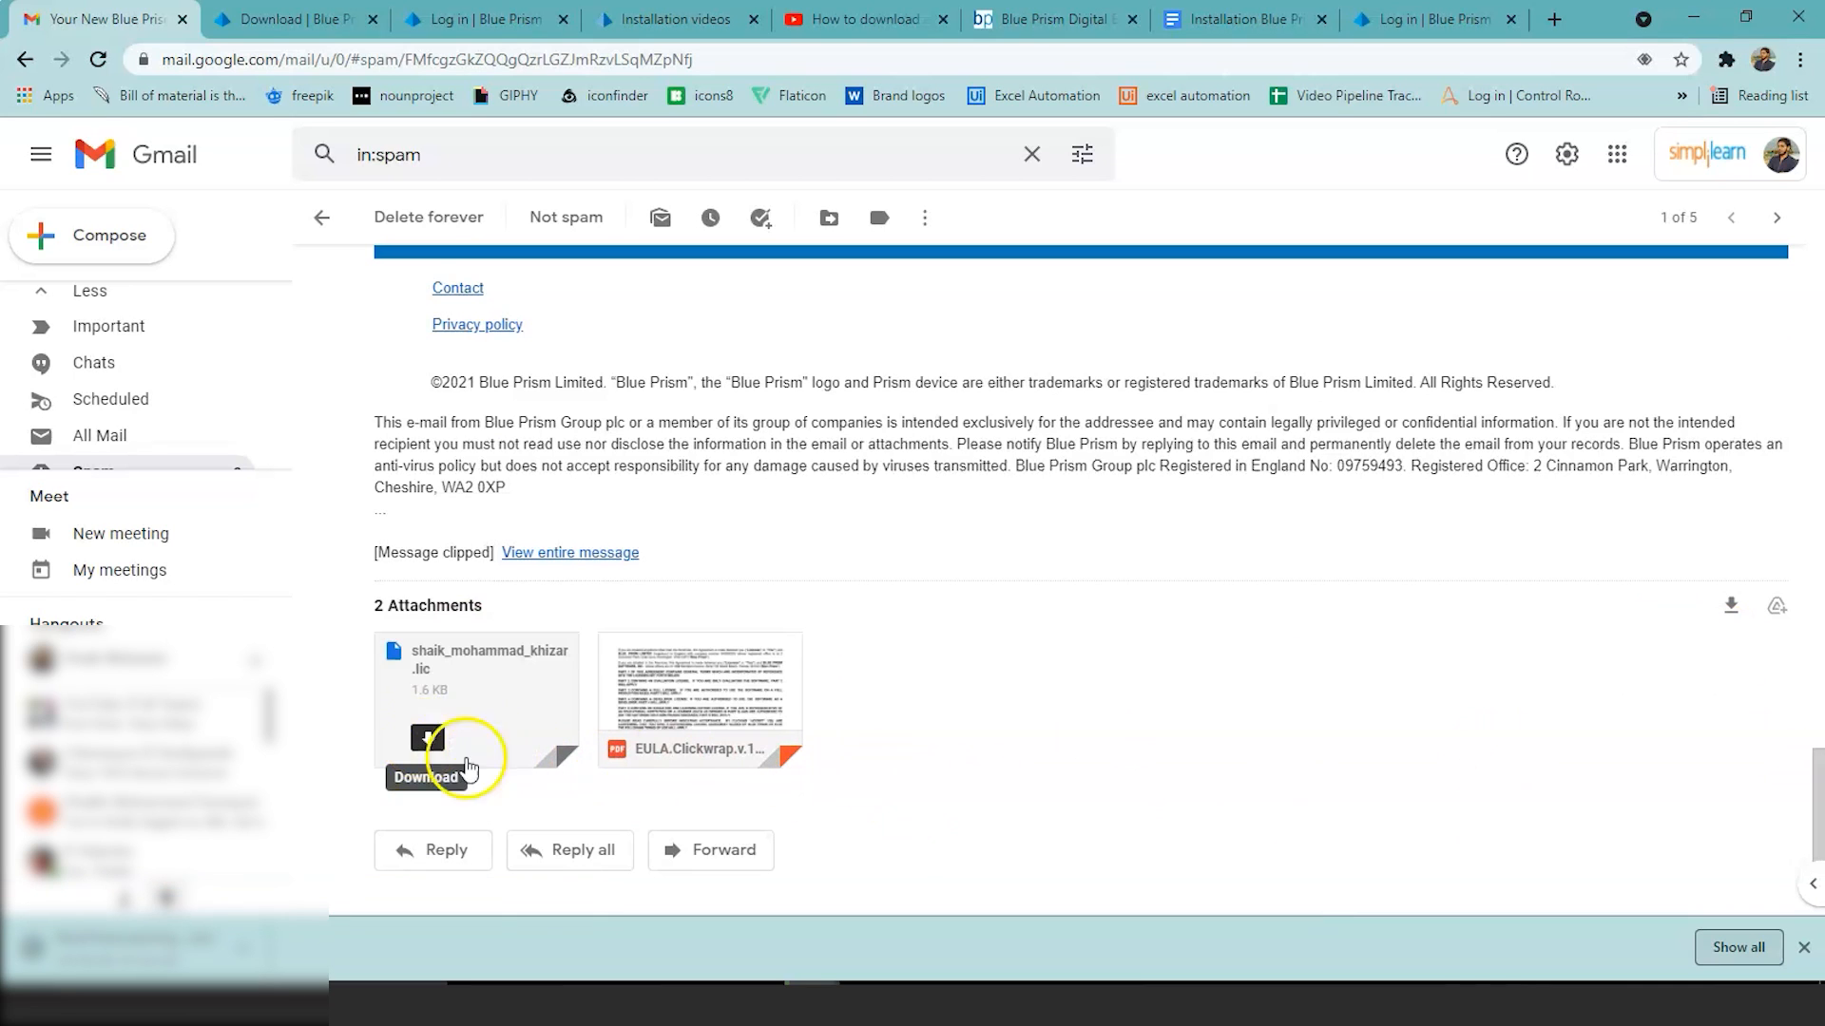
scroll(up, 3)
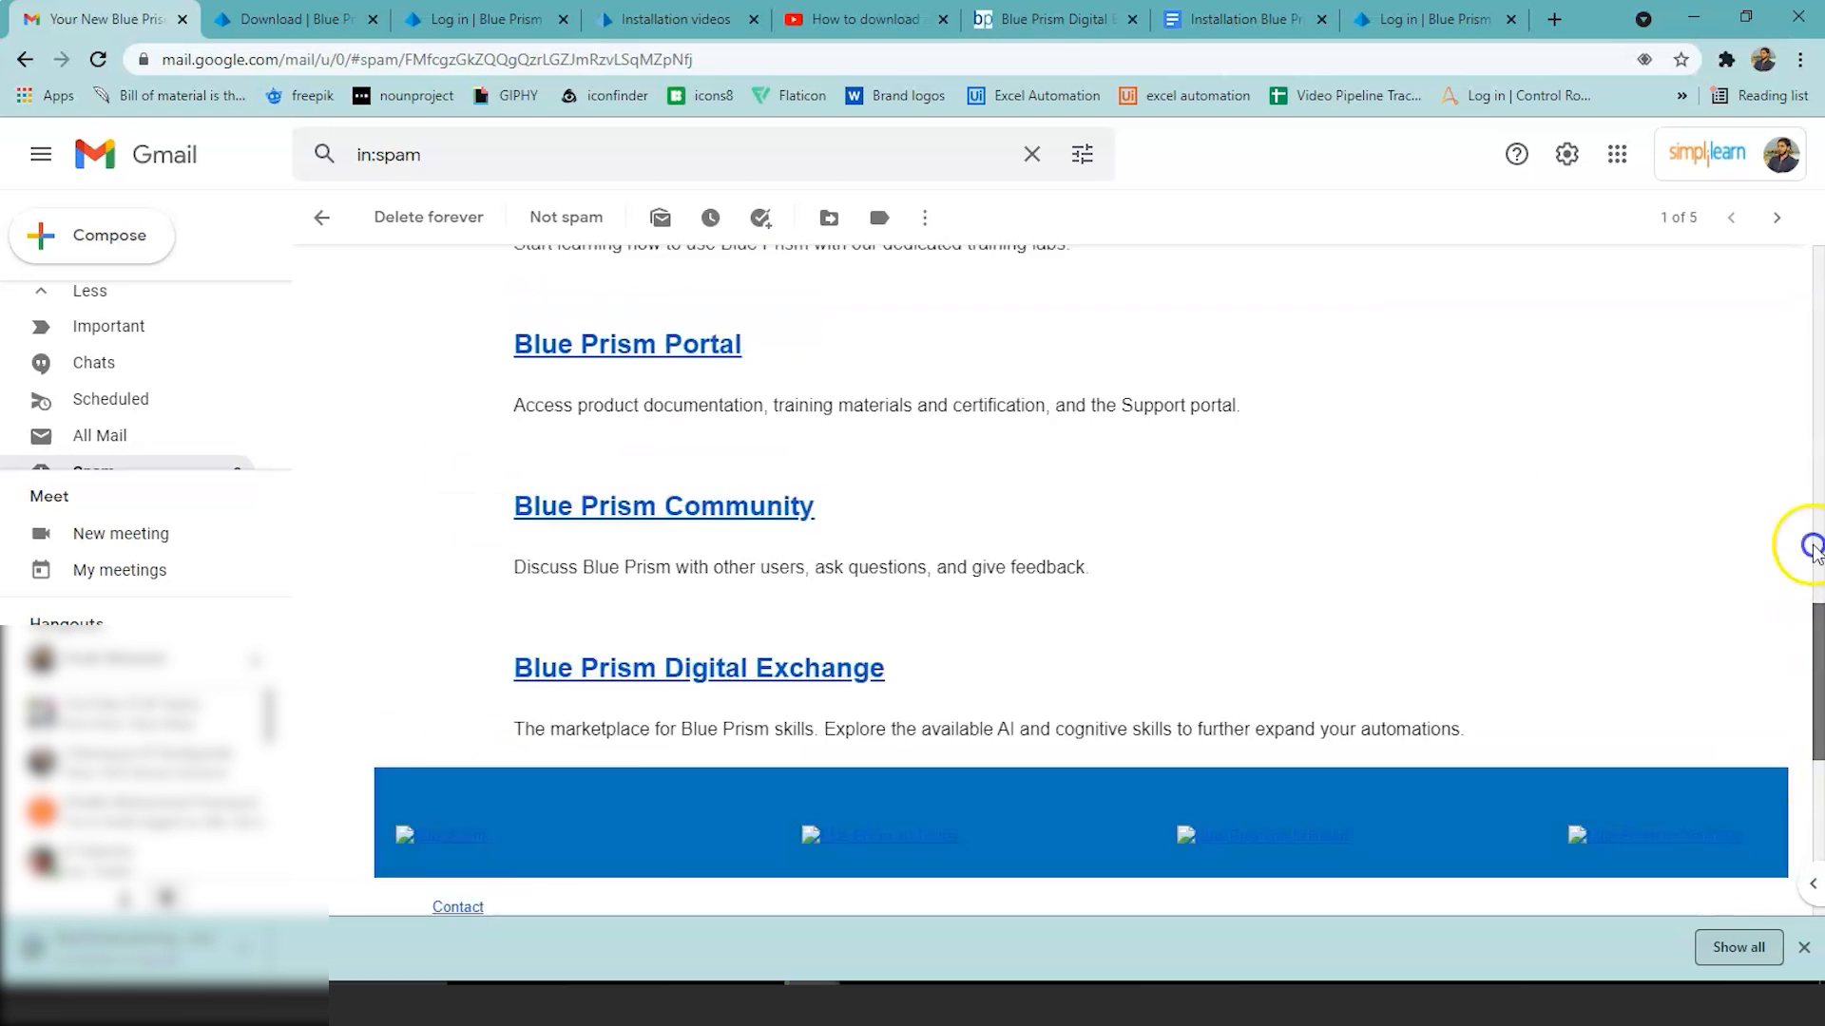
scroll(up, 3)
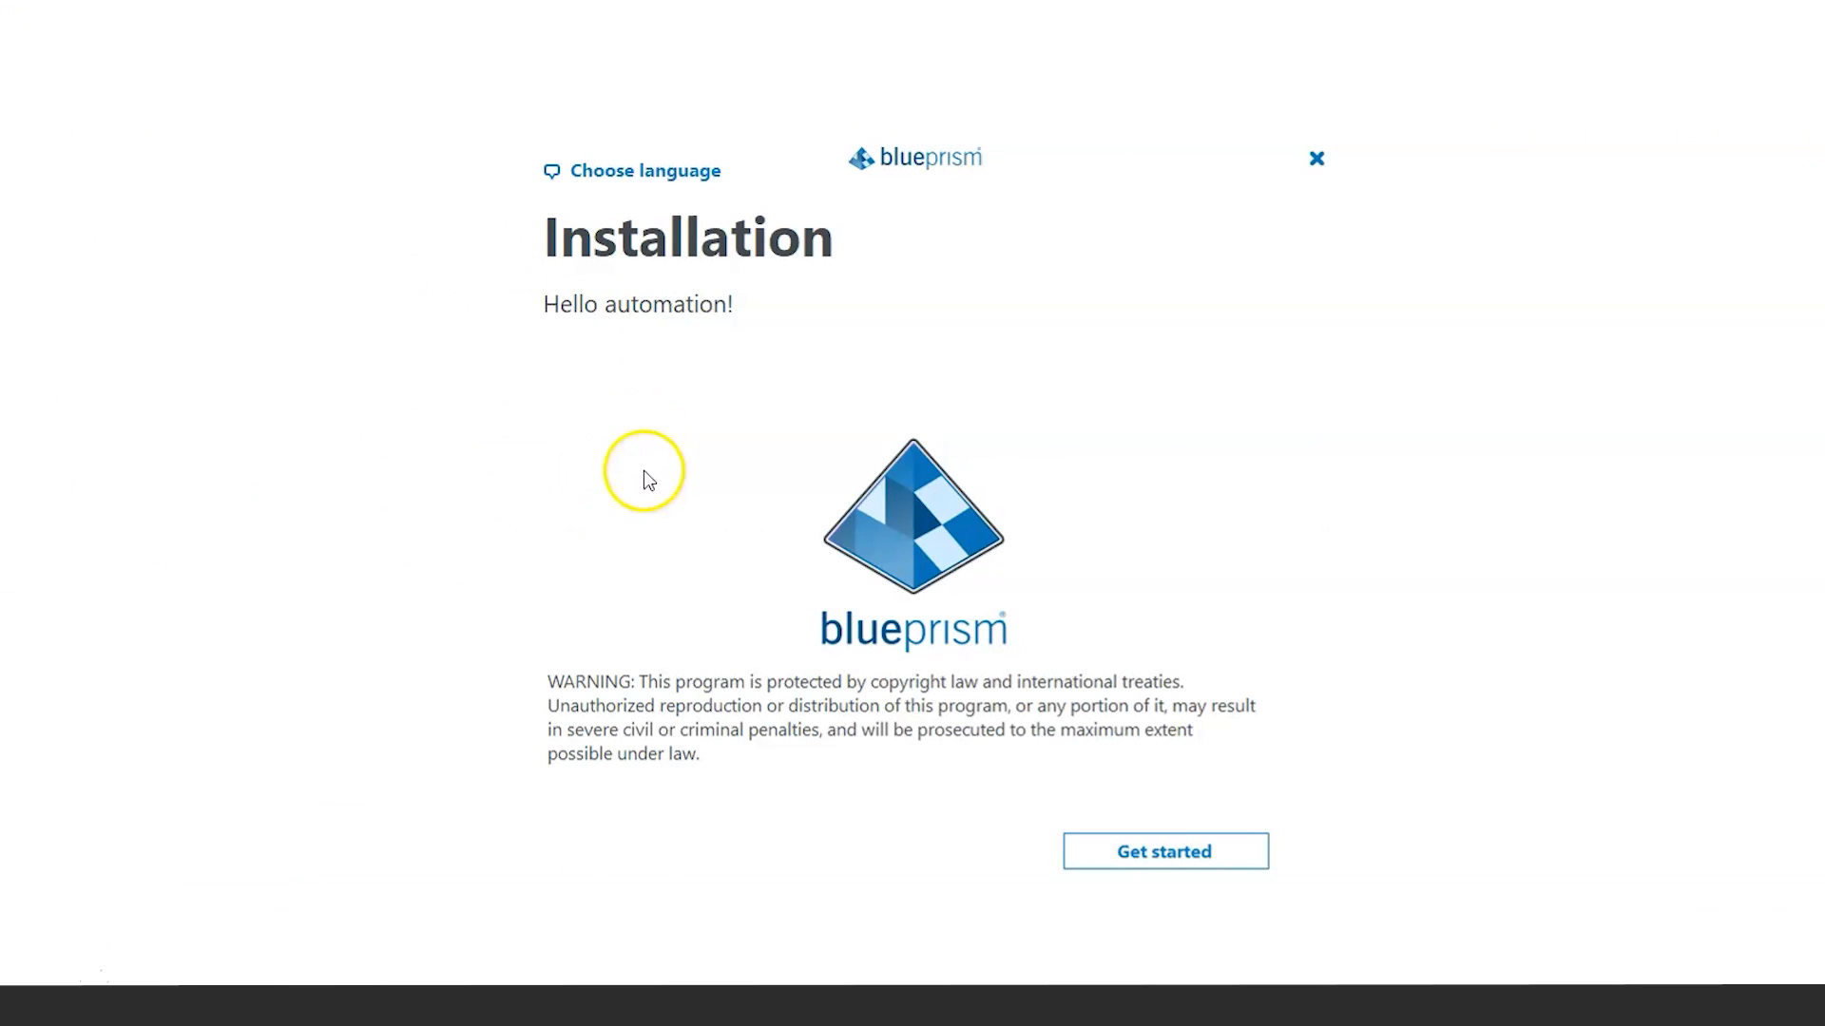
mouse_move(1113, 829)
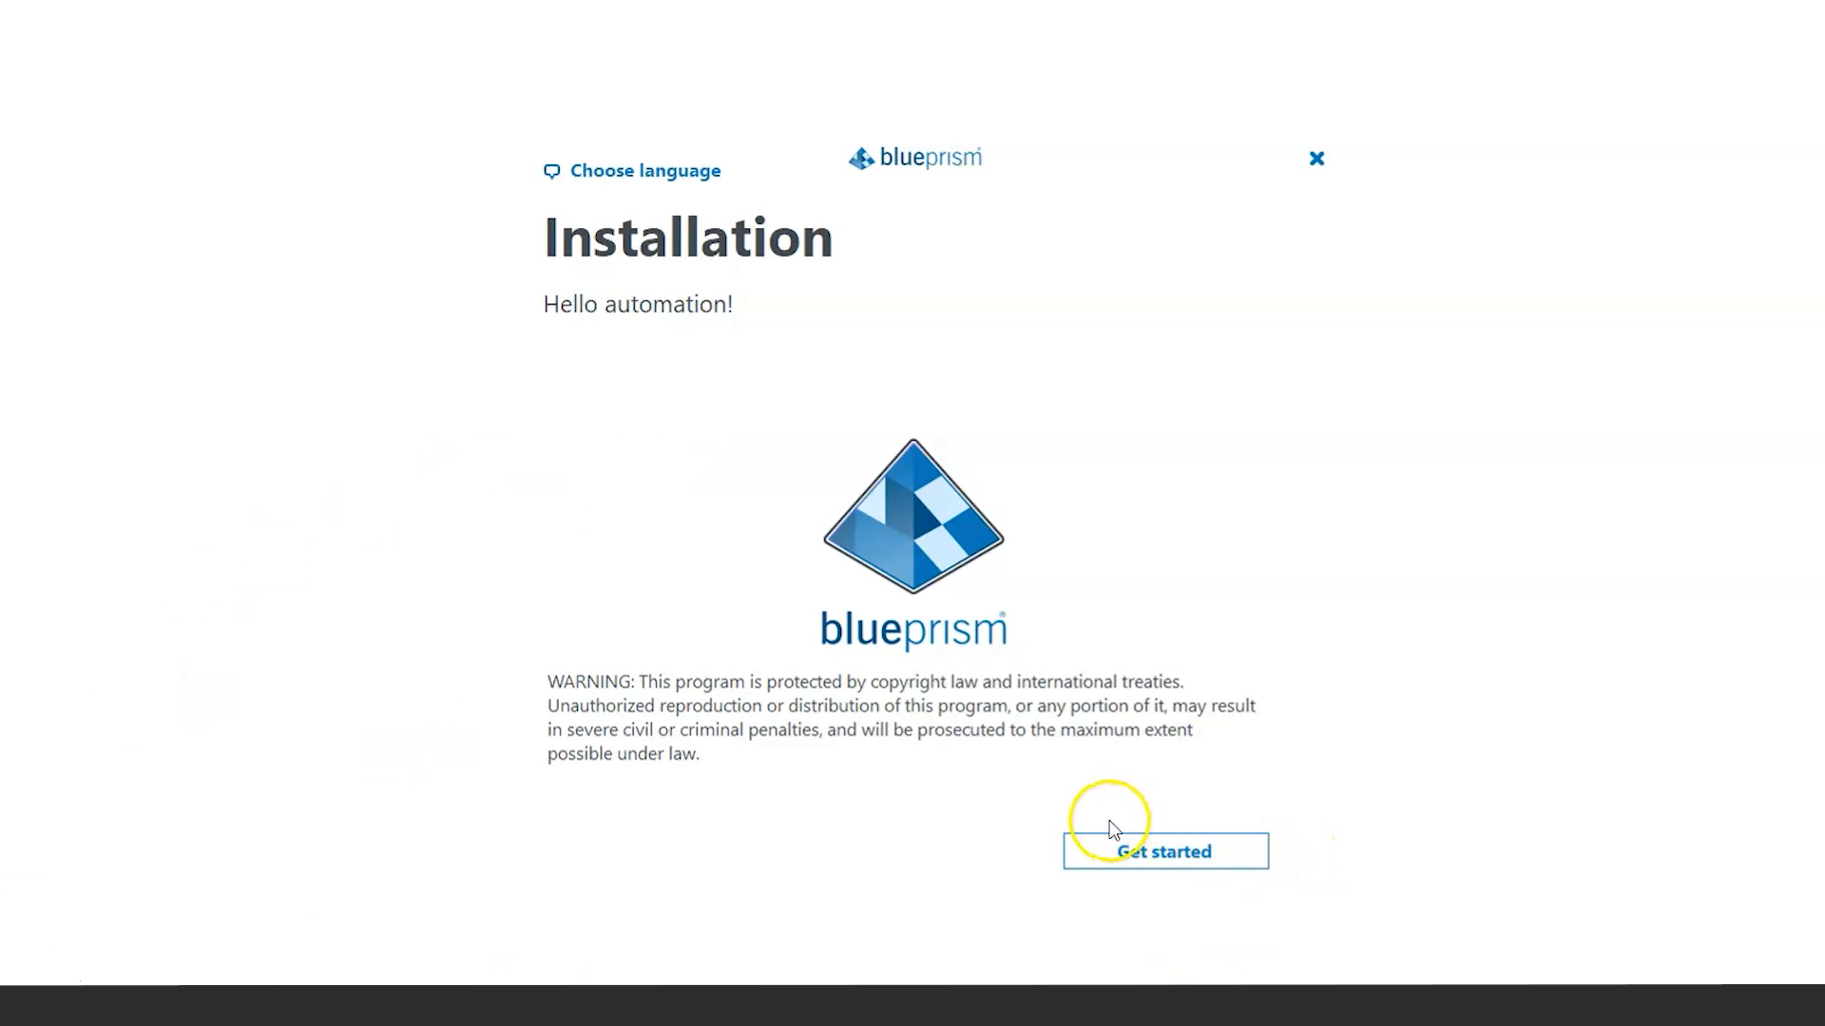
Start the installer and agree to the license terms, keeping the default Program Files path.
click(1163, 851)
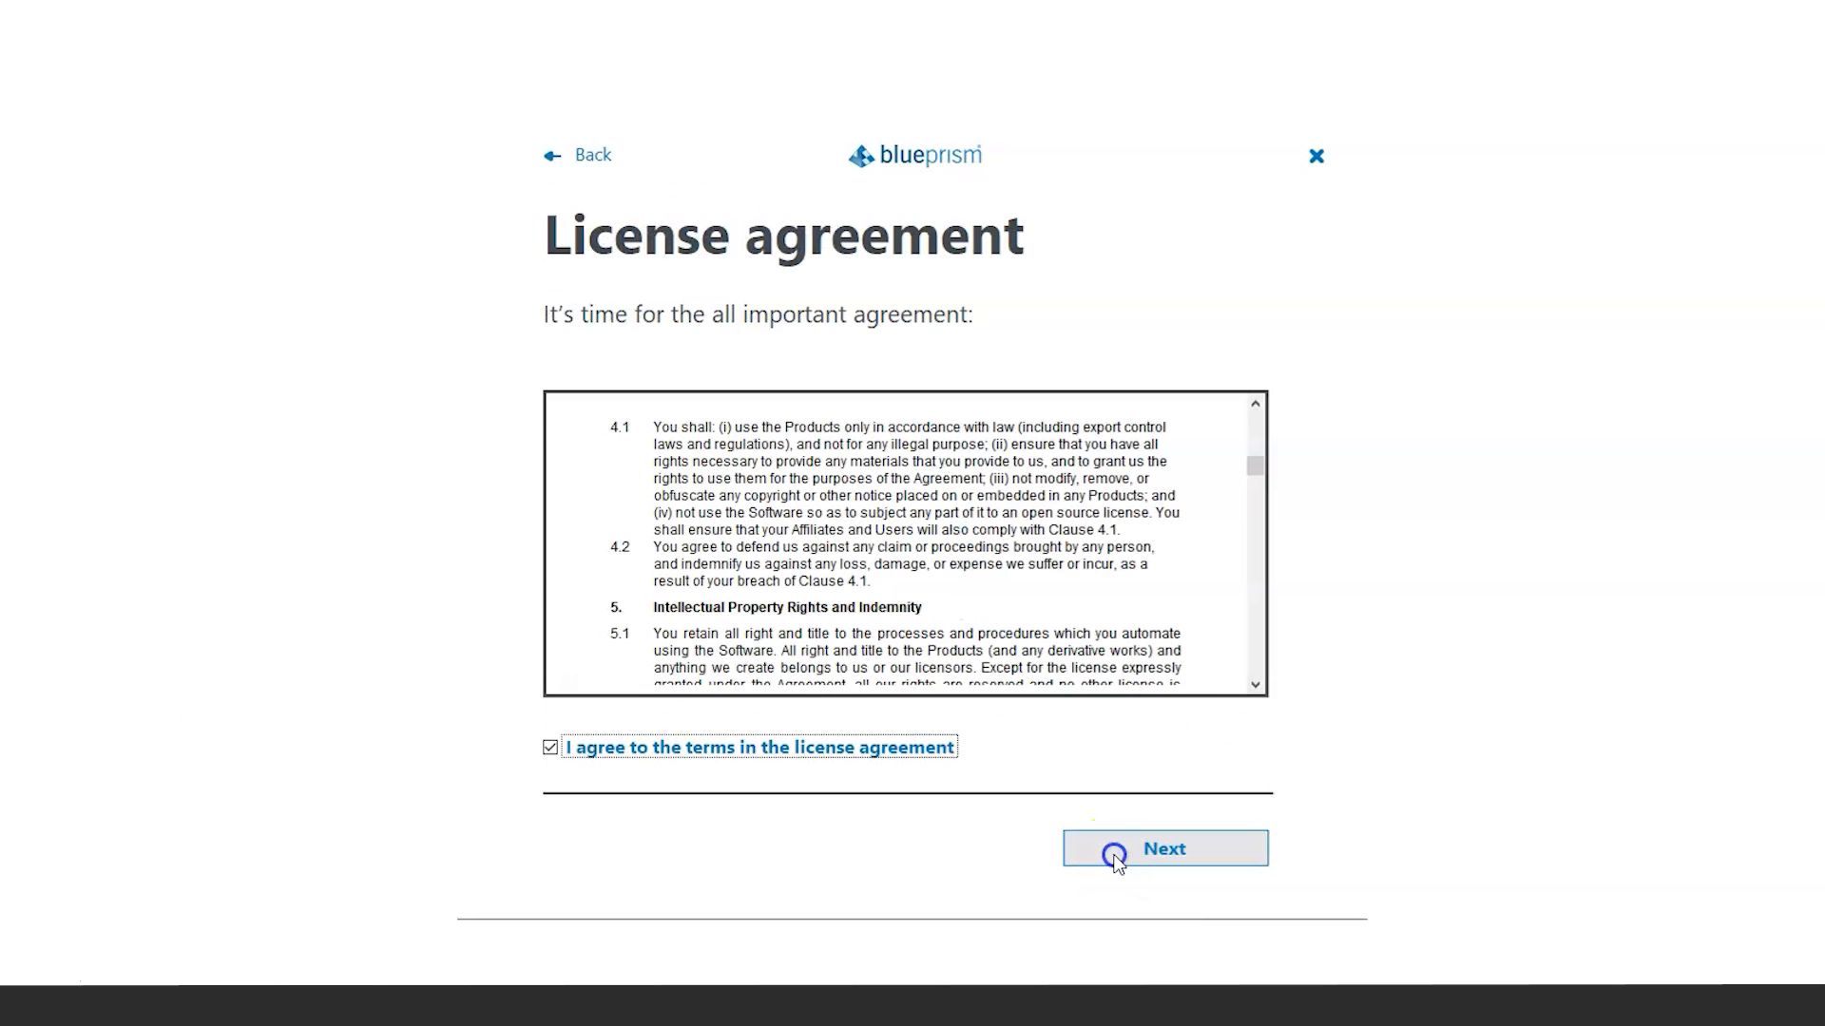
mouse_move(882, 293)
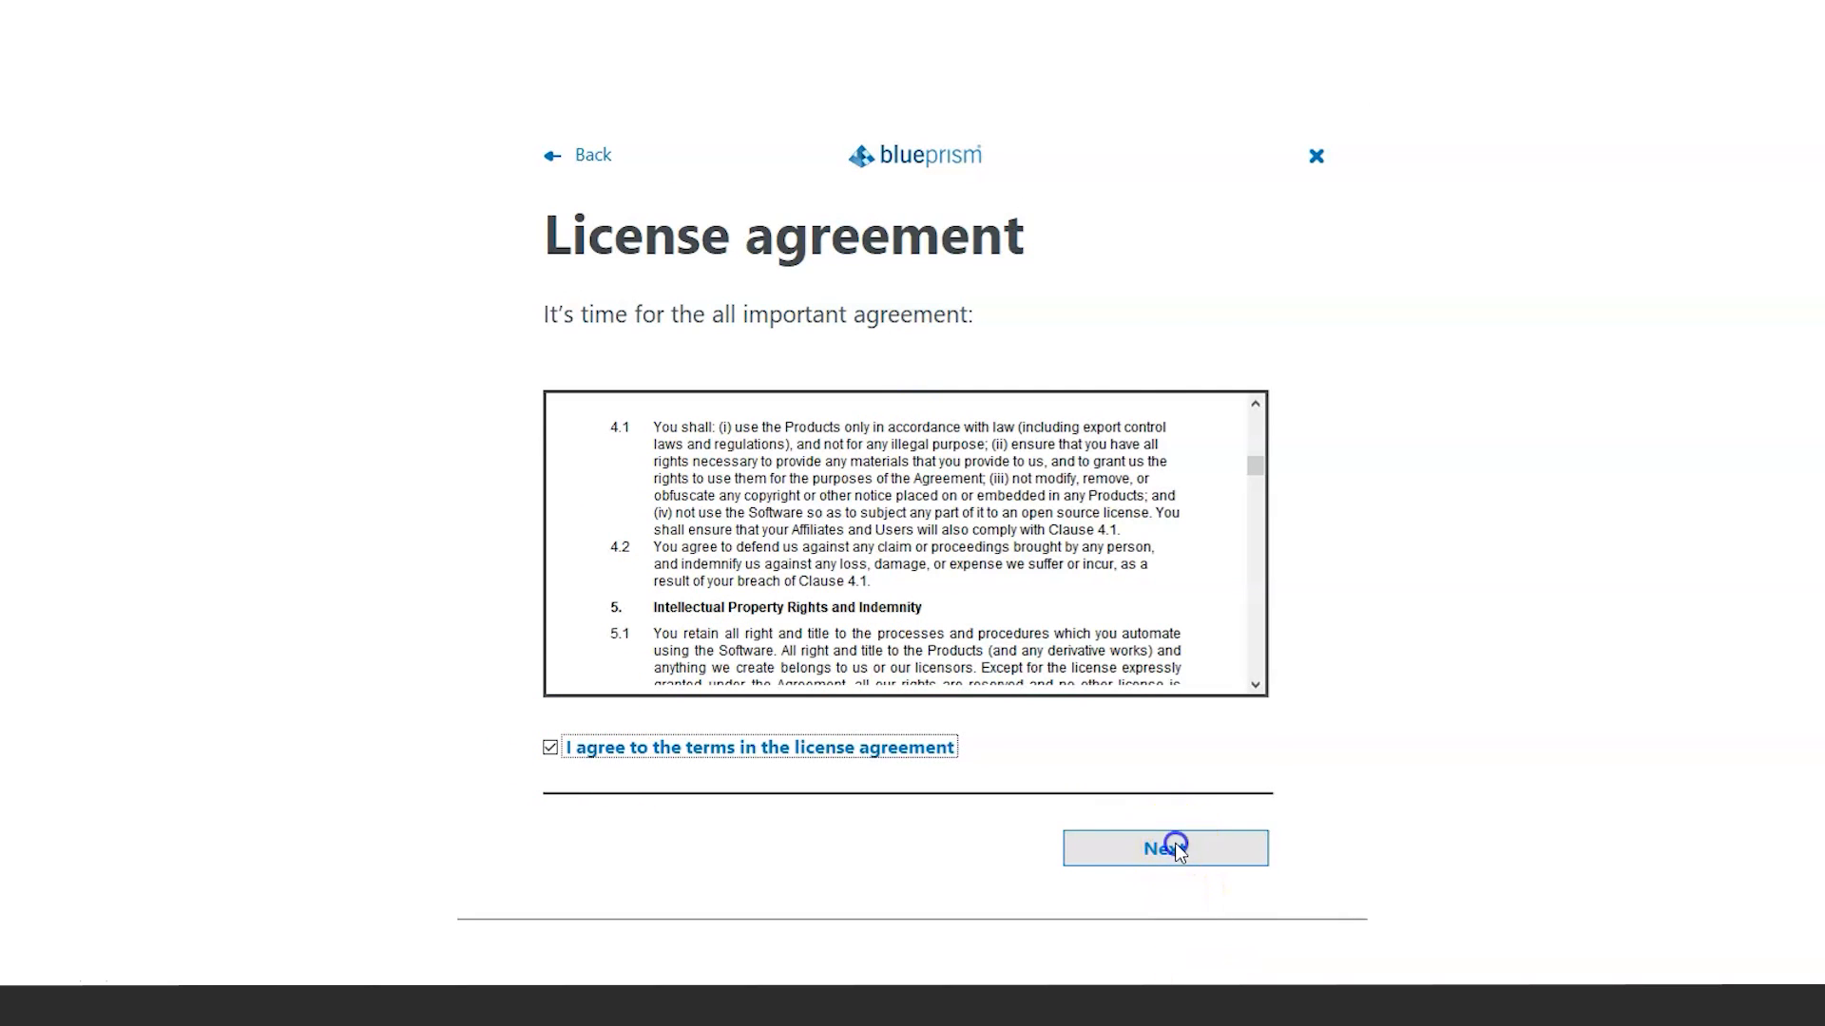
click(1163, 847)
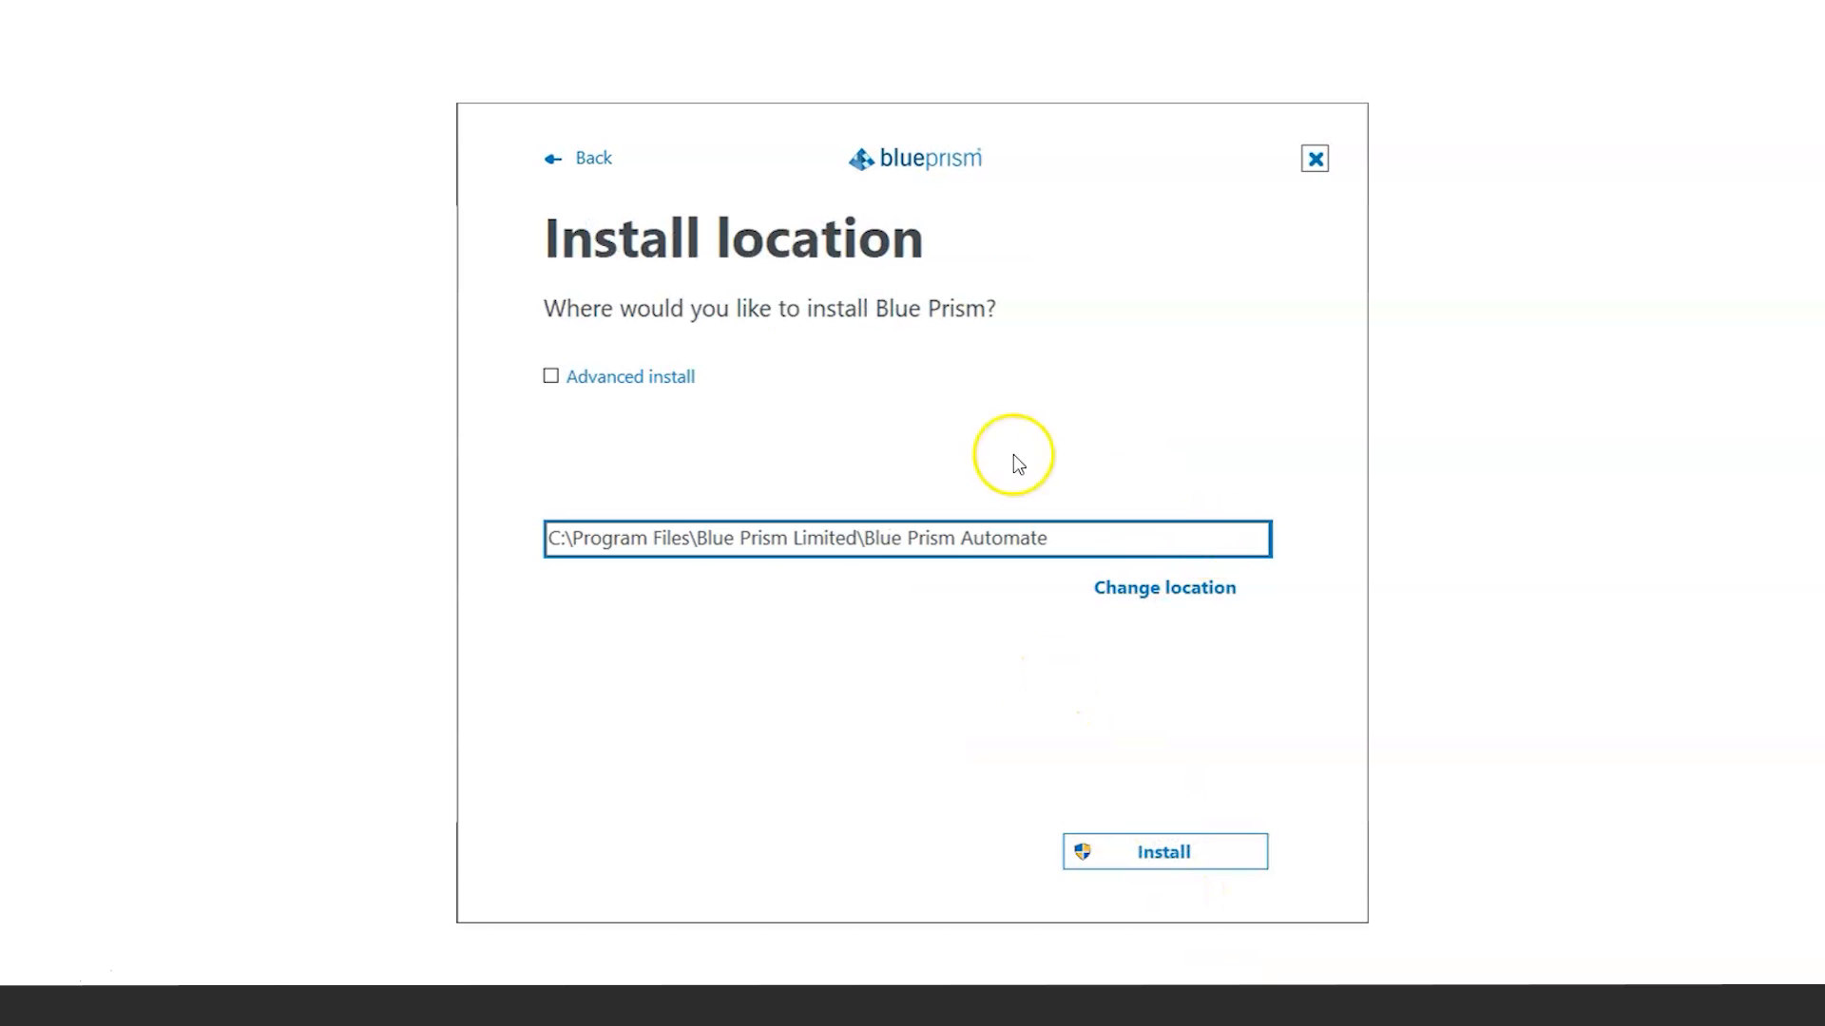
mouse_move(973, 654)
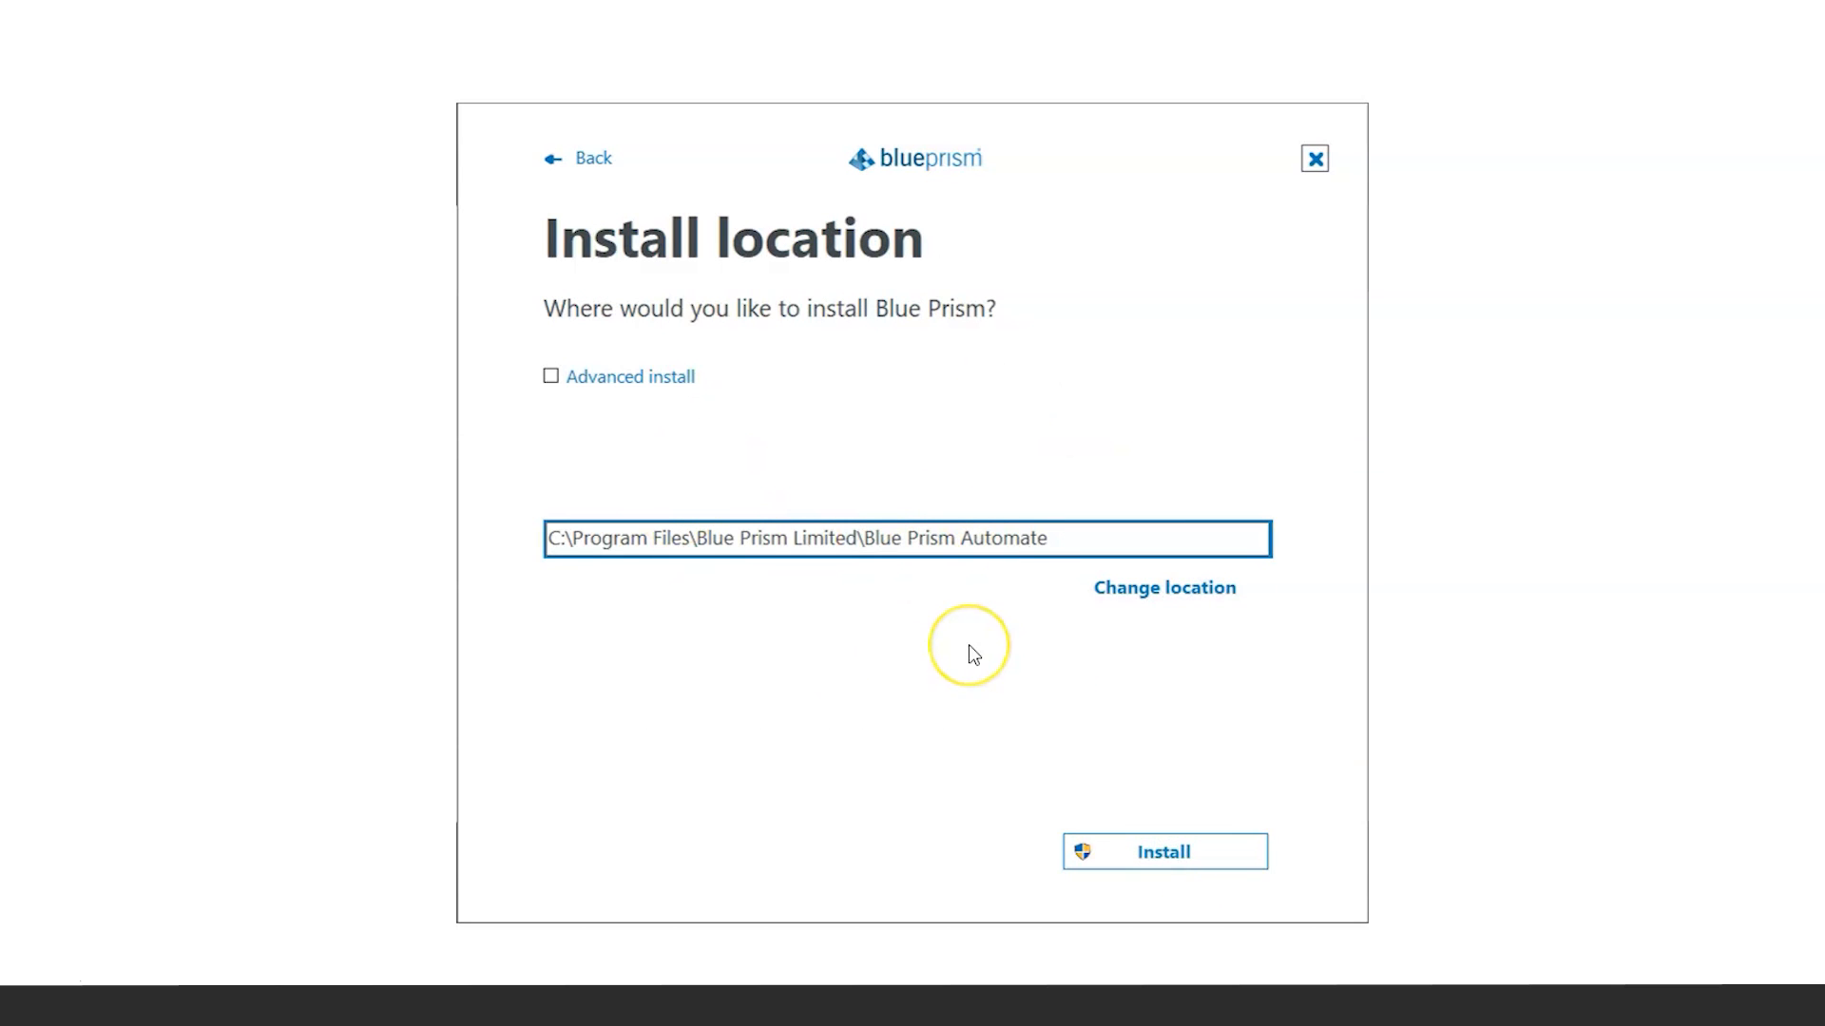
mouse_move(1068, 561)
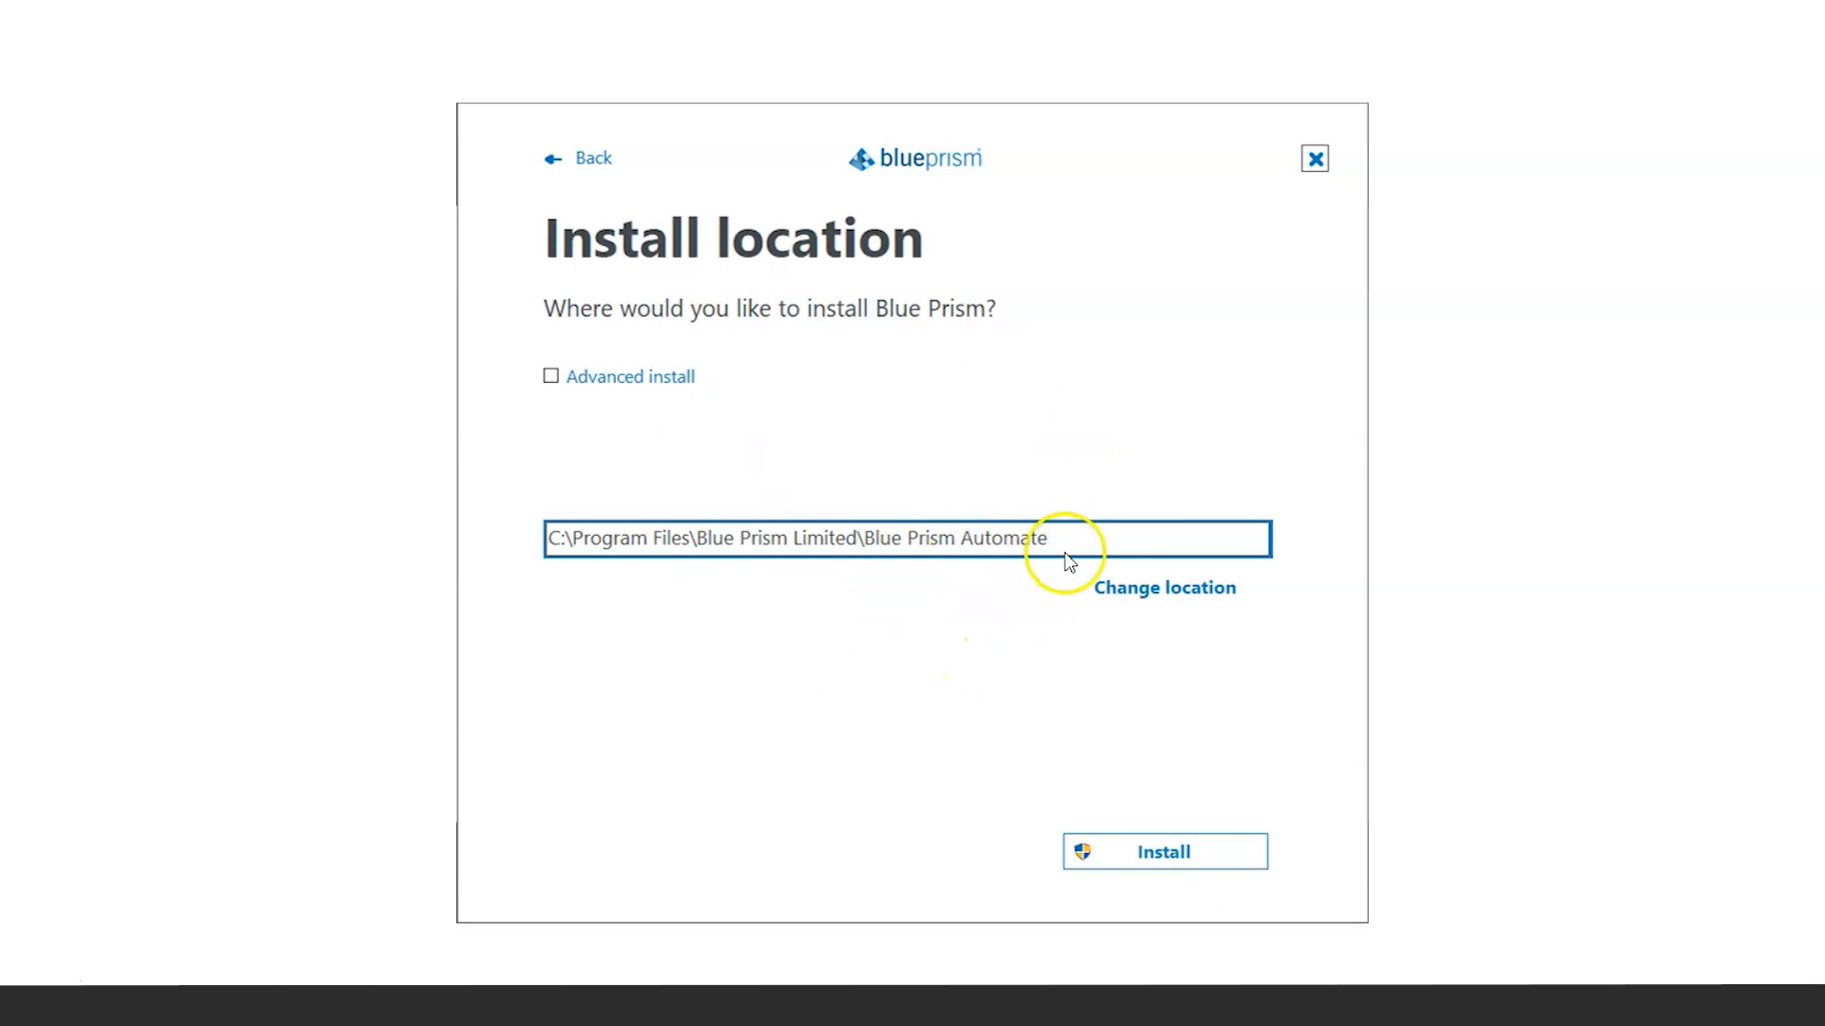
mouse_move(1087, 807)
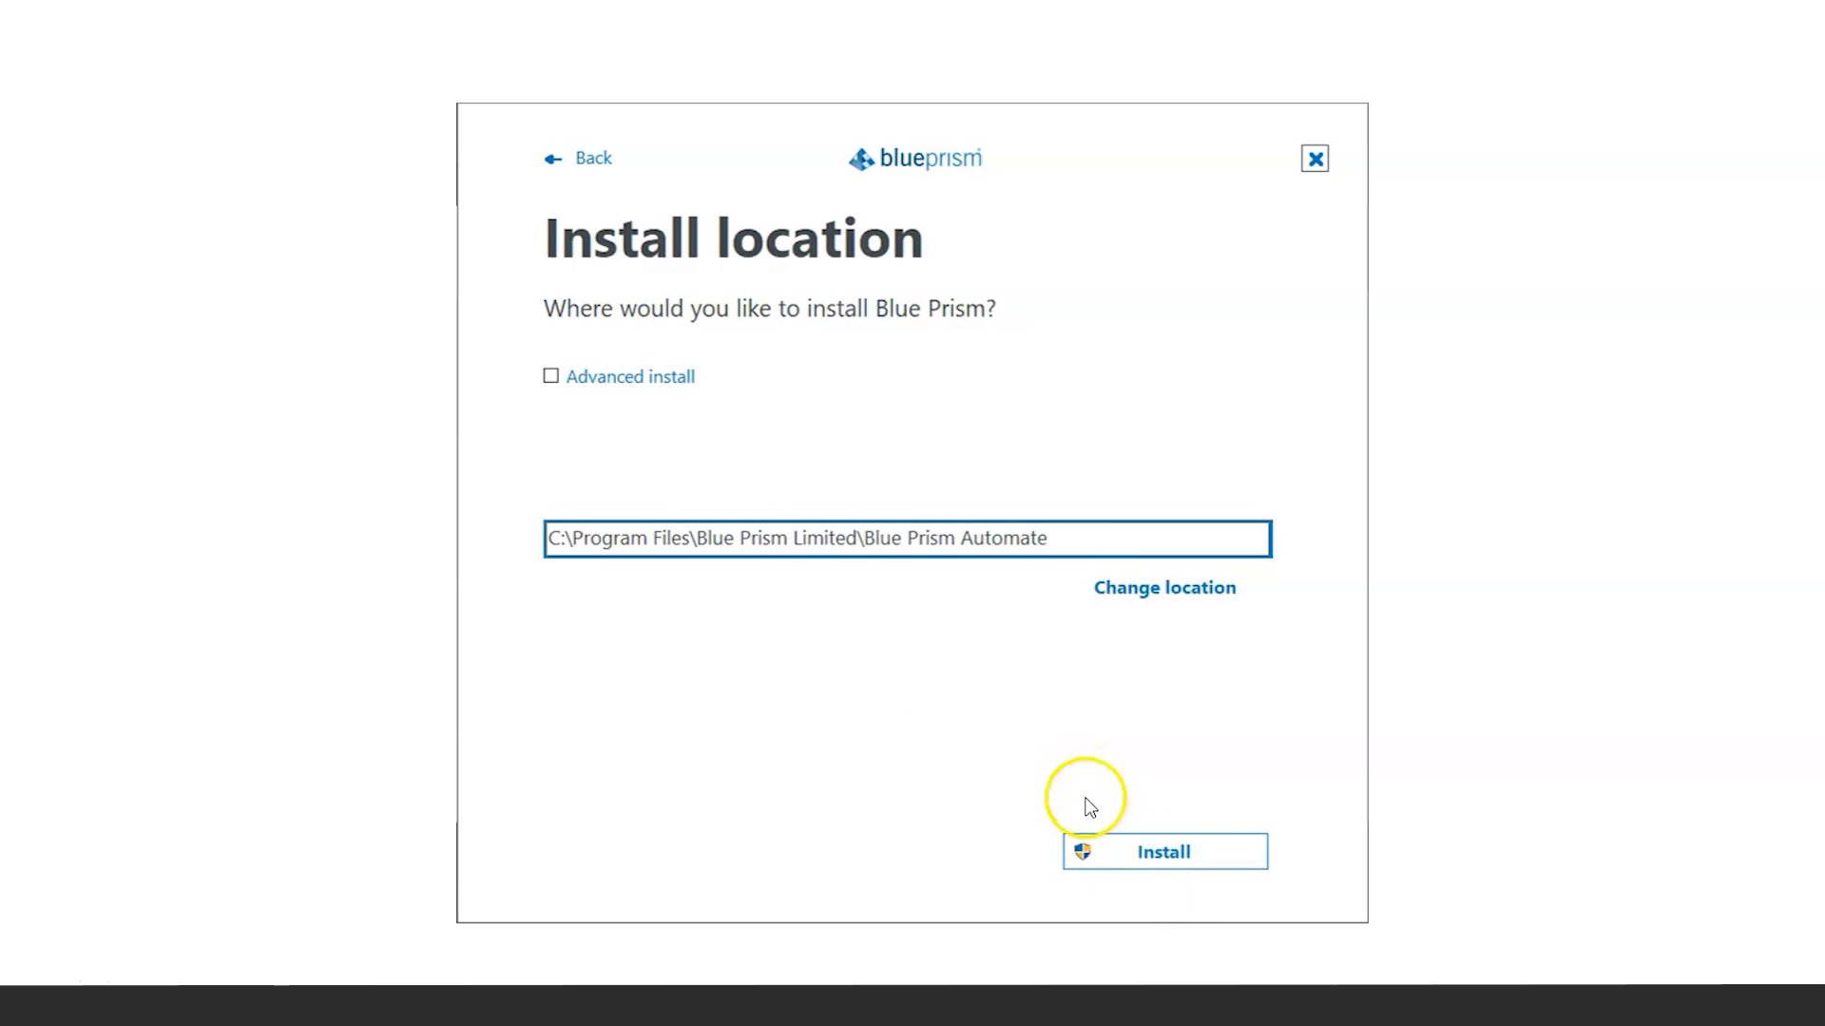
Install Blue Prism to the default location and finish with 'launch Blue Prism'.
click(1161, 850)
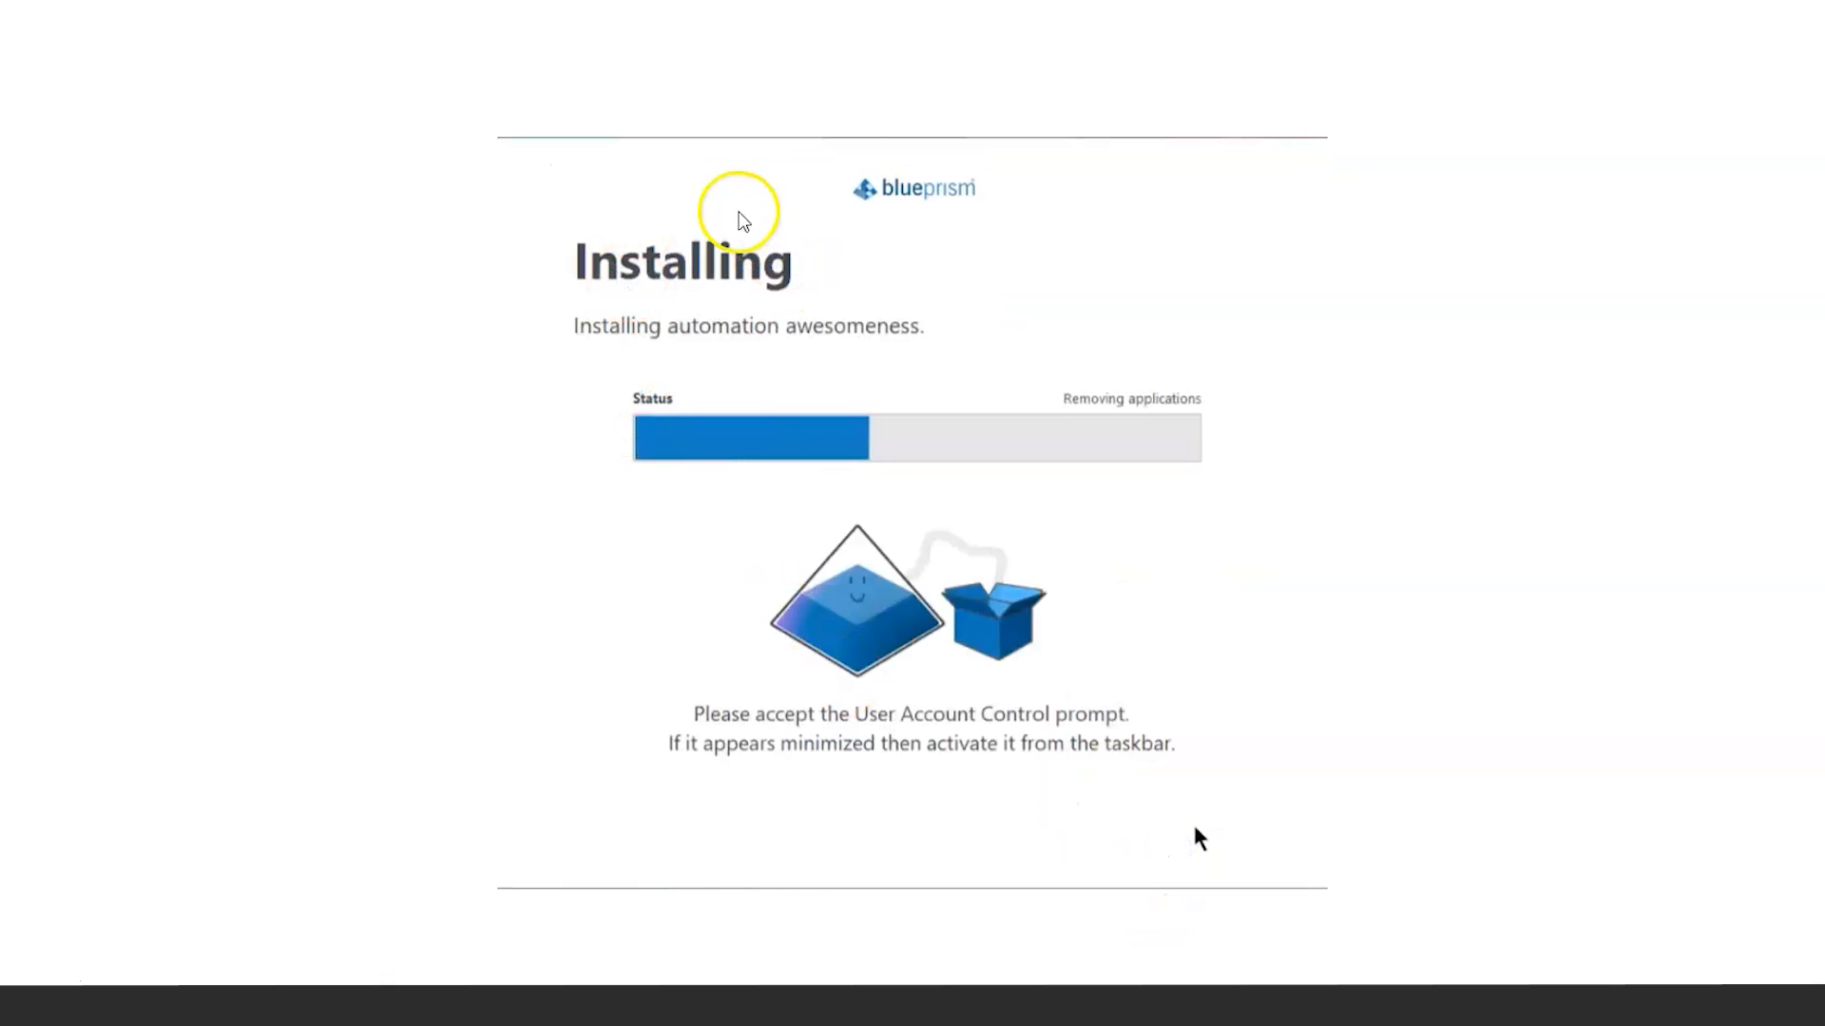
mouse_move(1029, 481)
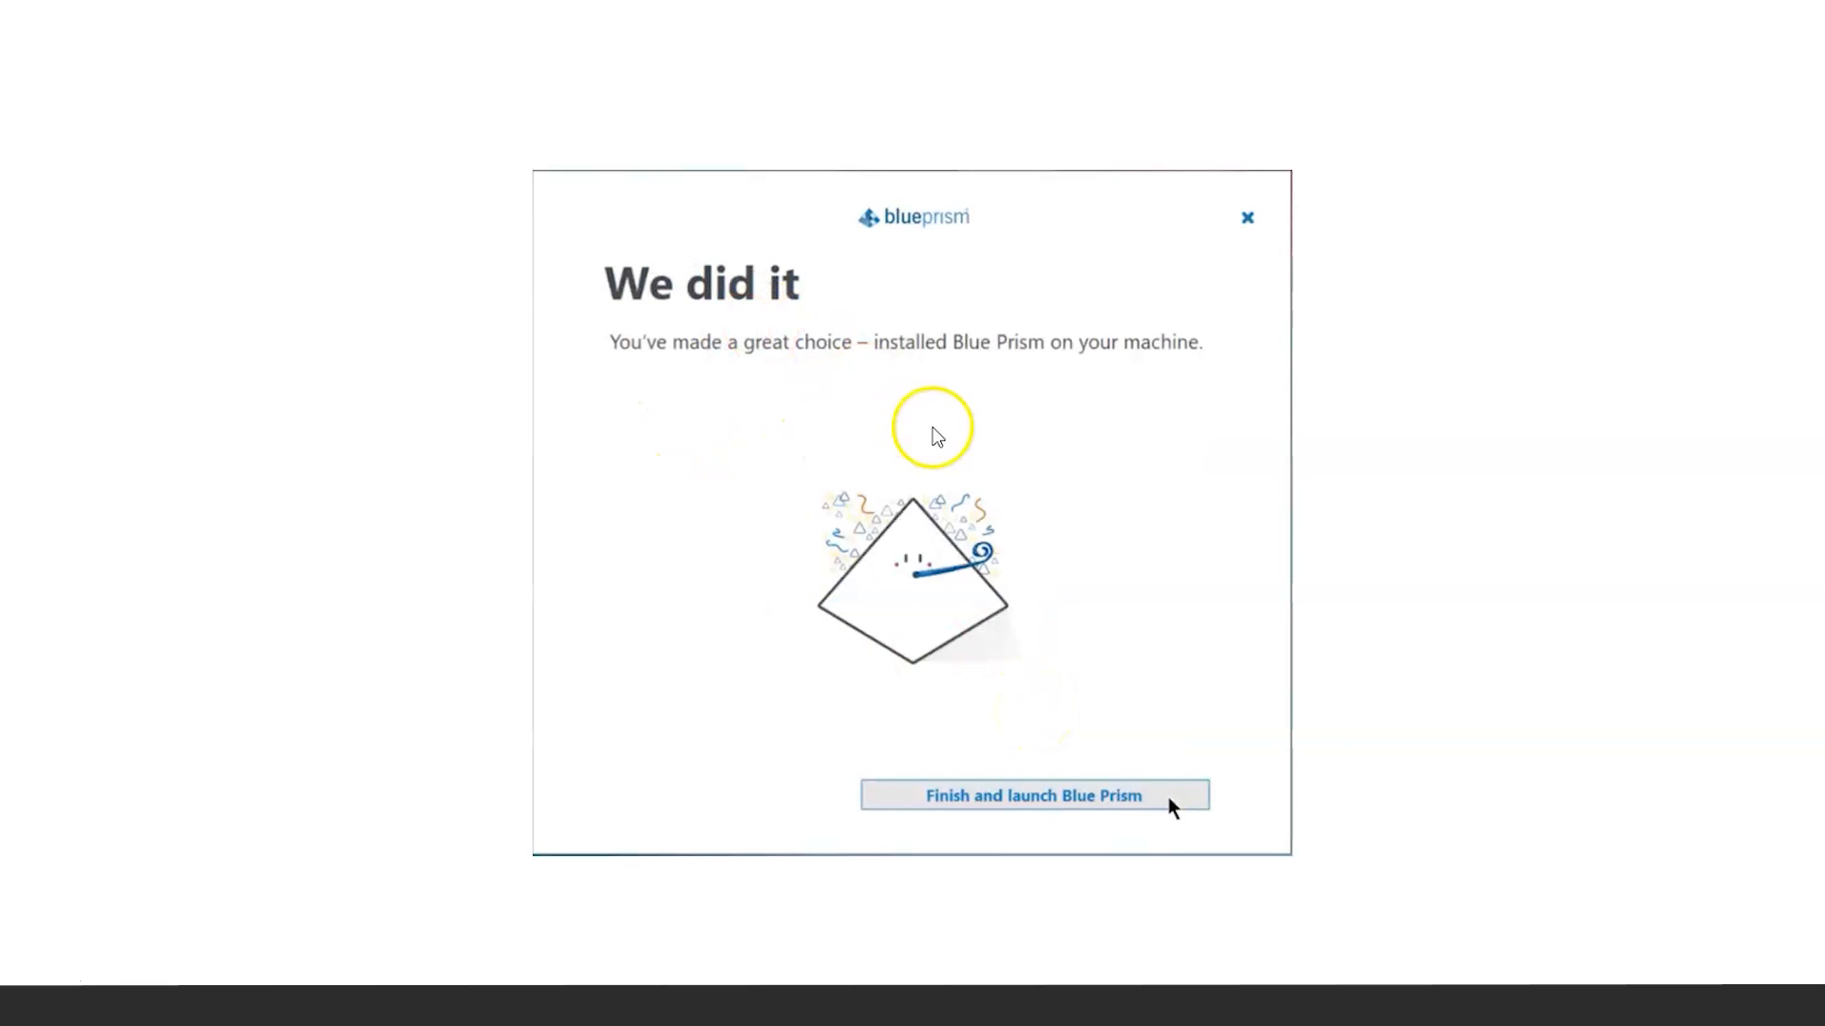
mouse_move(1057, 679)
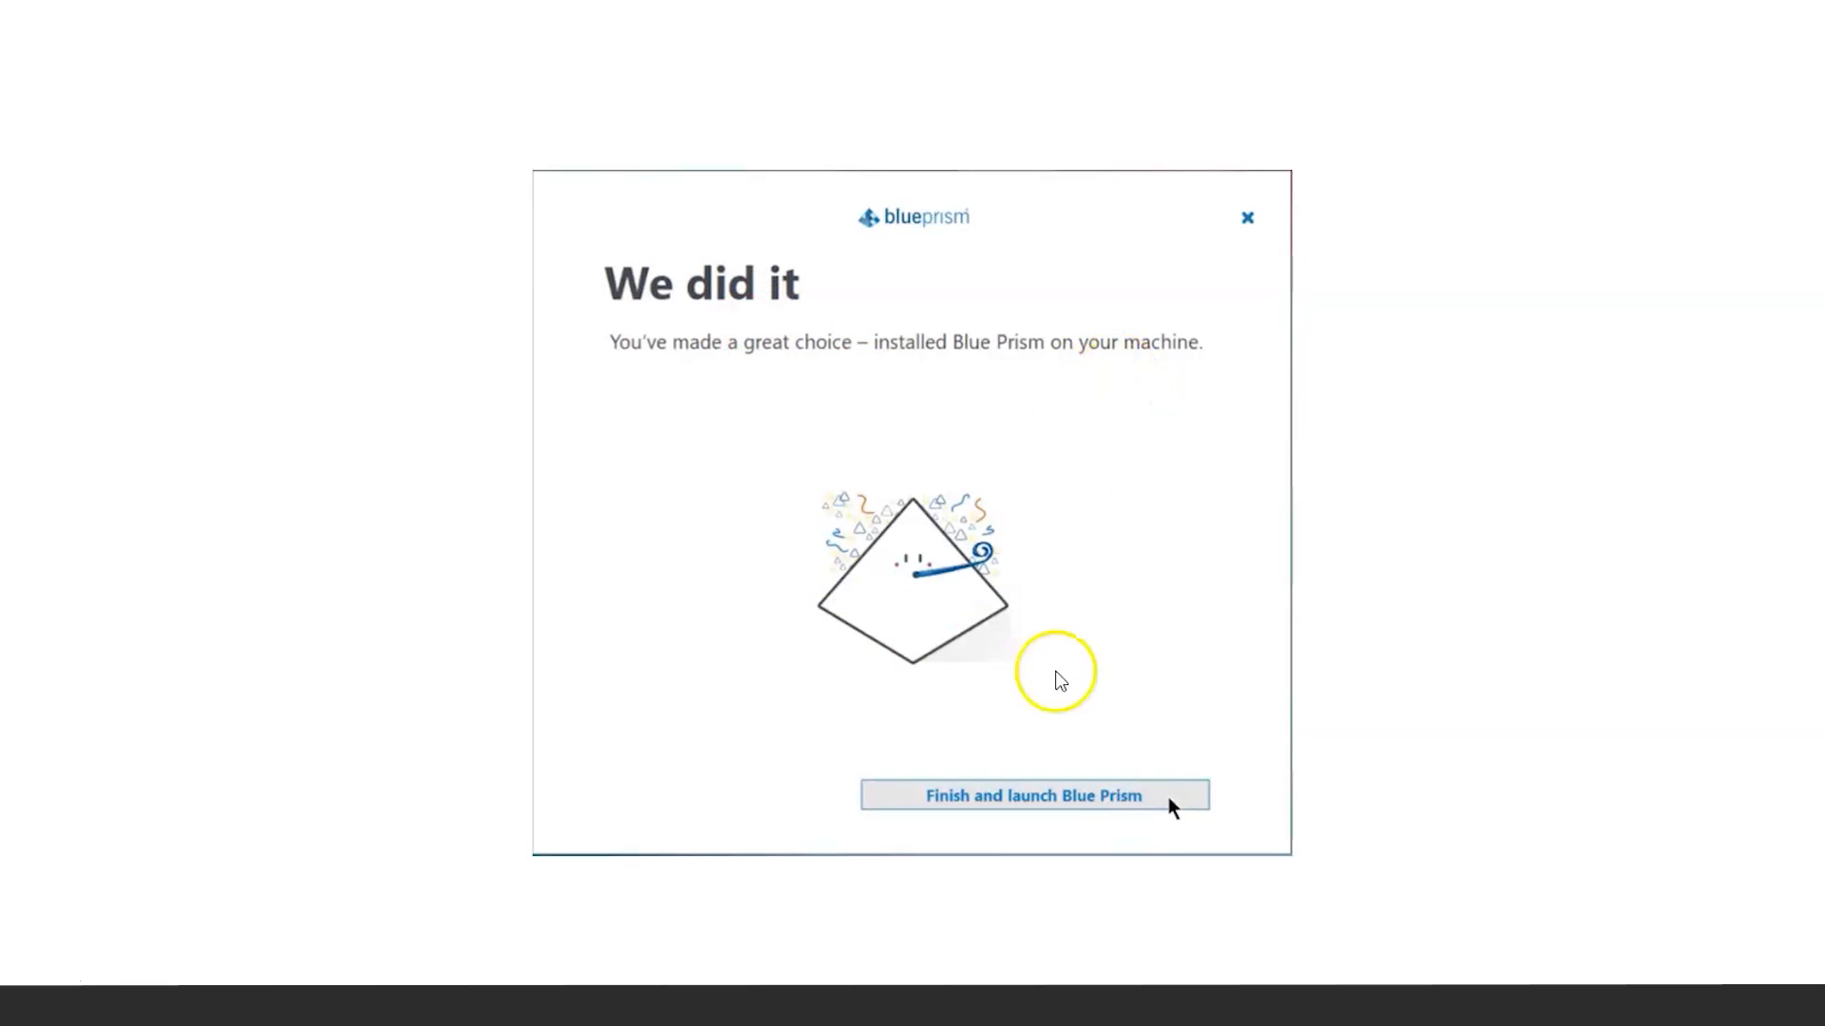
mouse_move(1077, 807)
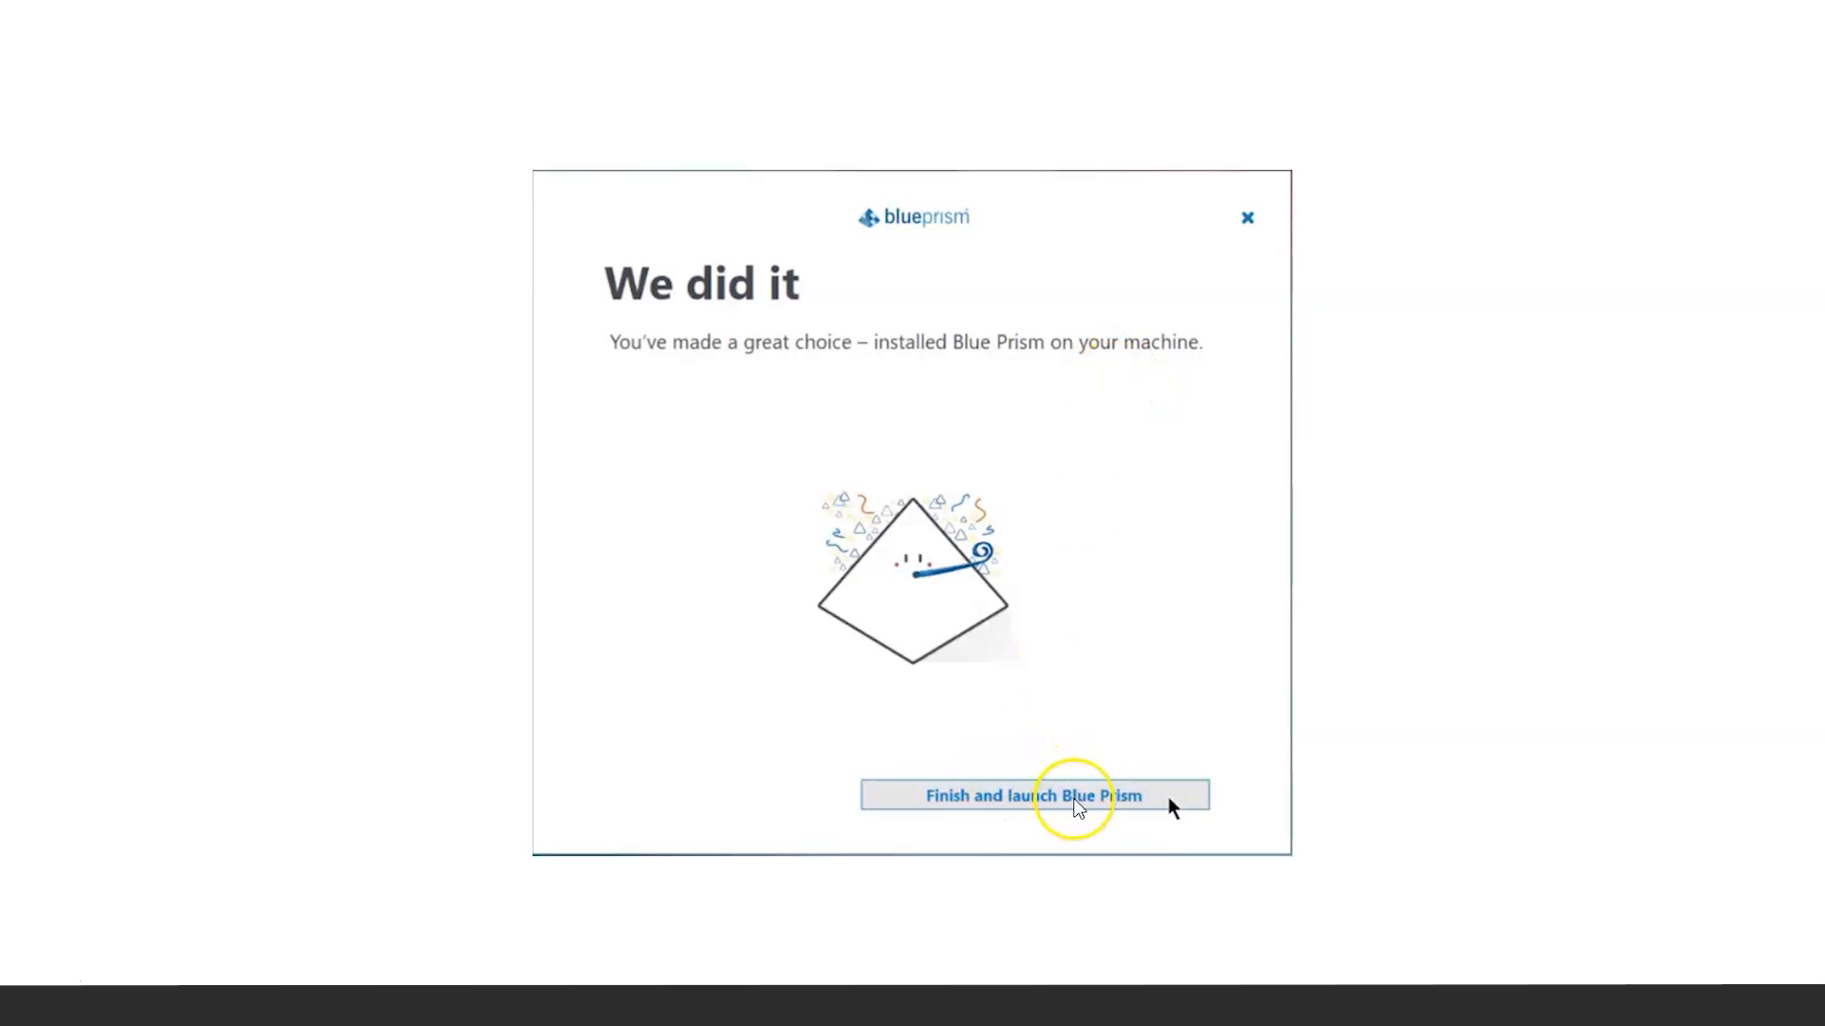
click(1035, 797)
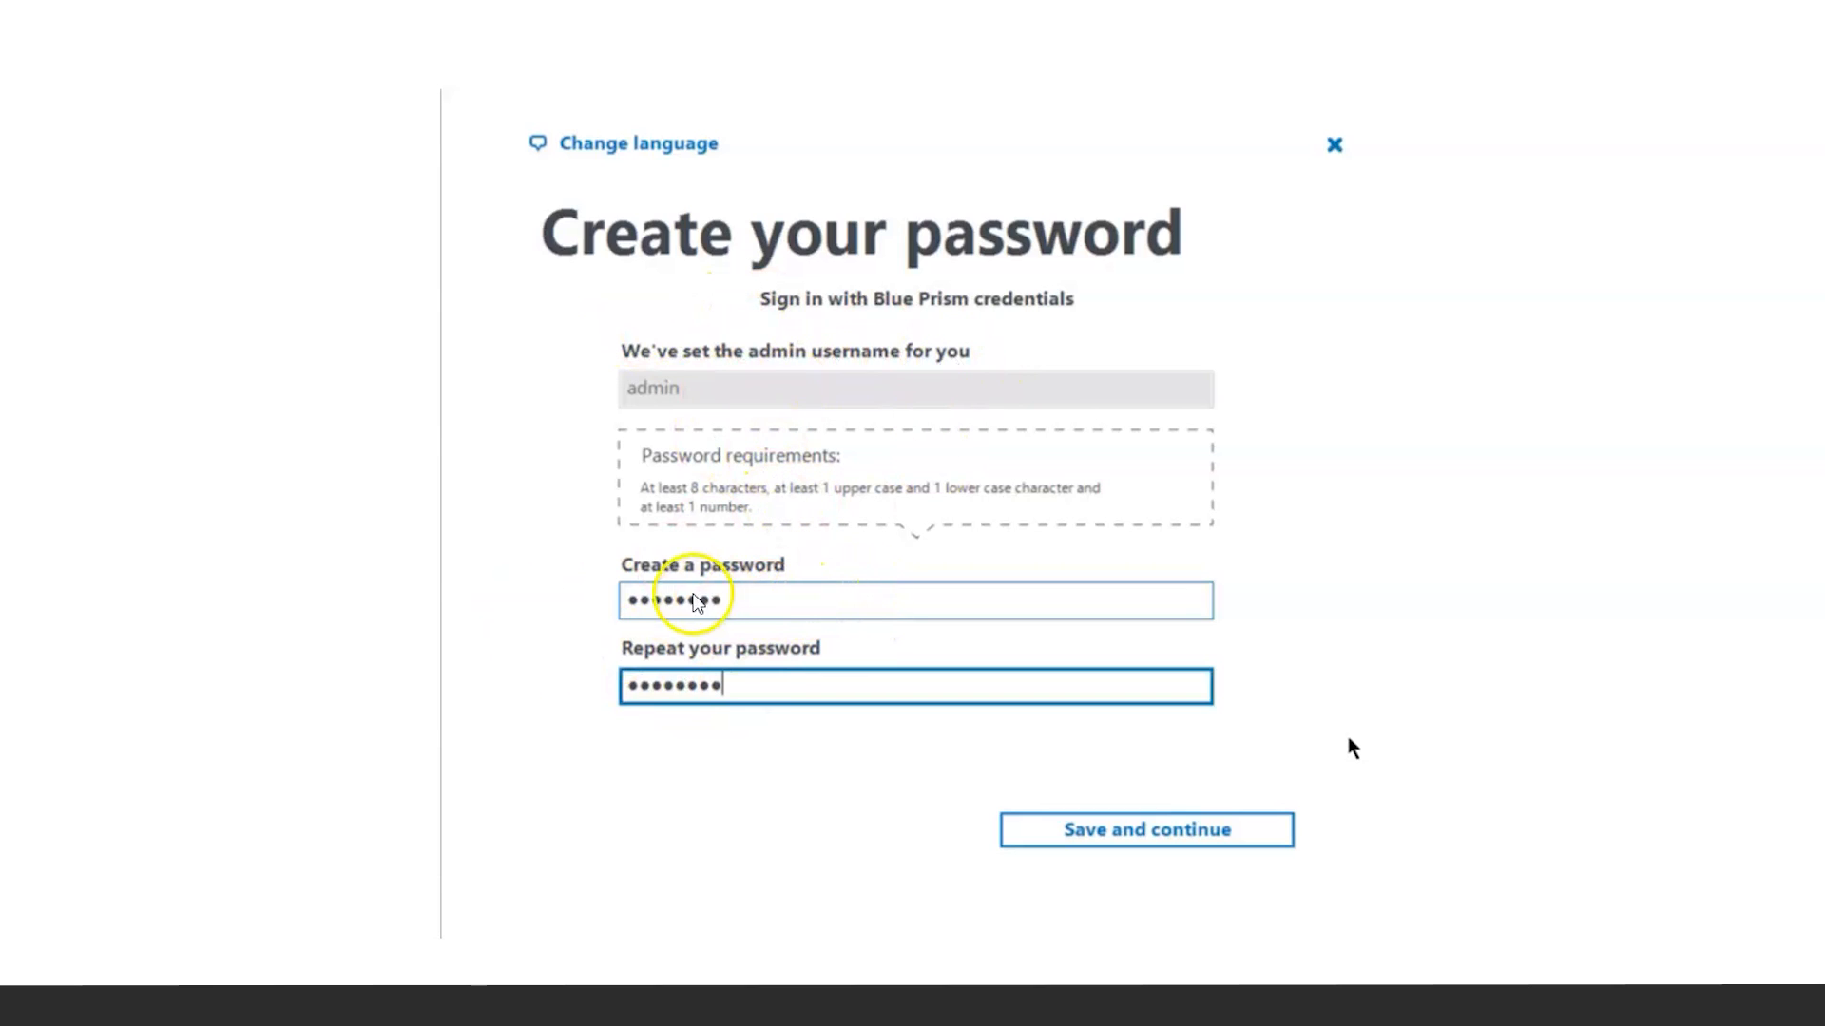
mouse_move(763, 640)
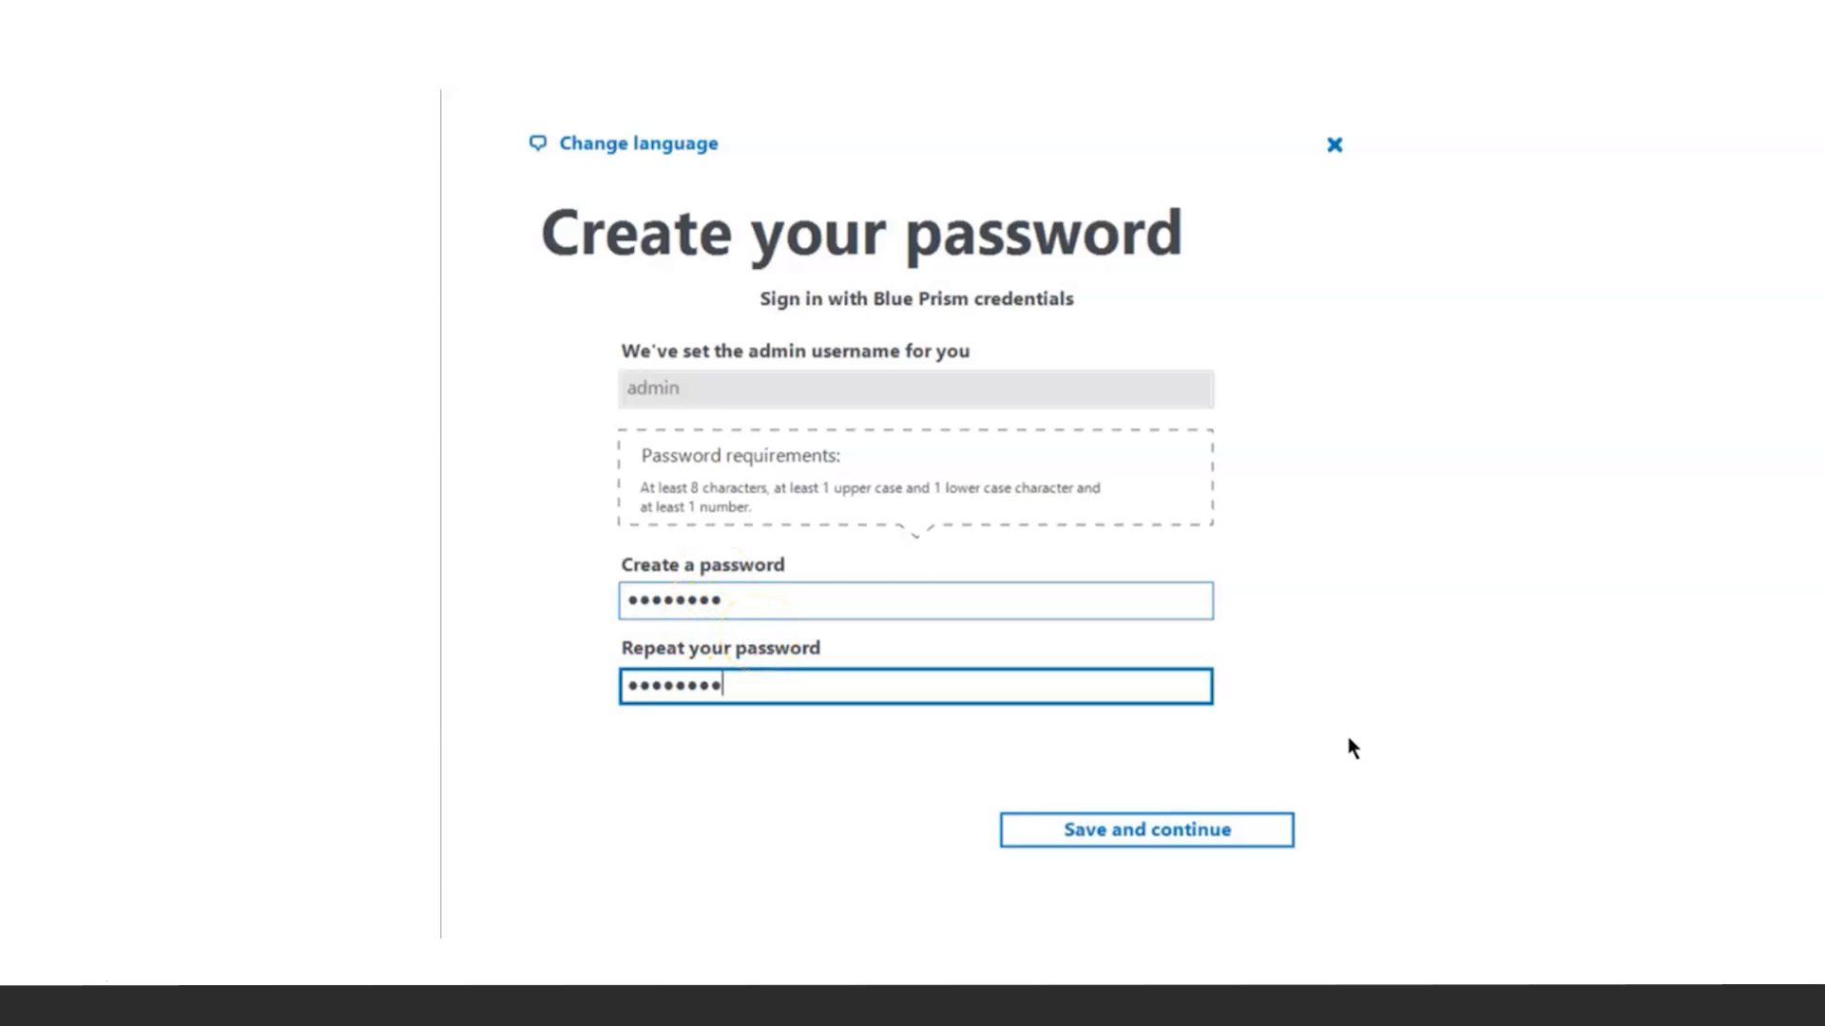
mouse_move(1007, 828)
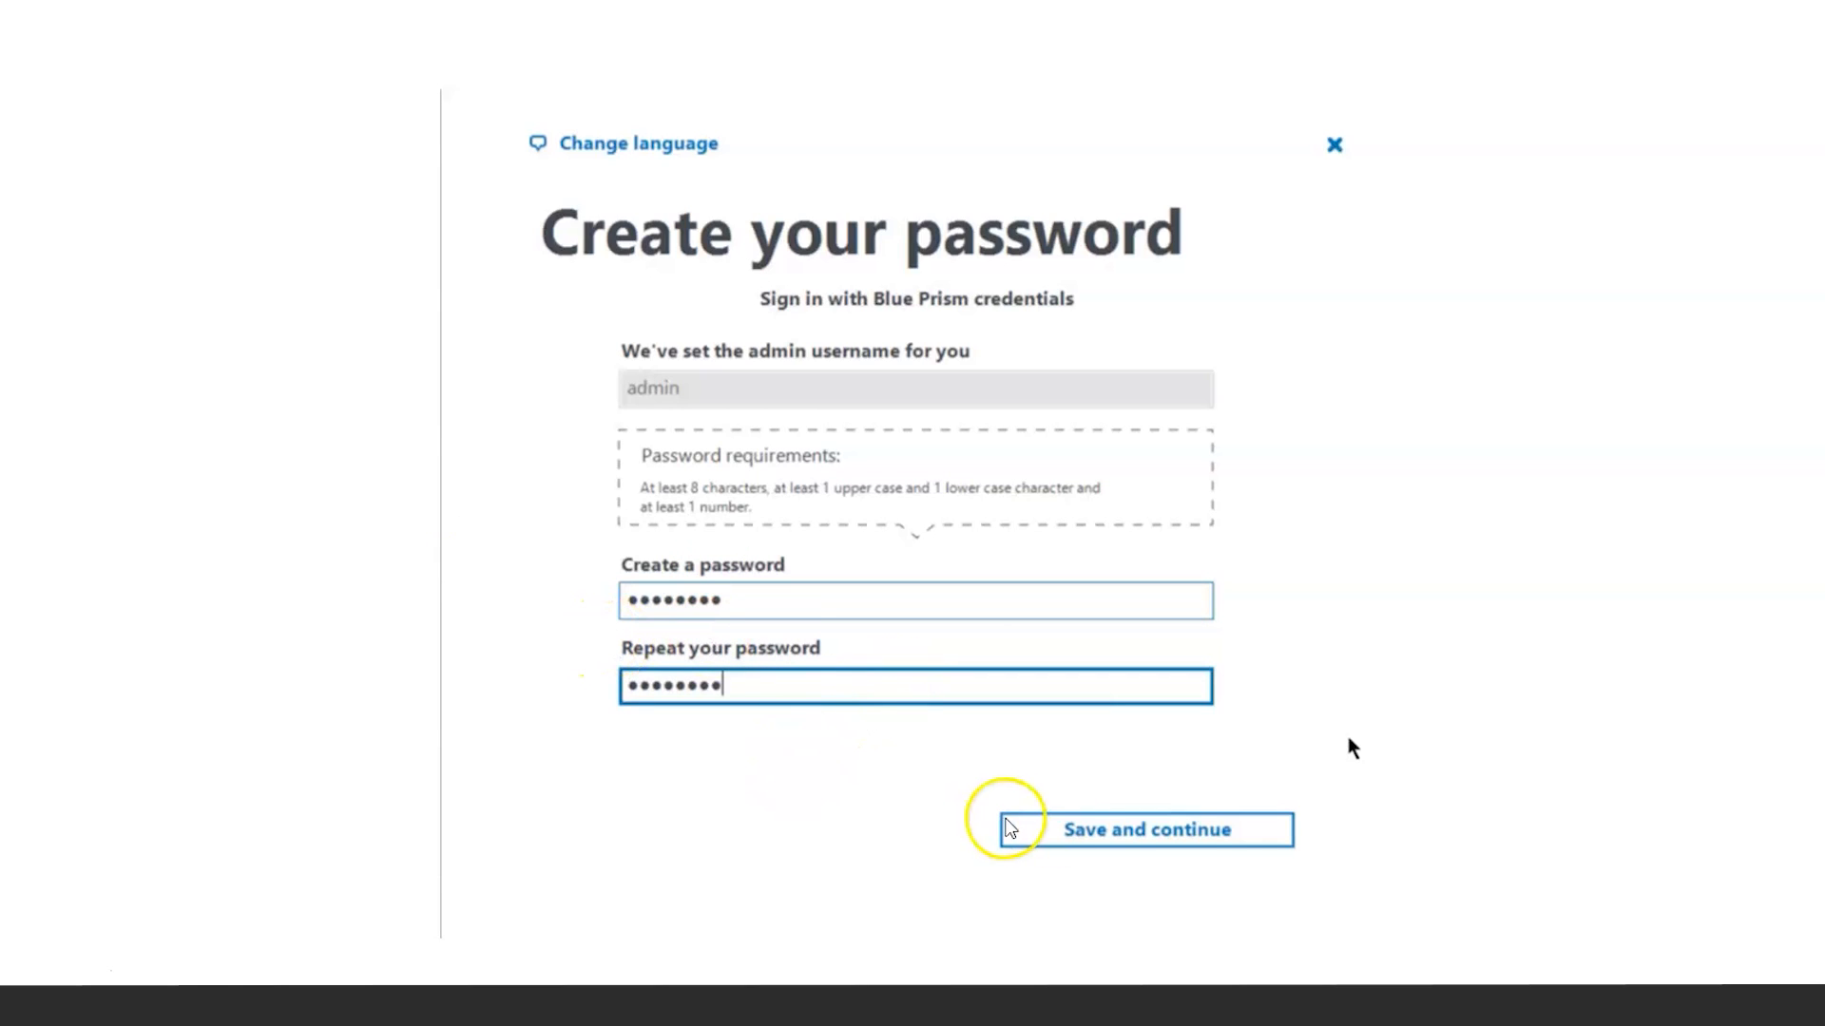
Save the admin password, install the local database, and continue past Nice work.
click(1147, 830)
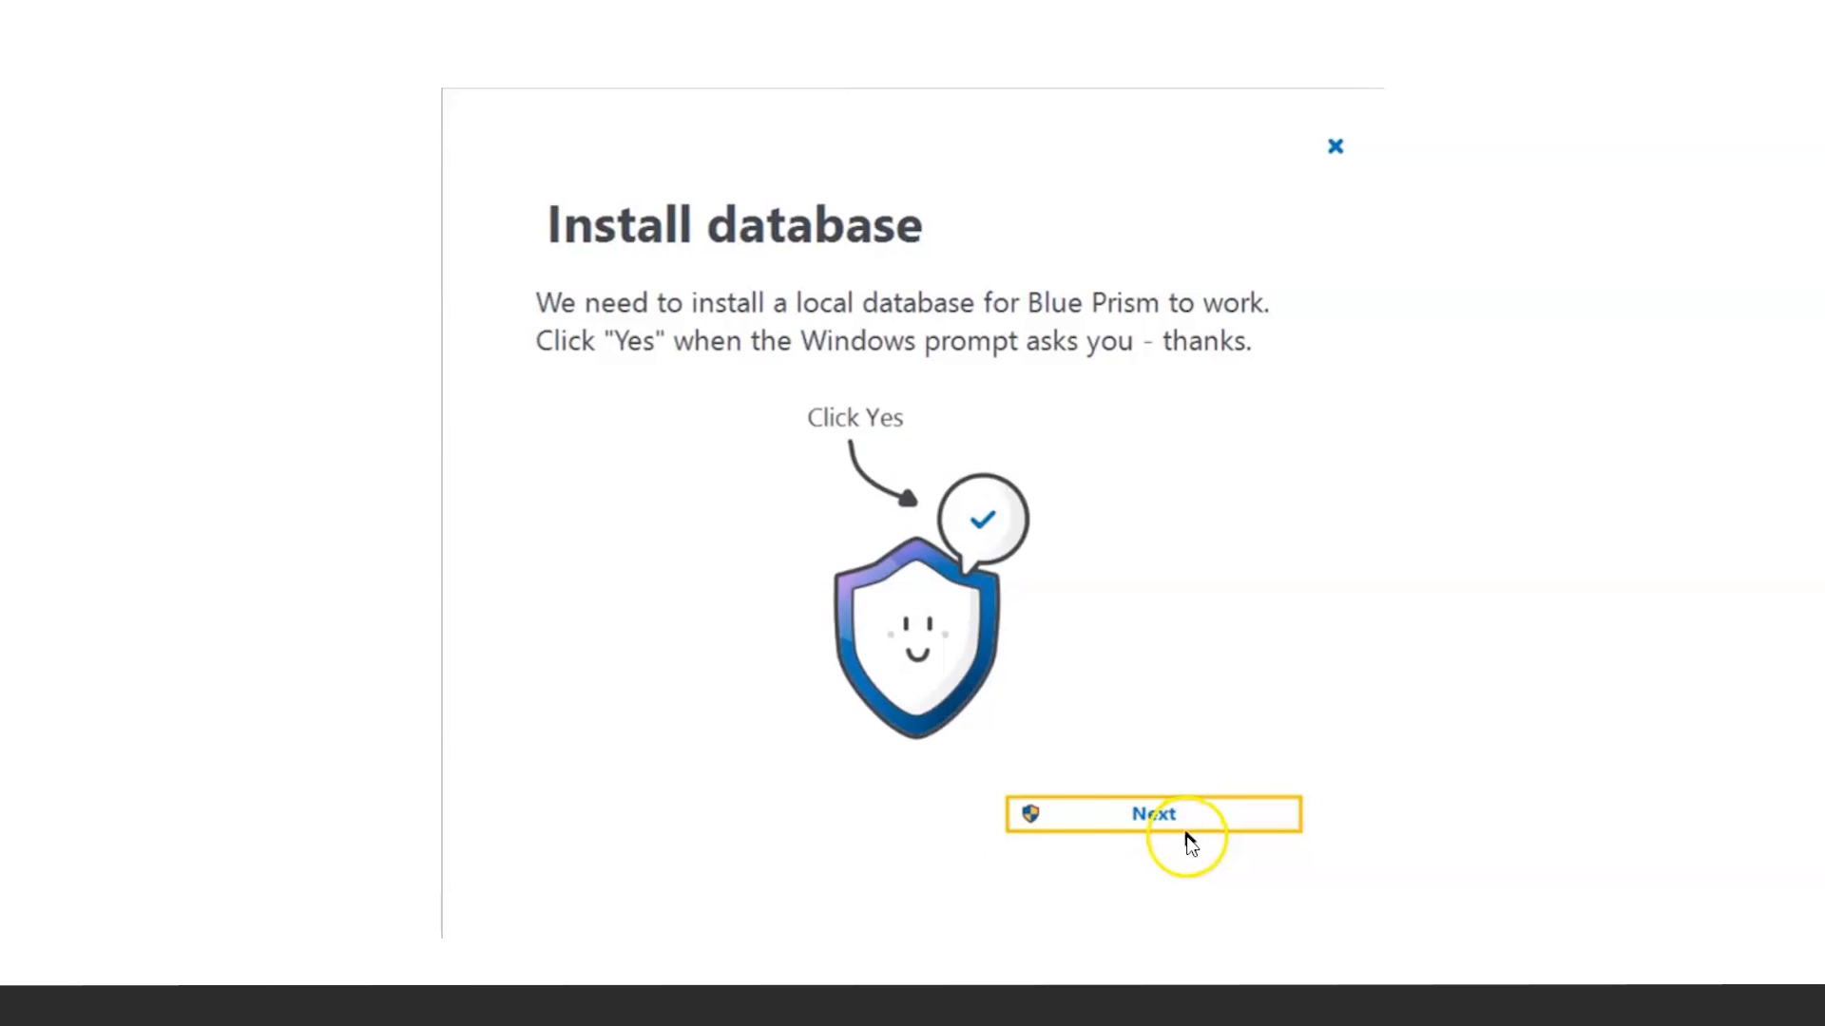
click(1151, 814)
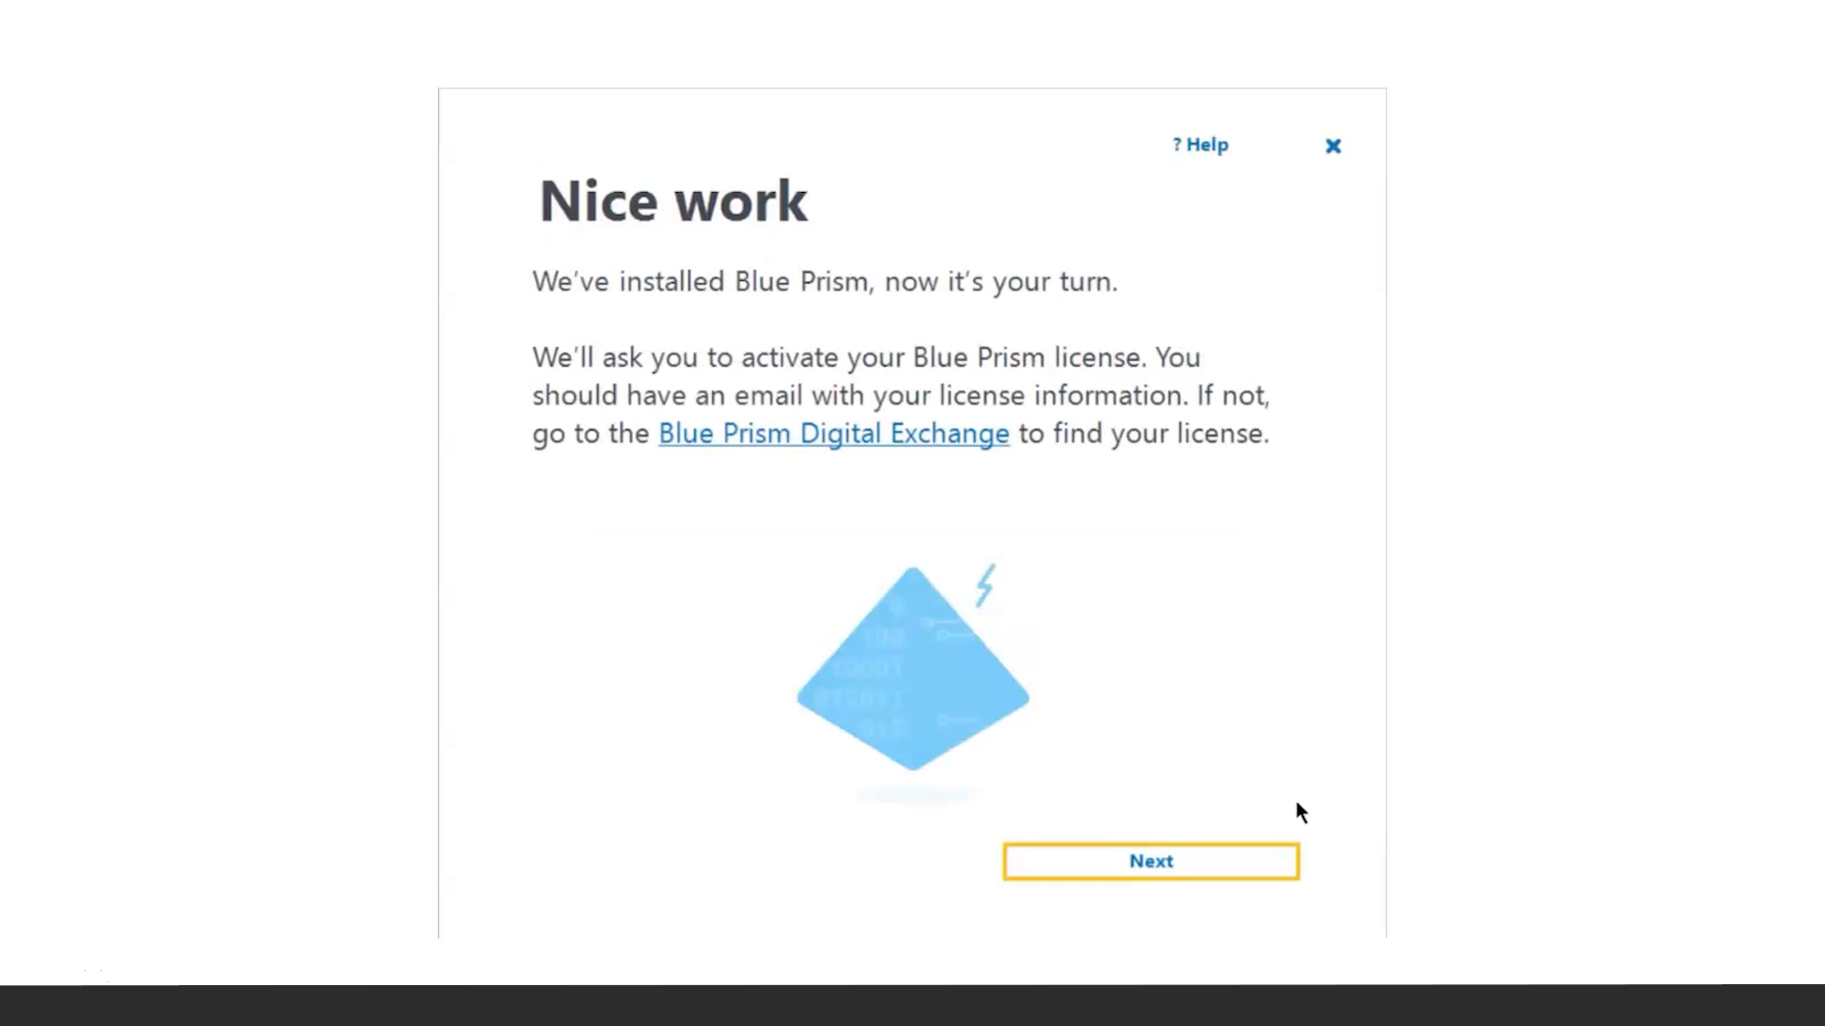
click(1149, 861)
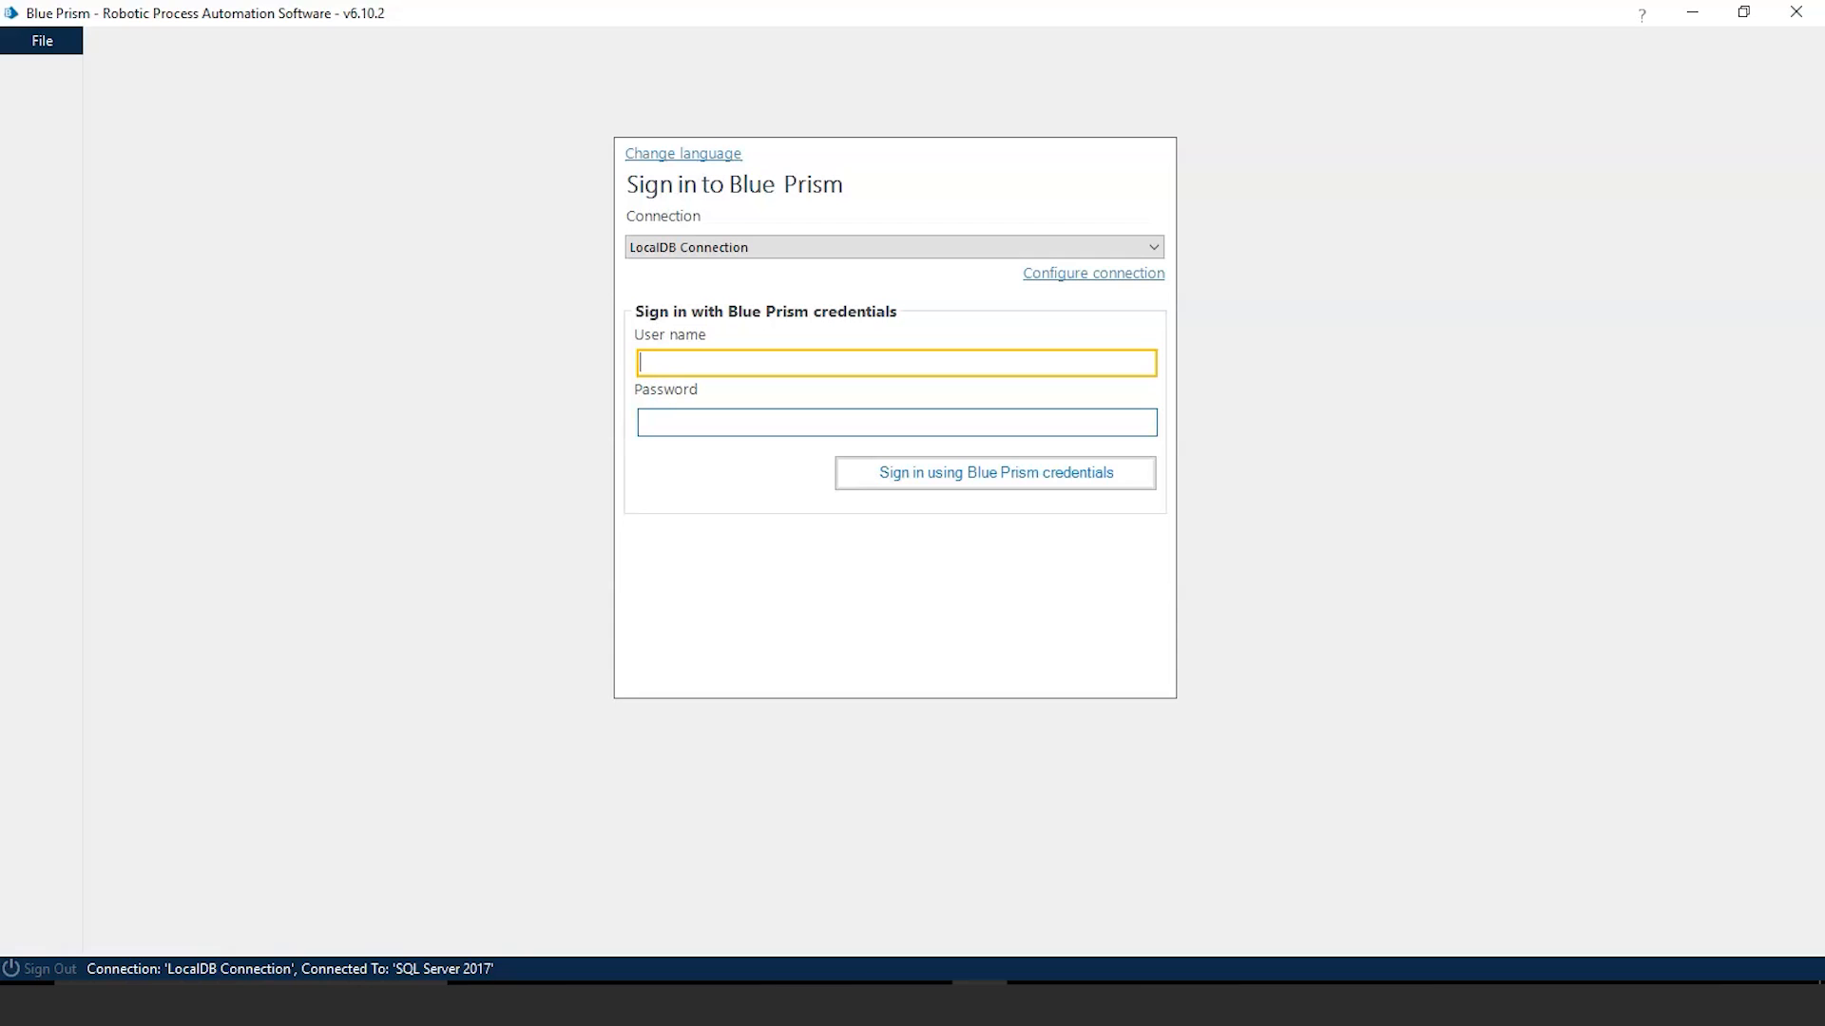
Sign in with user name 'admin' and its password using Blue Prism credentials.
text(admin)
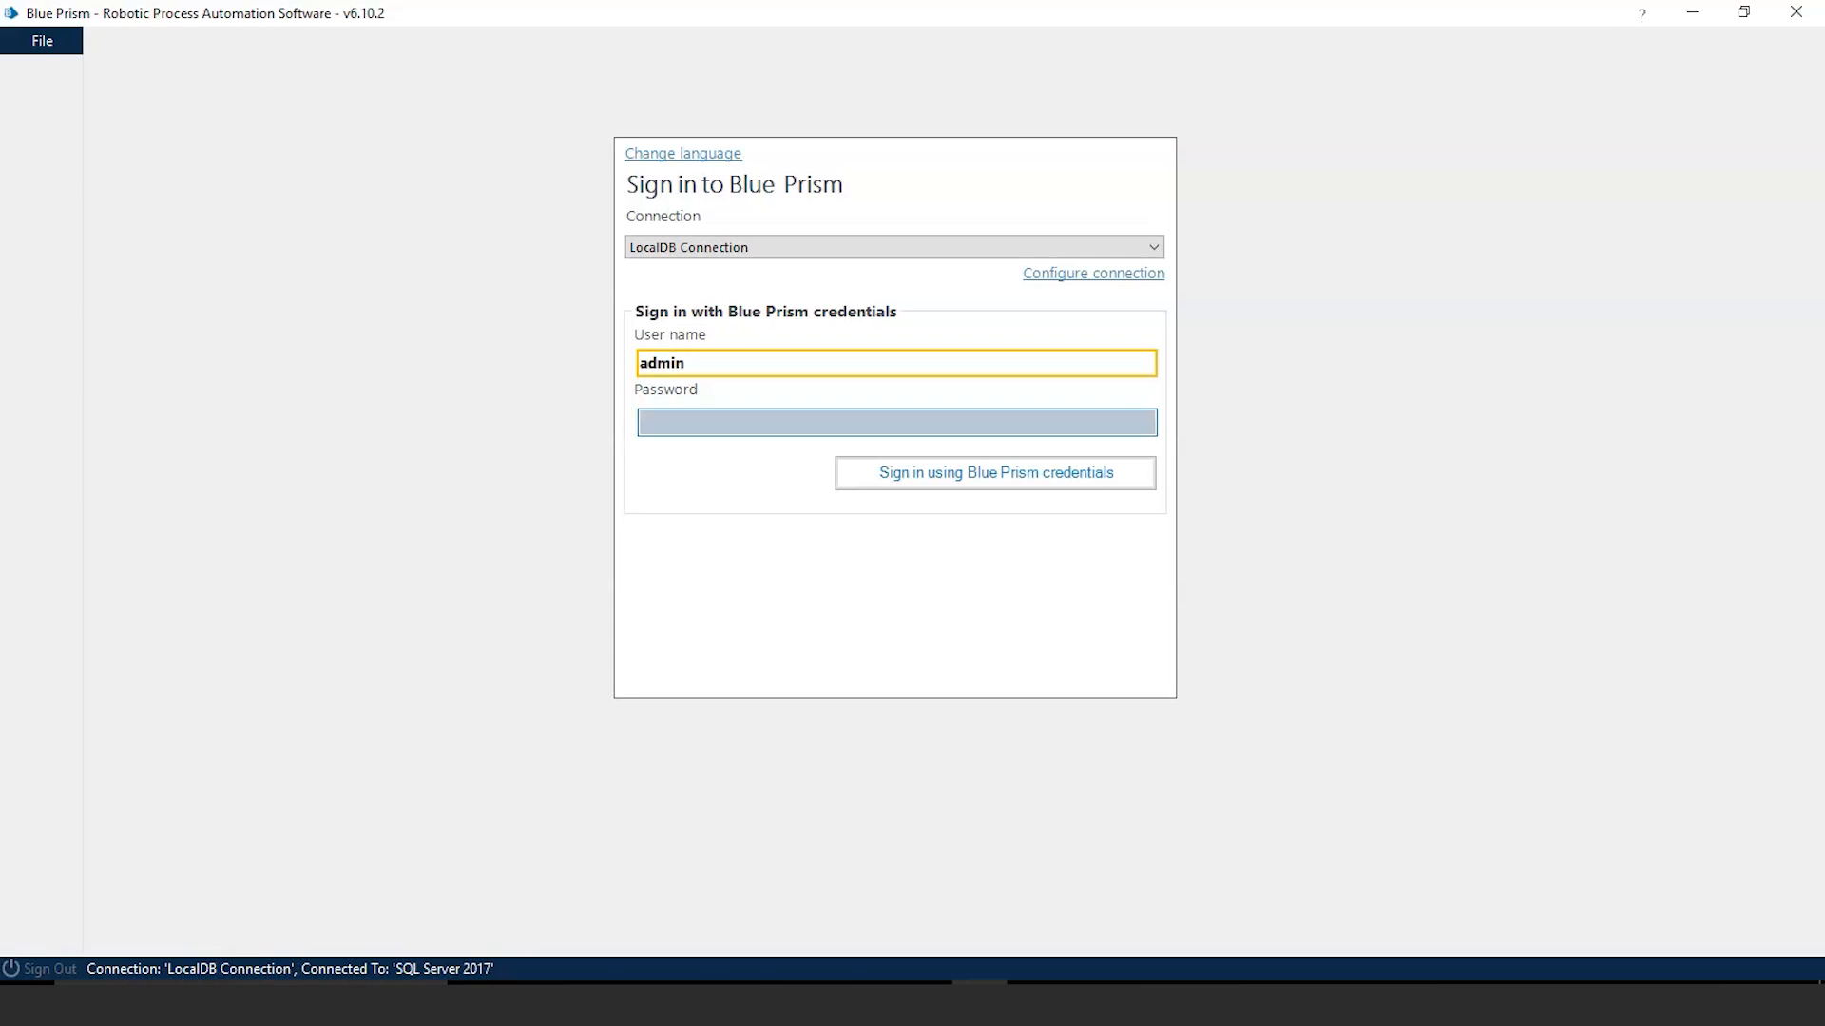
click(895, 421)
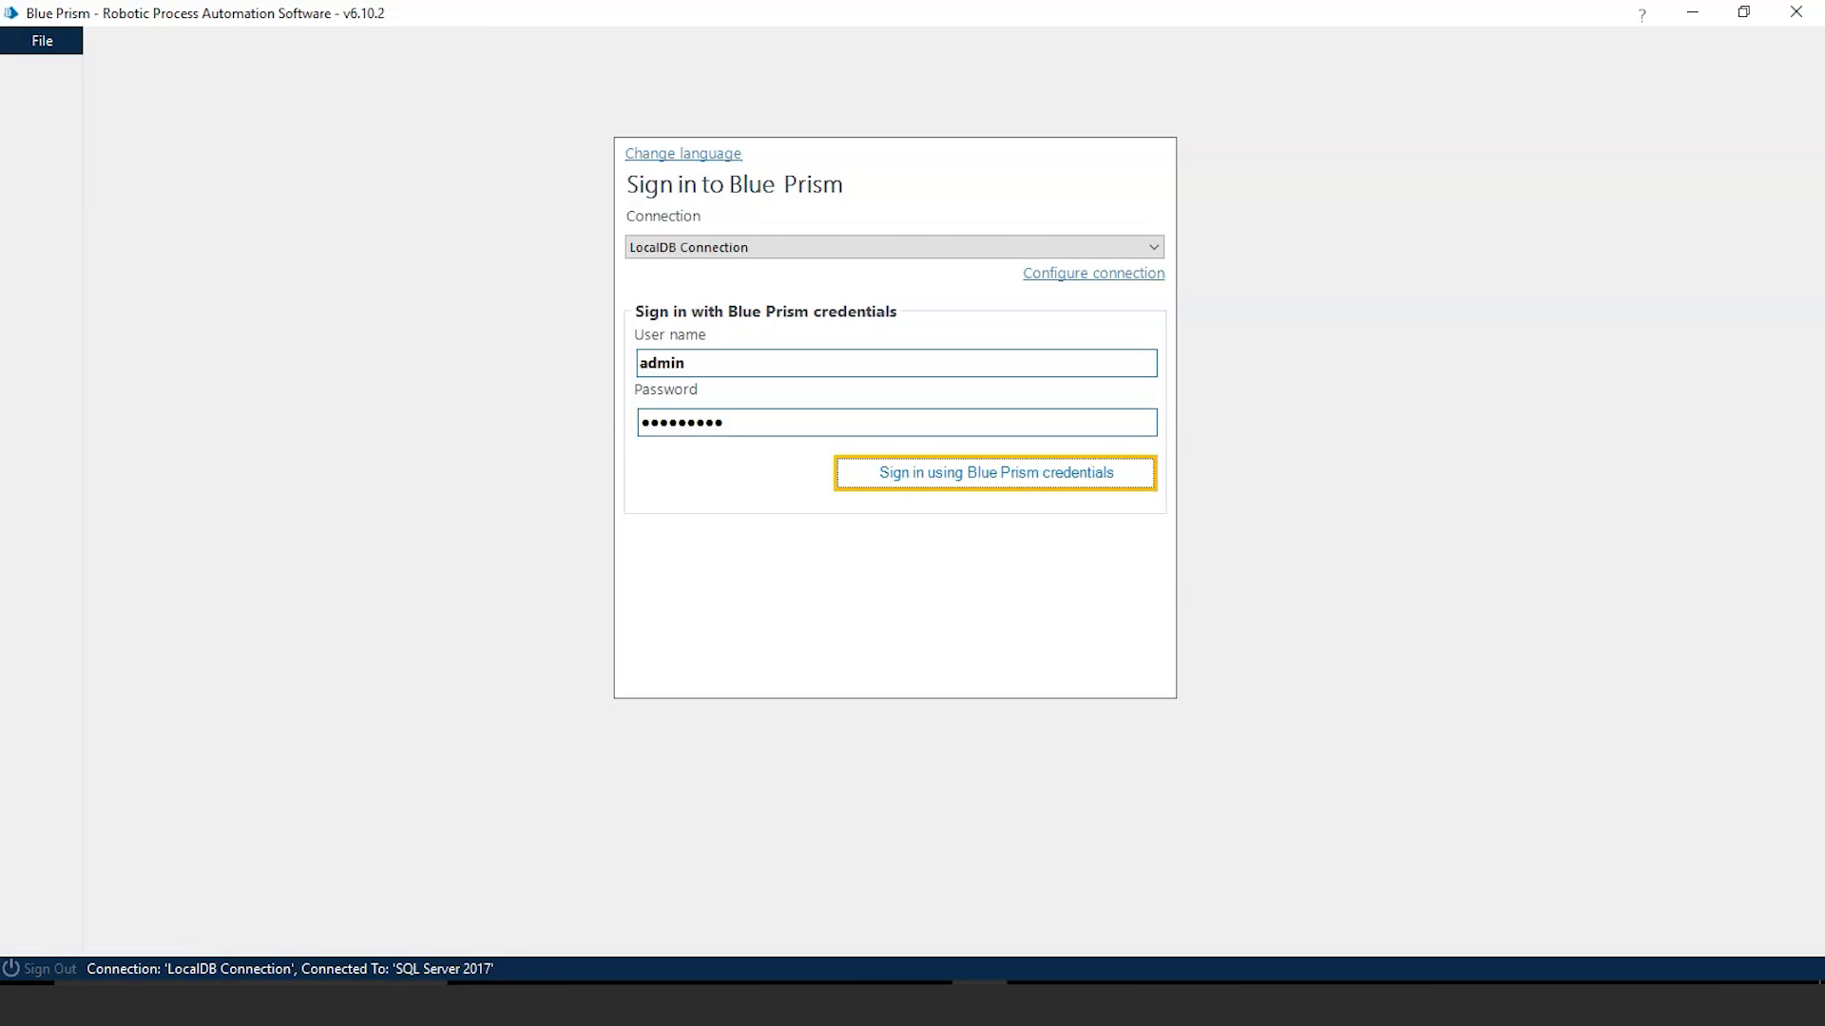
click(995, 472)
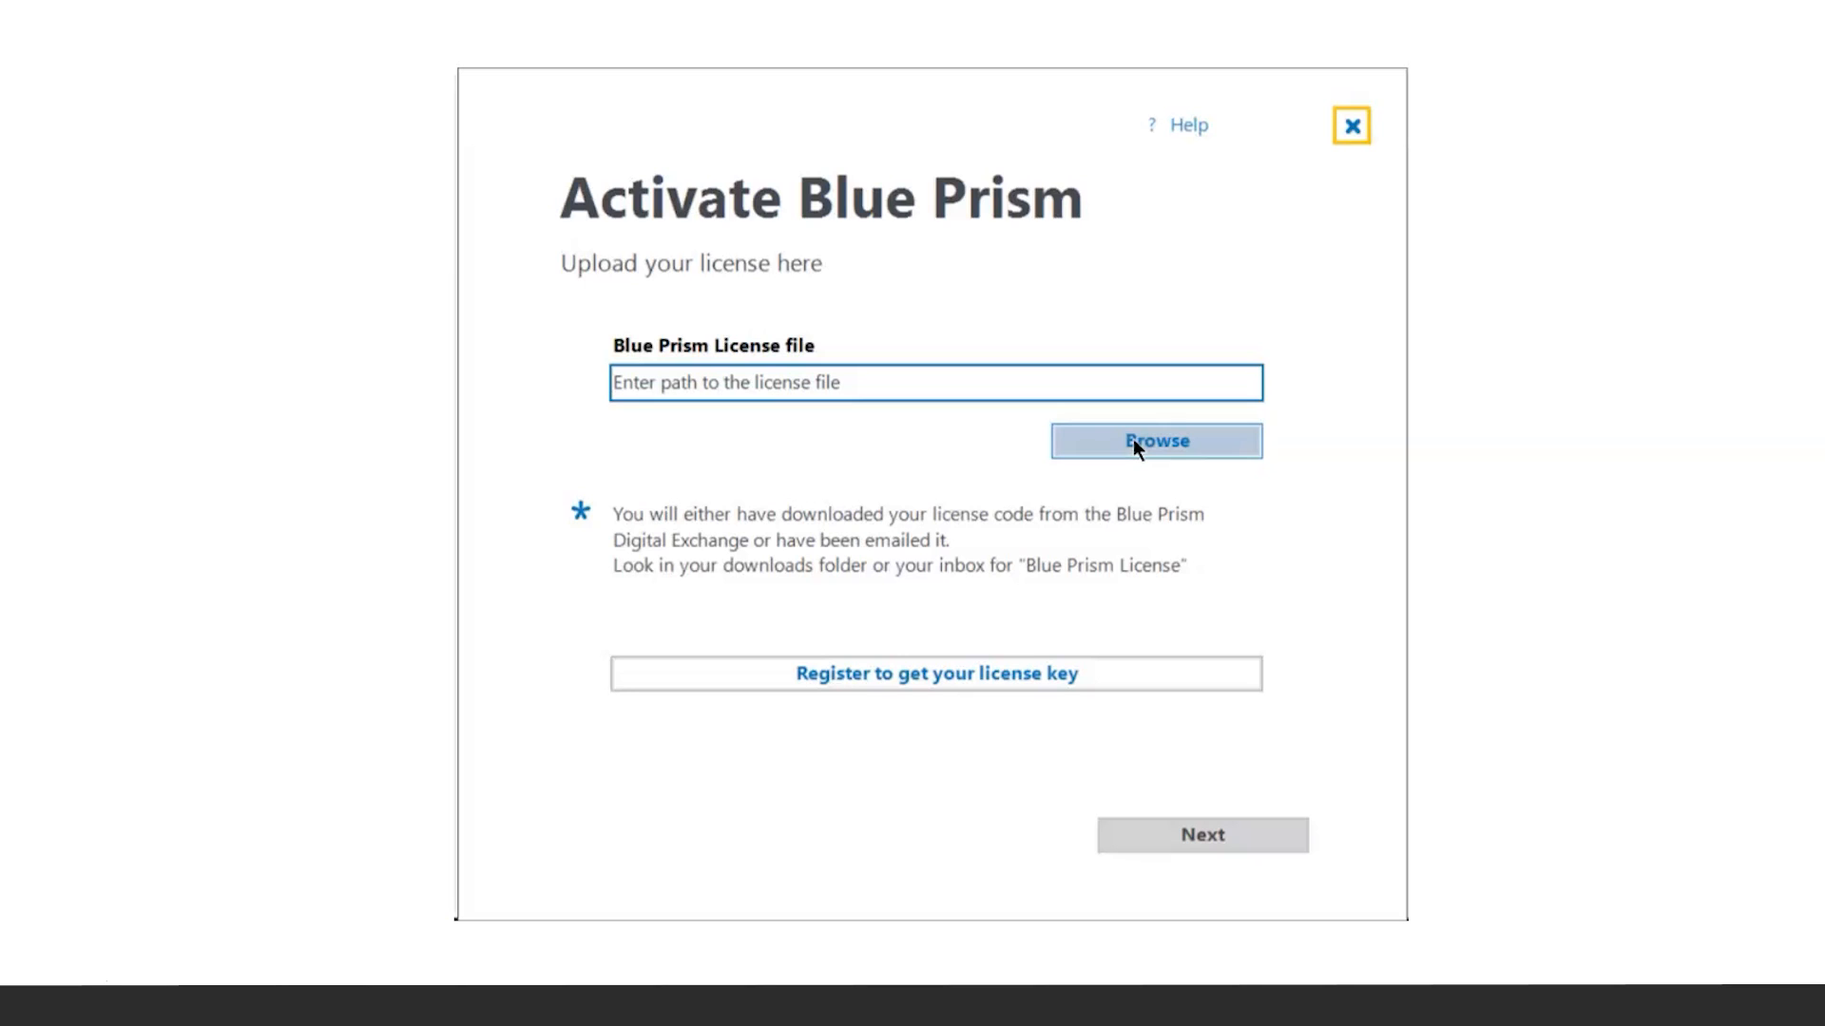
Activate the Blue Prism license using the downloaded .lic file.
click(1202, 835)
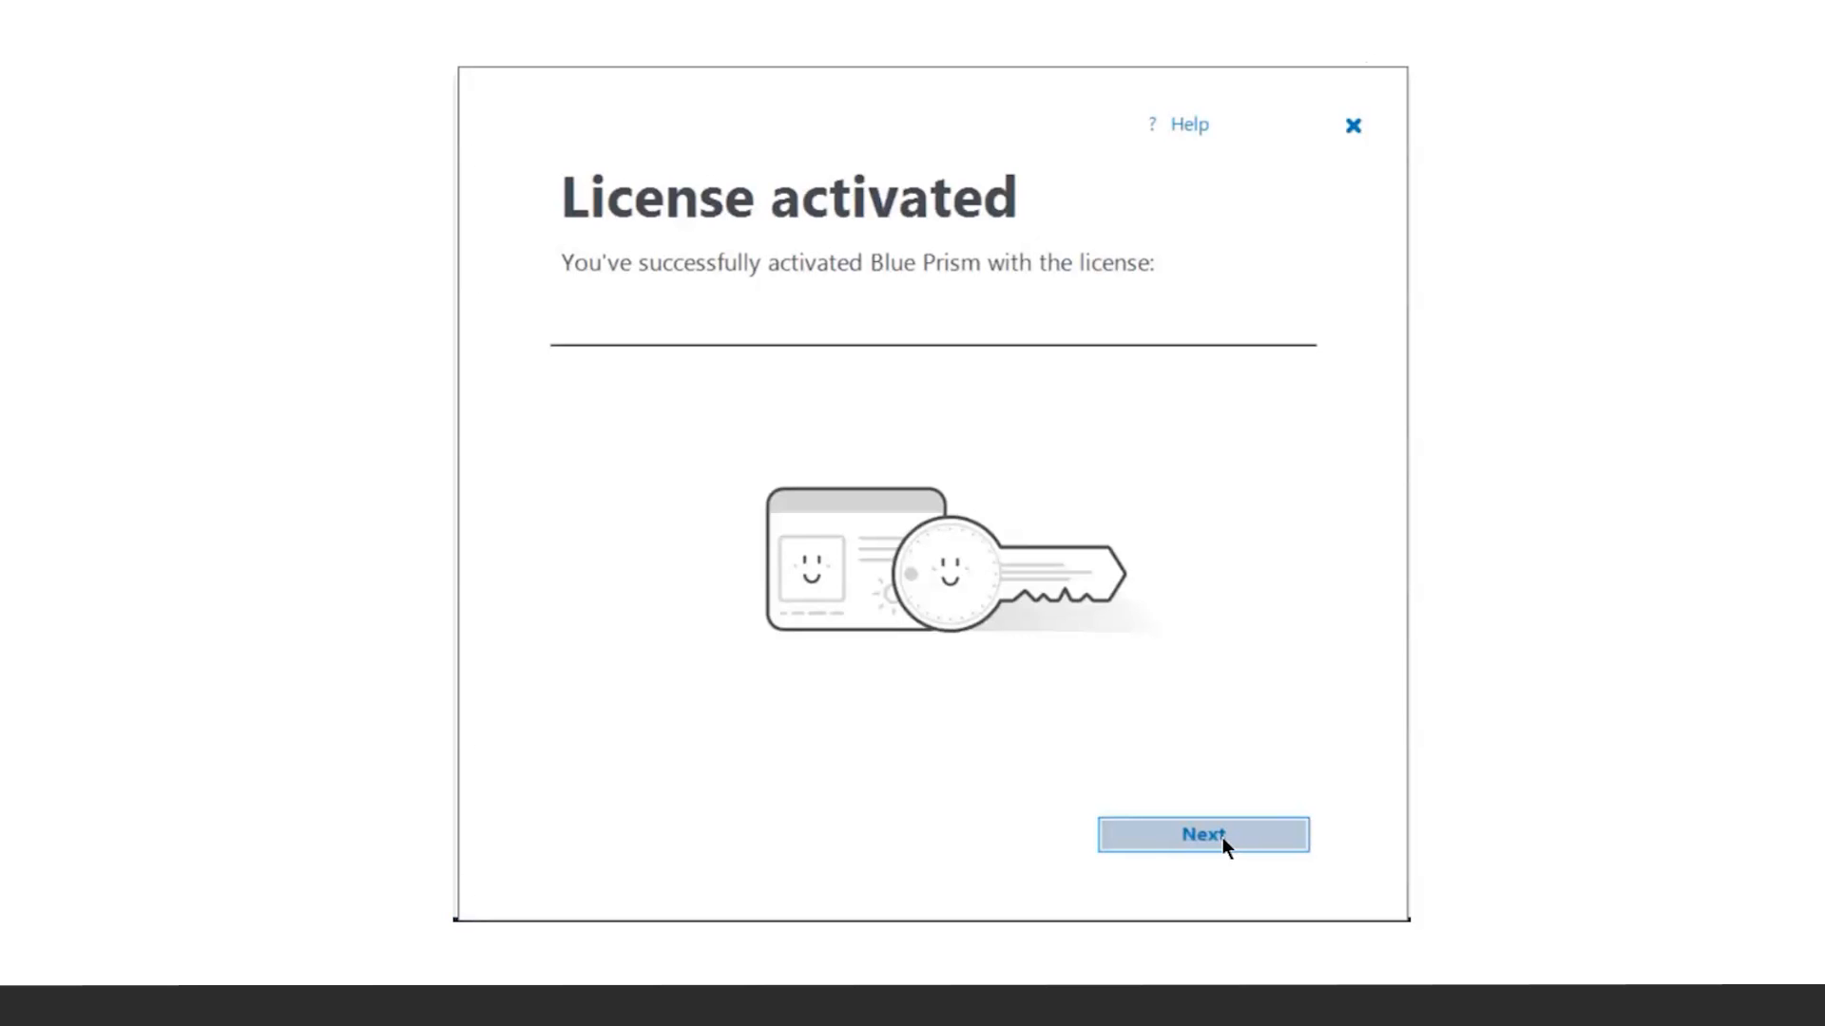
click(1202, 835)
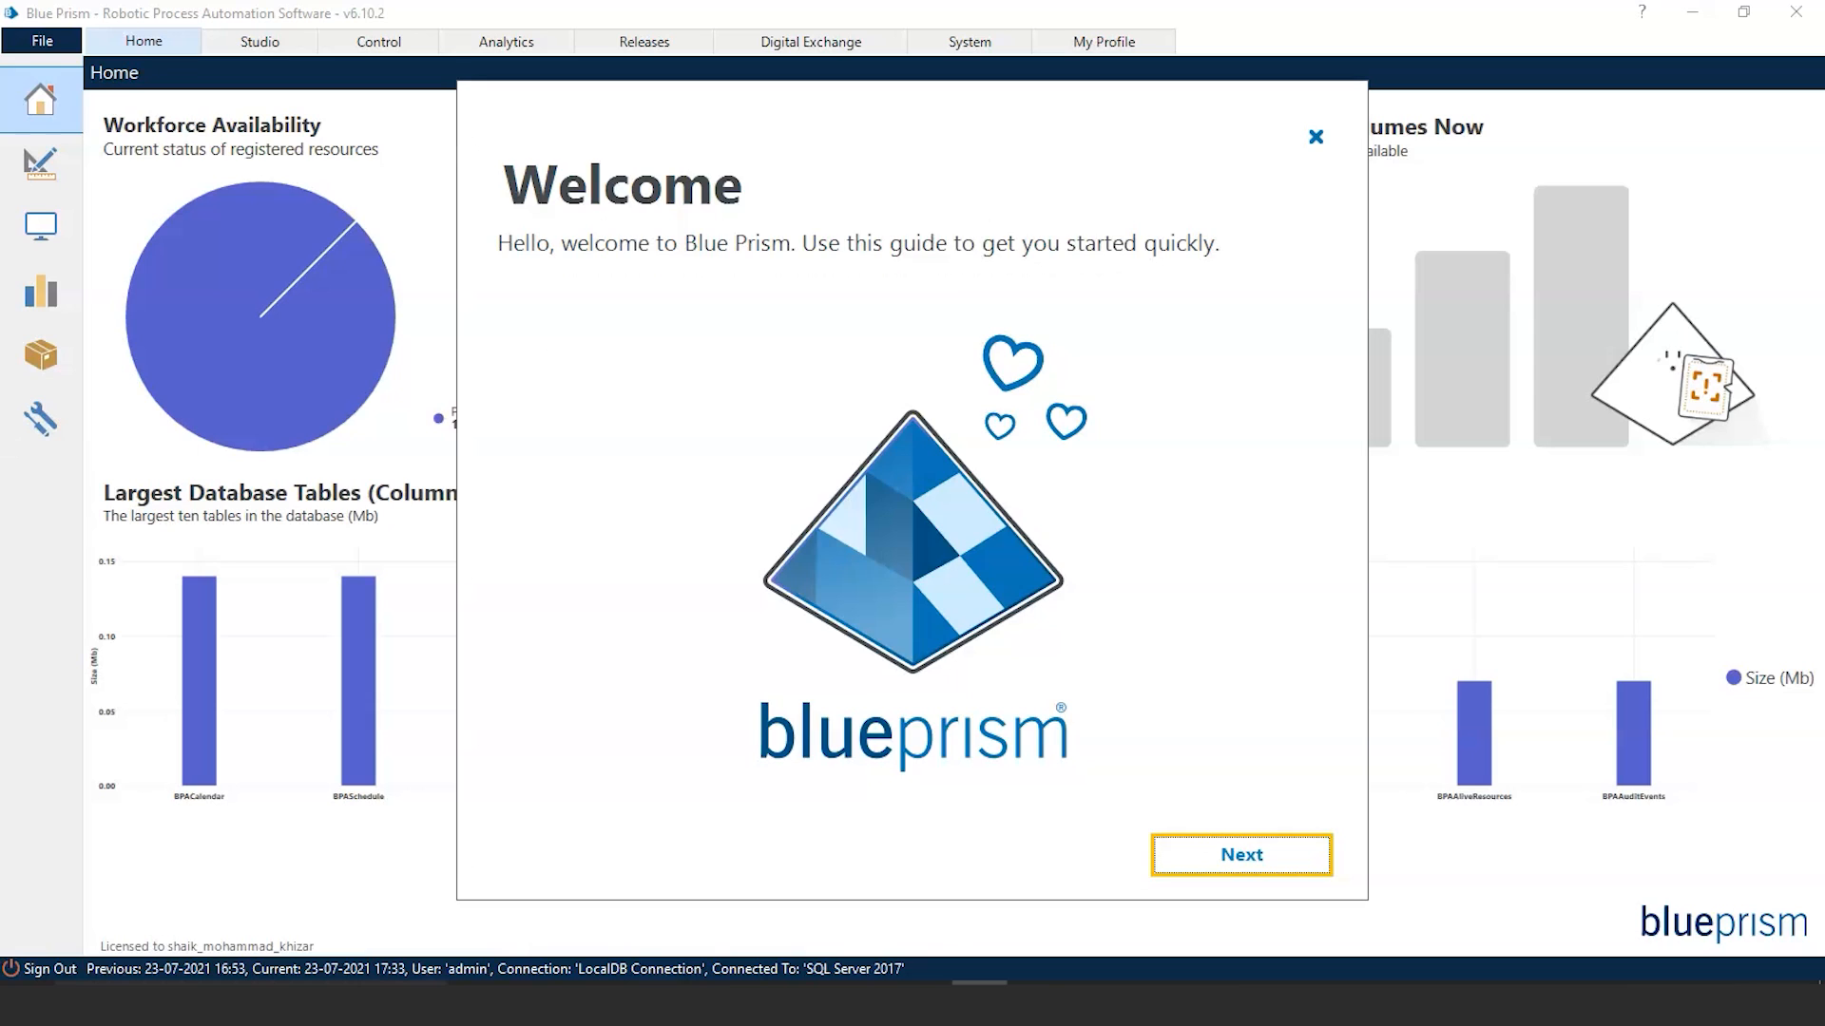
Step through the Welcome and Your home page tour pages, then close the tour.
click(1240, 855)
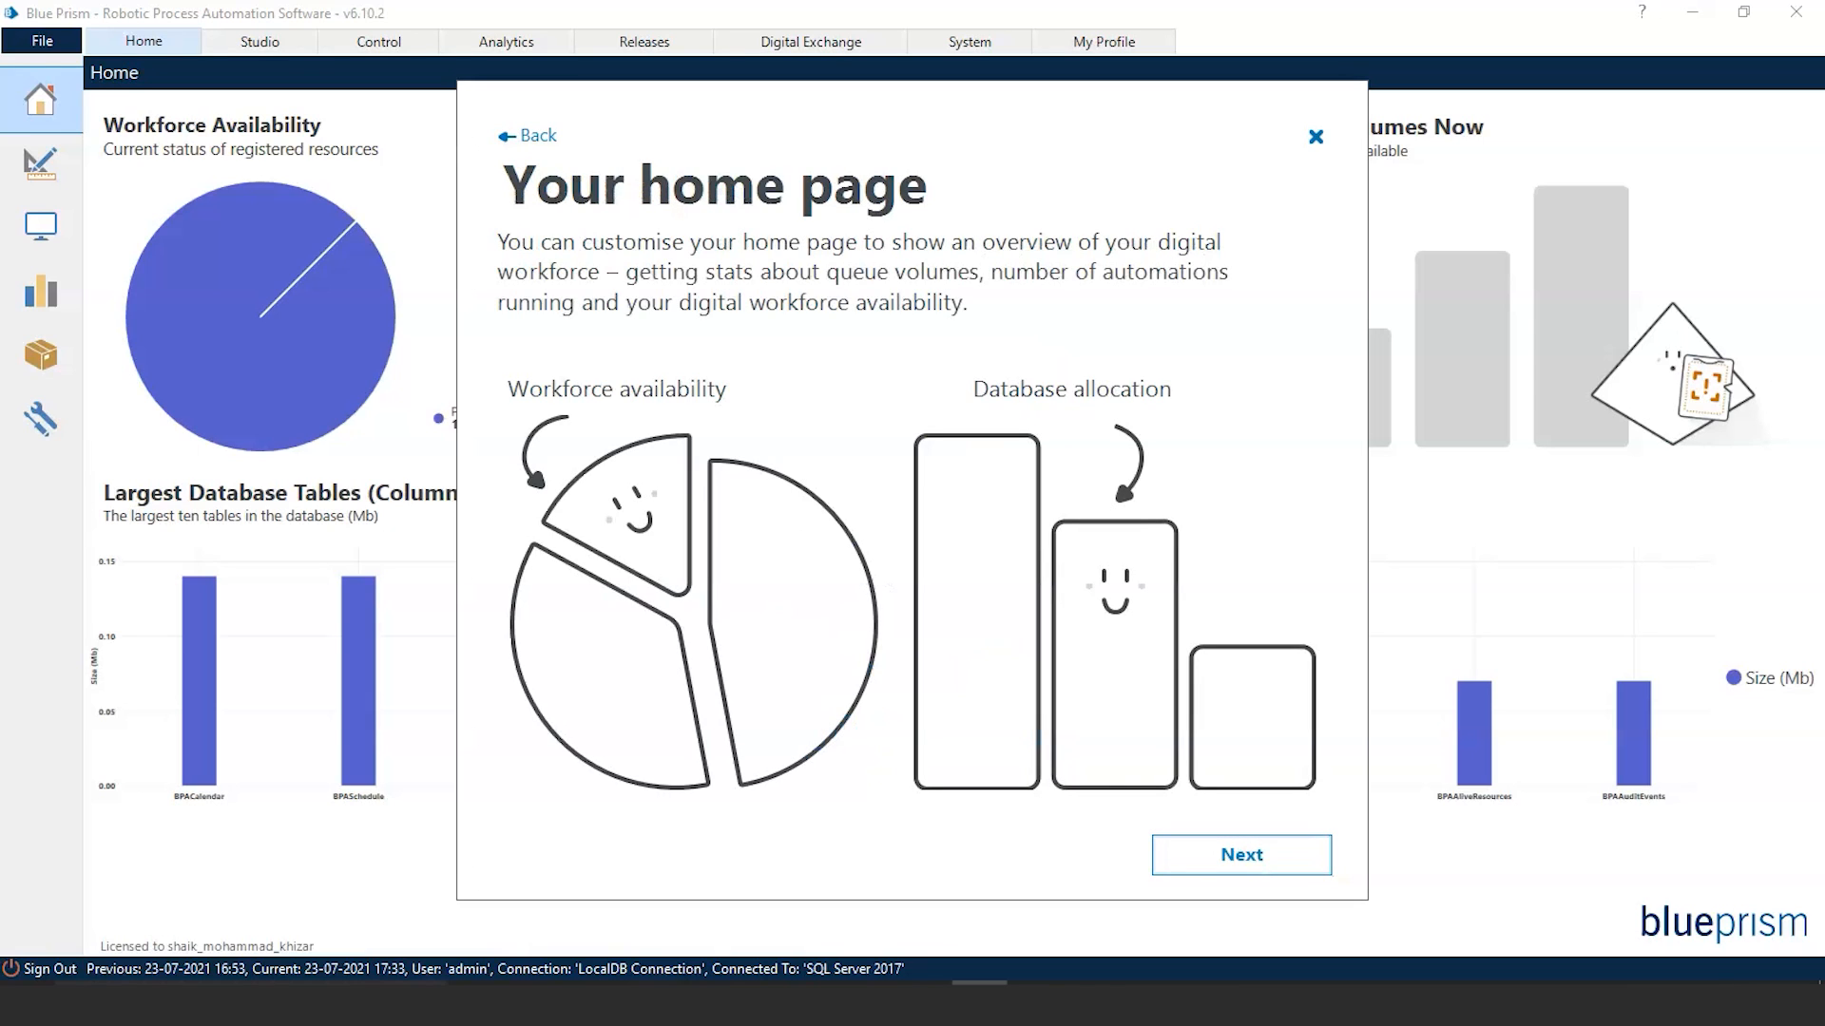
click(1239, 854)
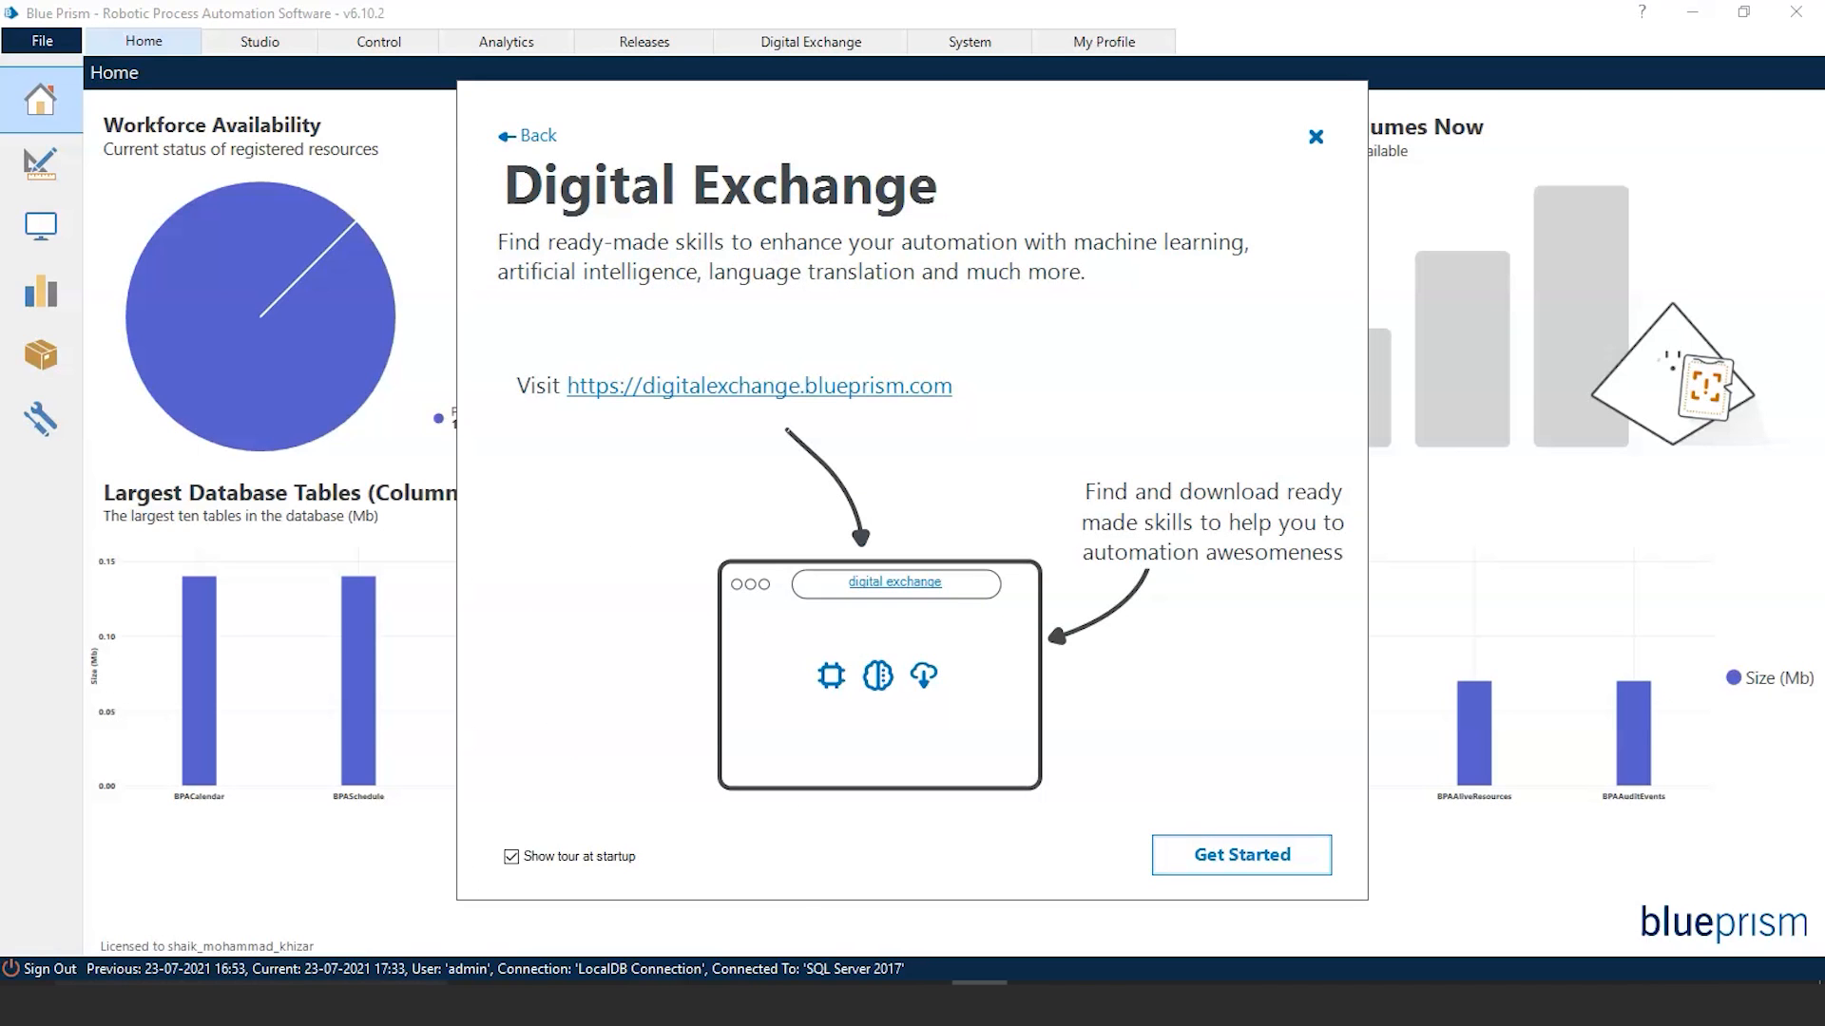
click(1317, 136)
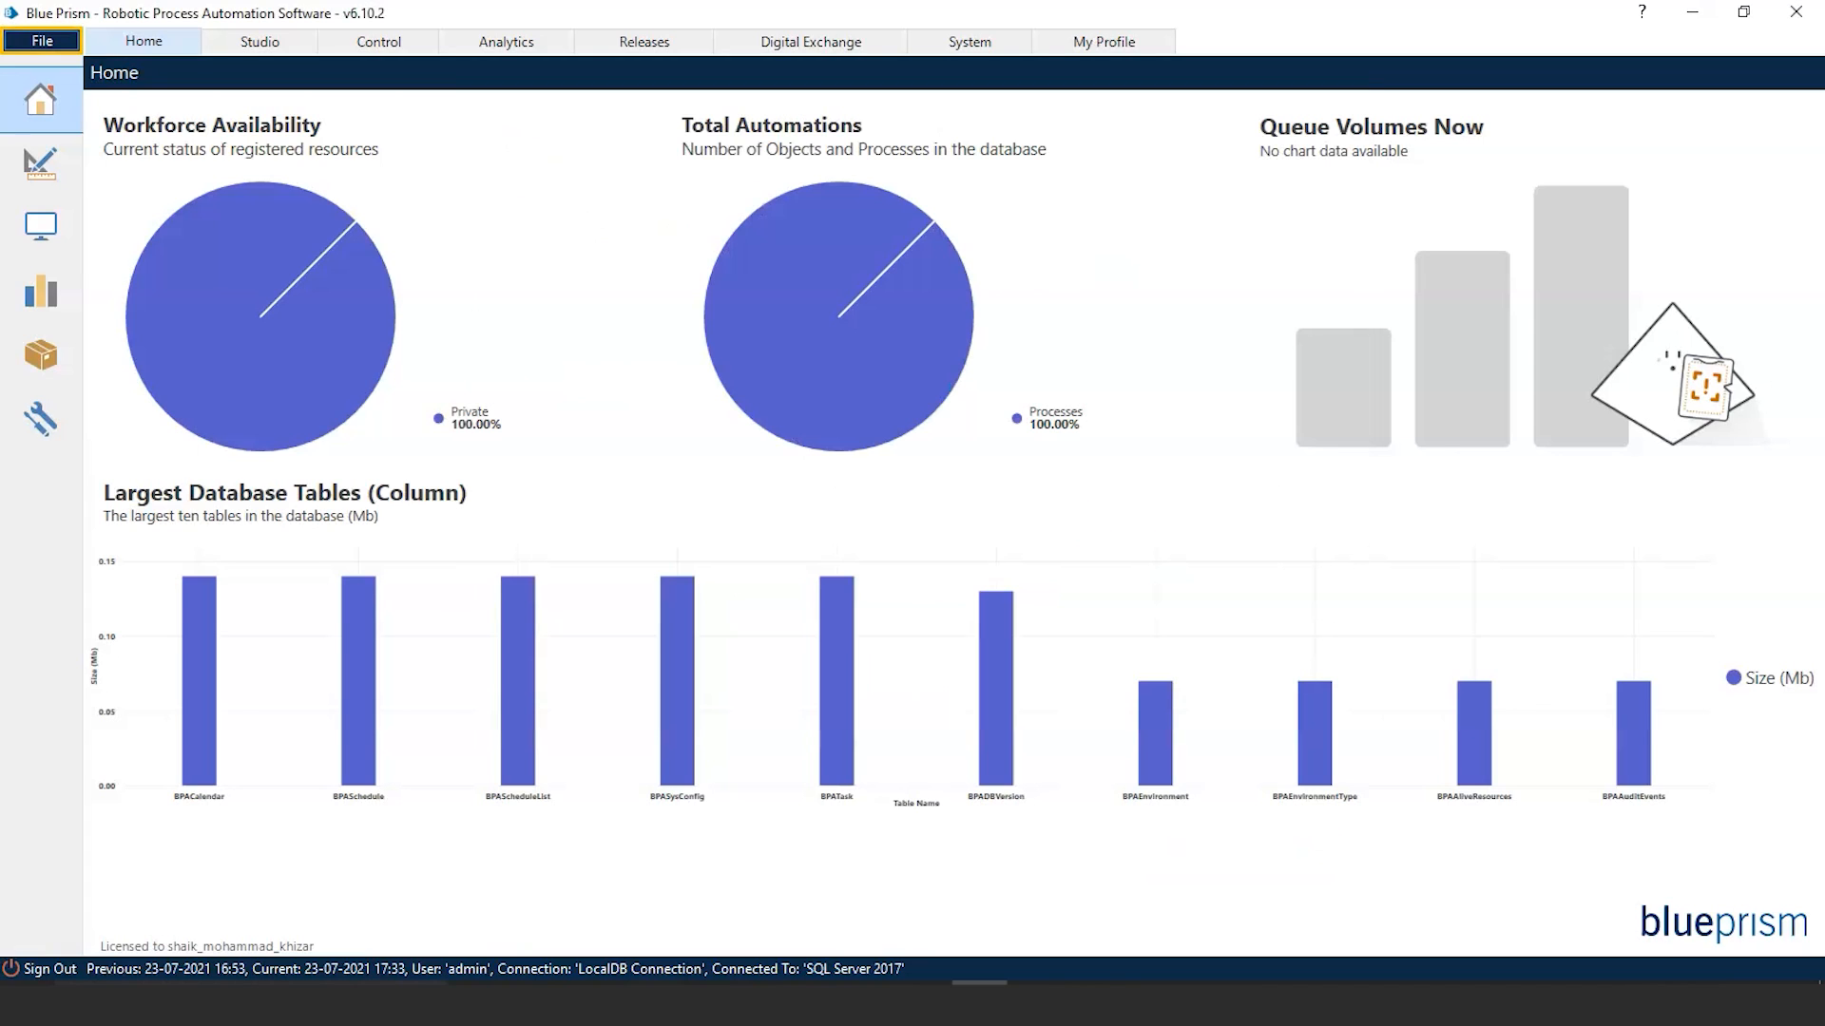